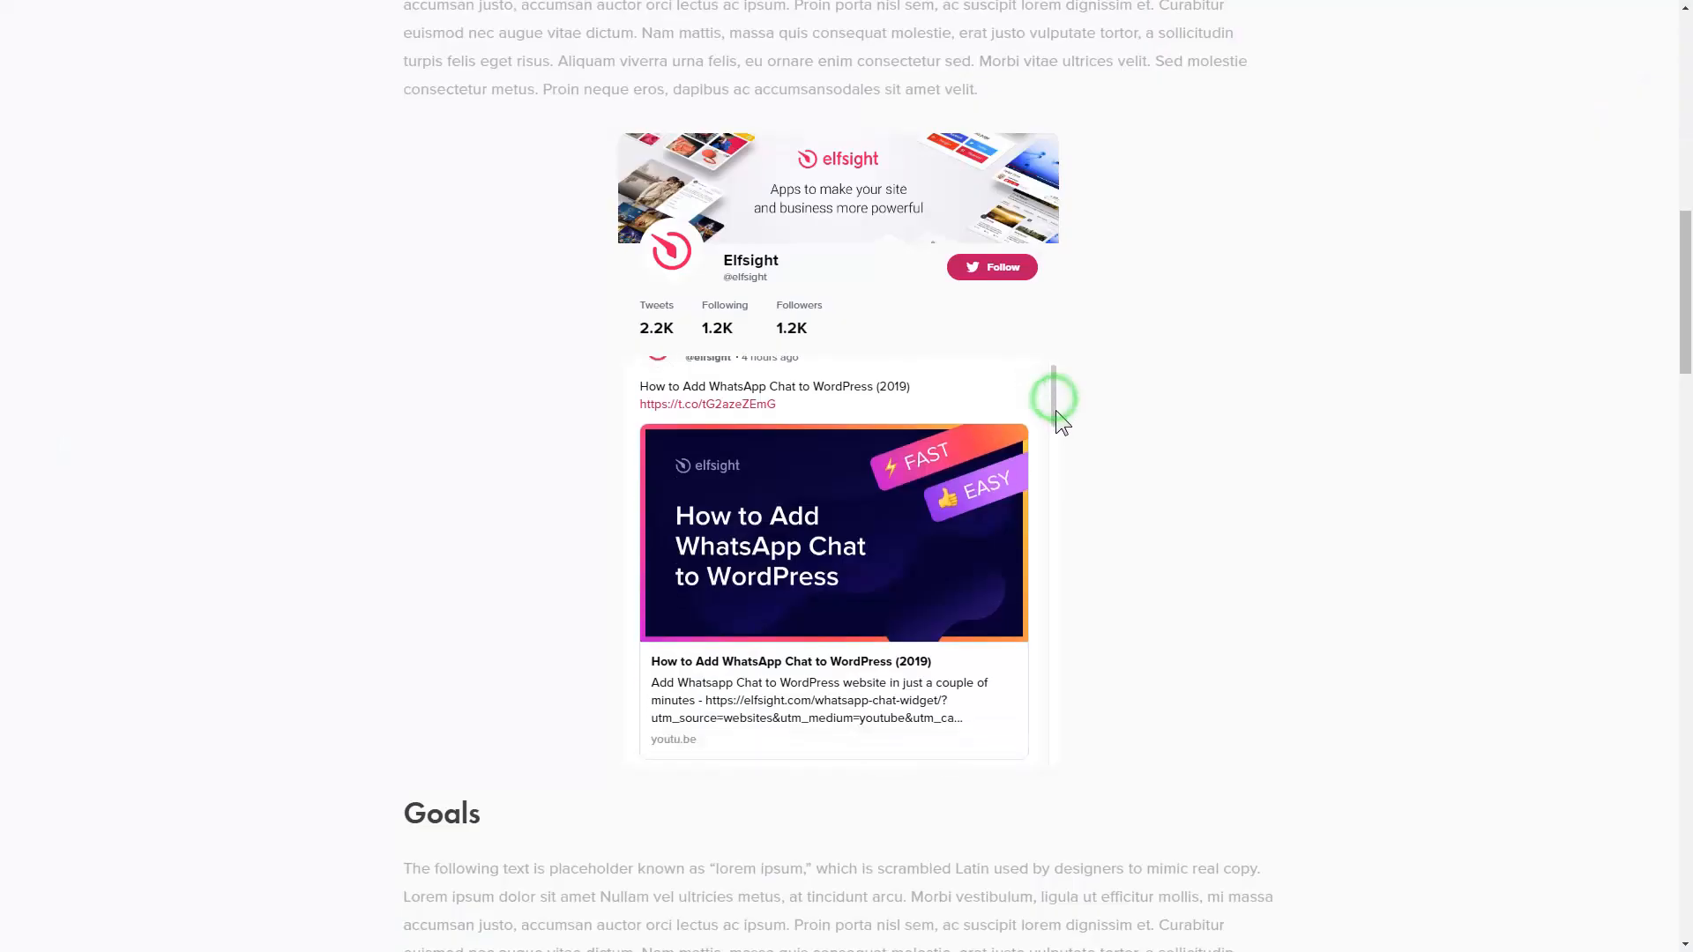
From the Widgets catalogue, choose Twitter Feed and begin creating a new widget.
scroll(down, 3)
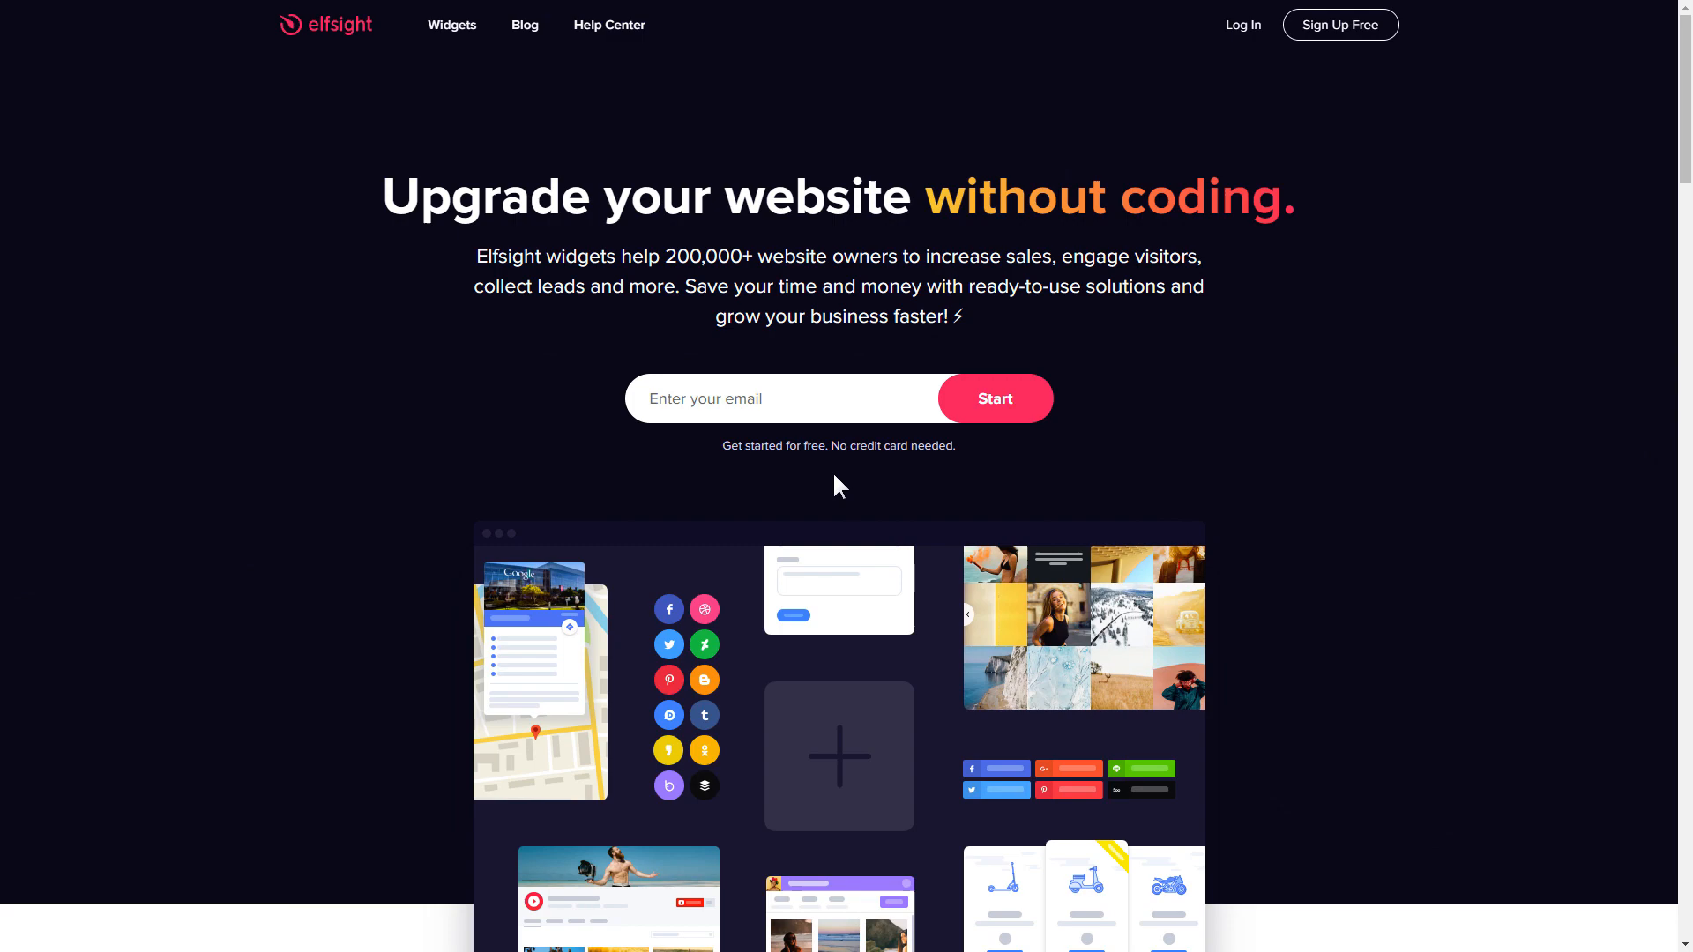
click(451, 25)
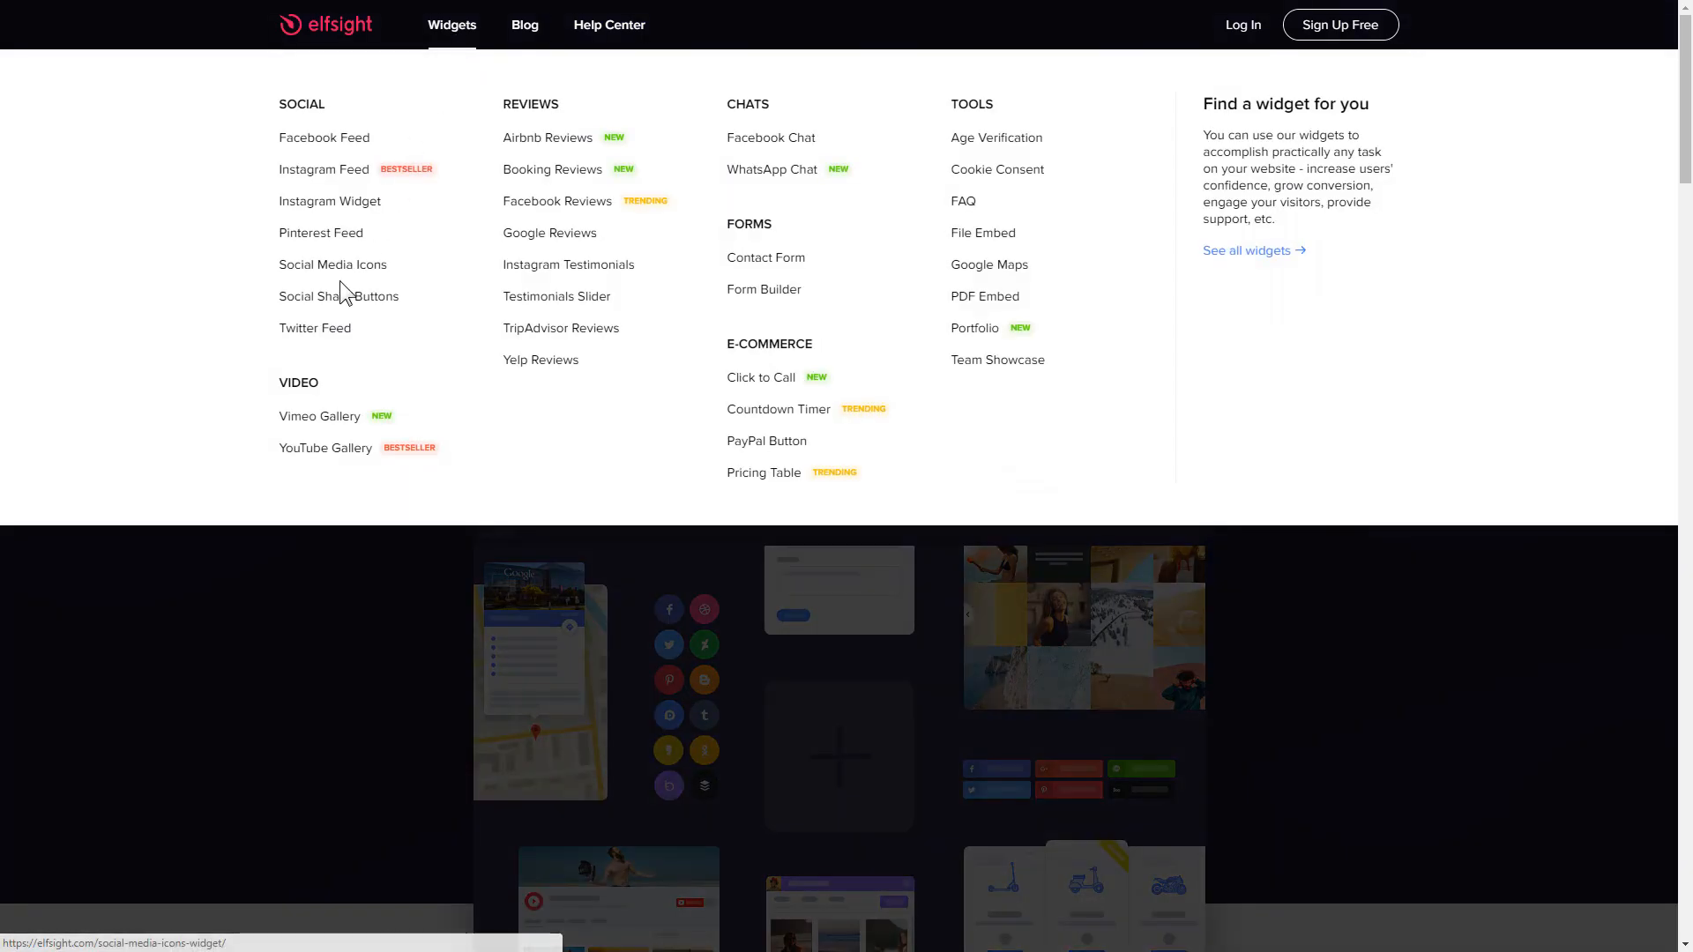
click(314, 327)
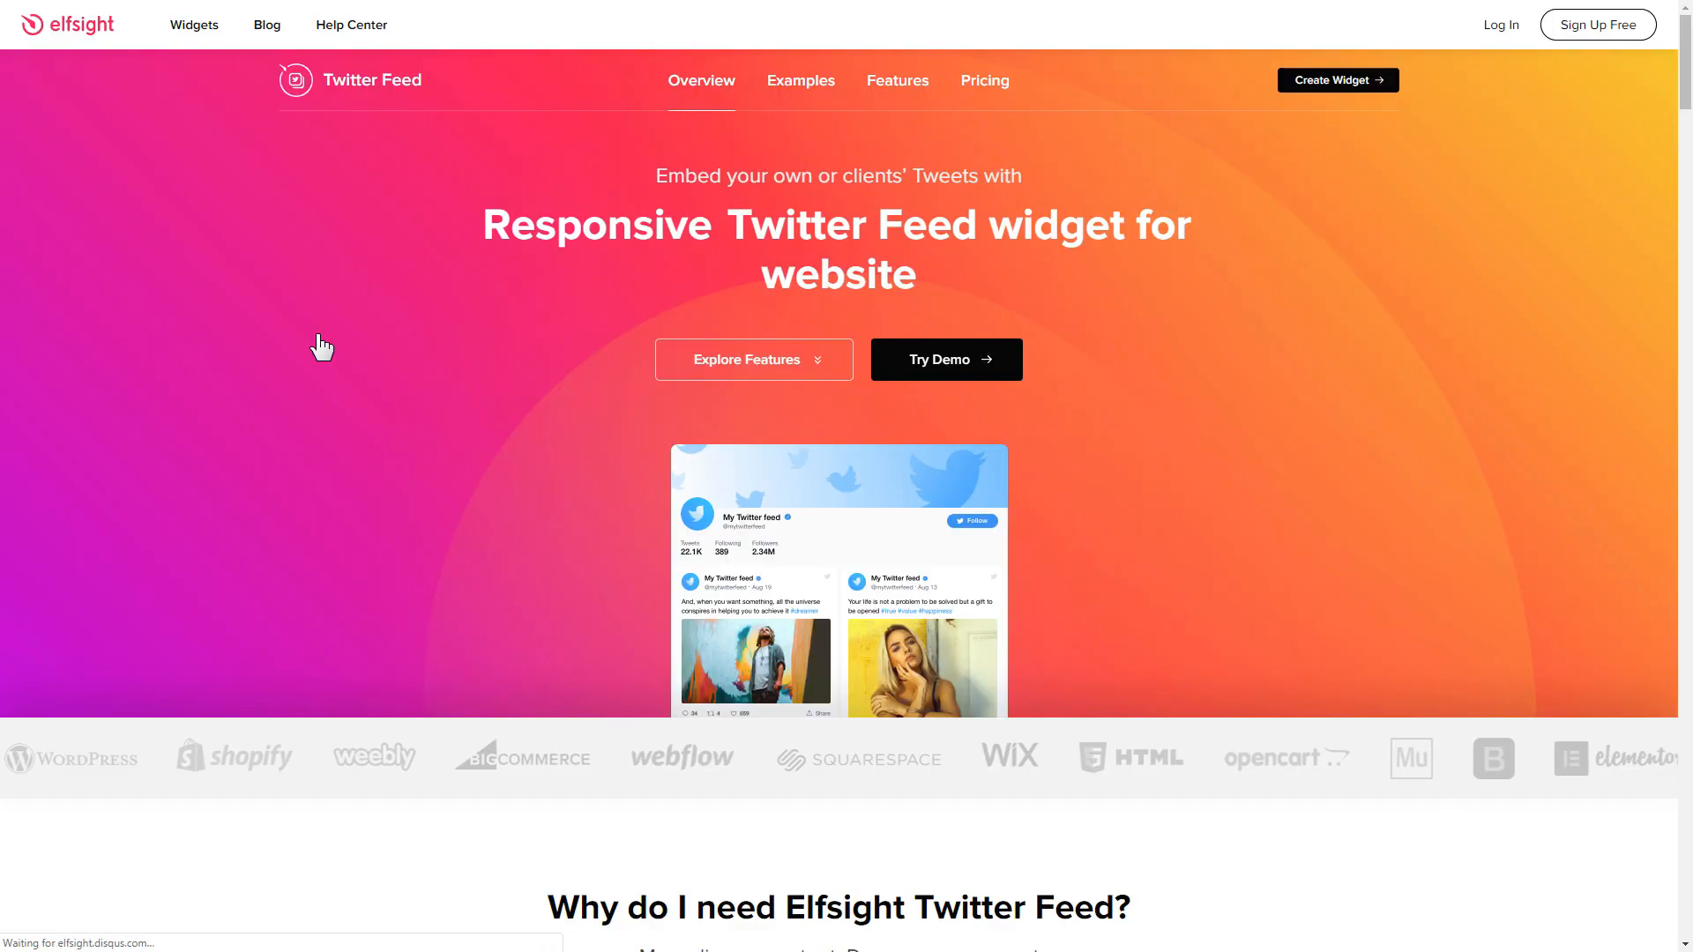
mouse_move(1337, 98)
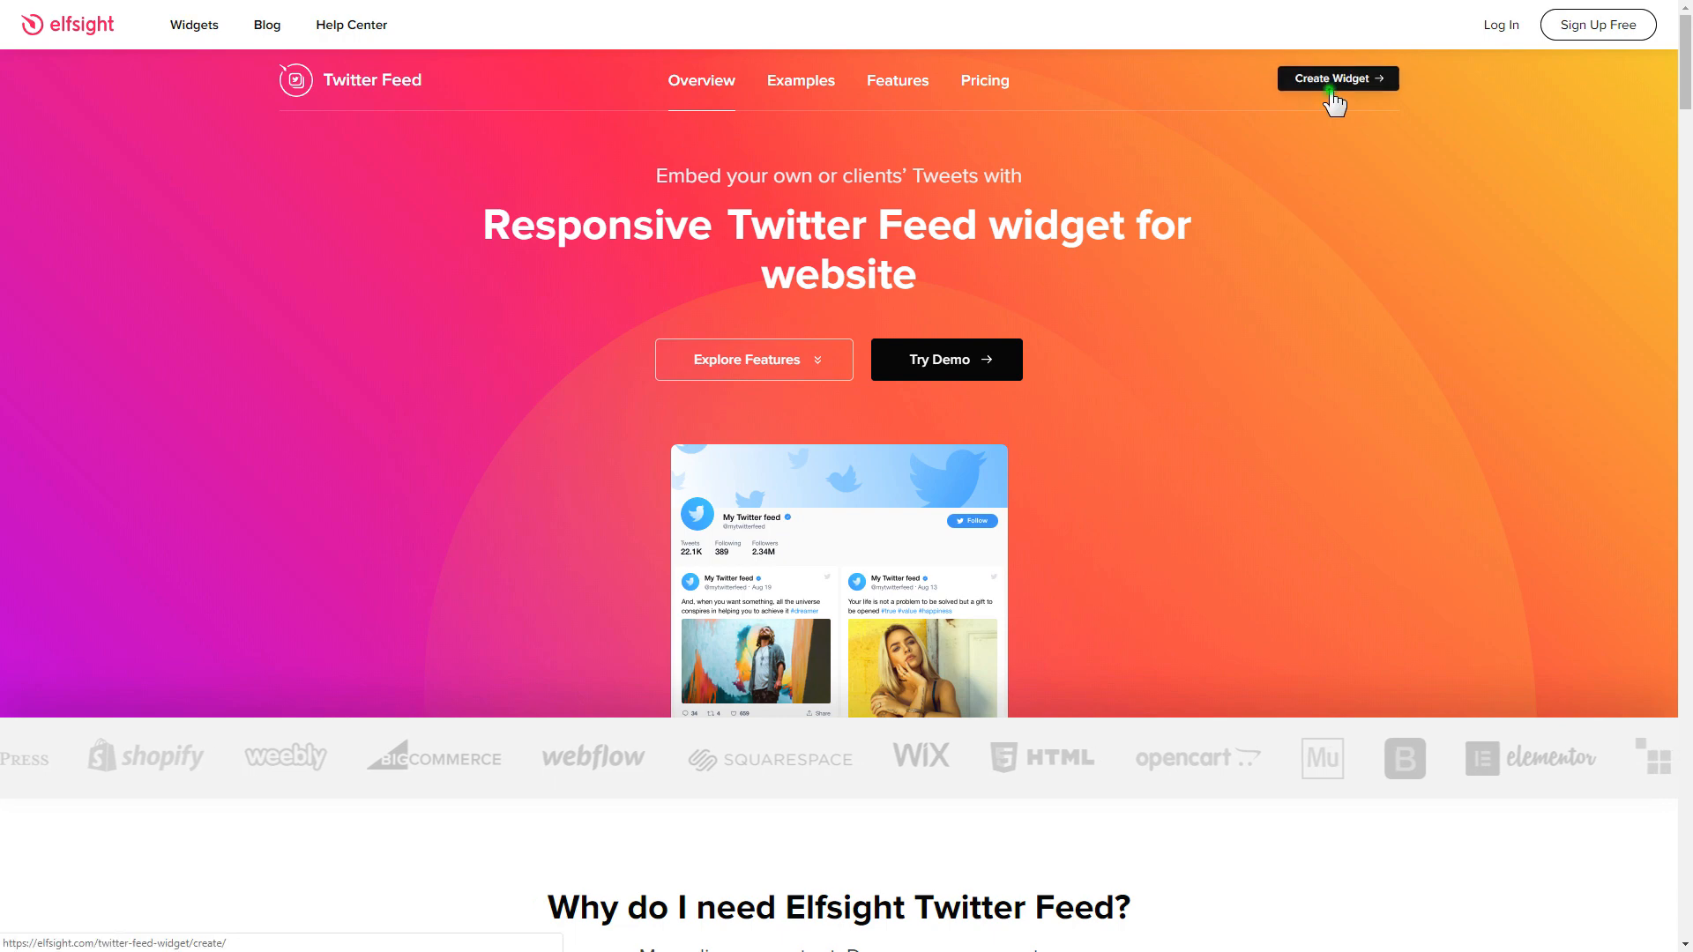
click(1337, 80)
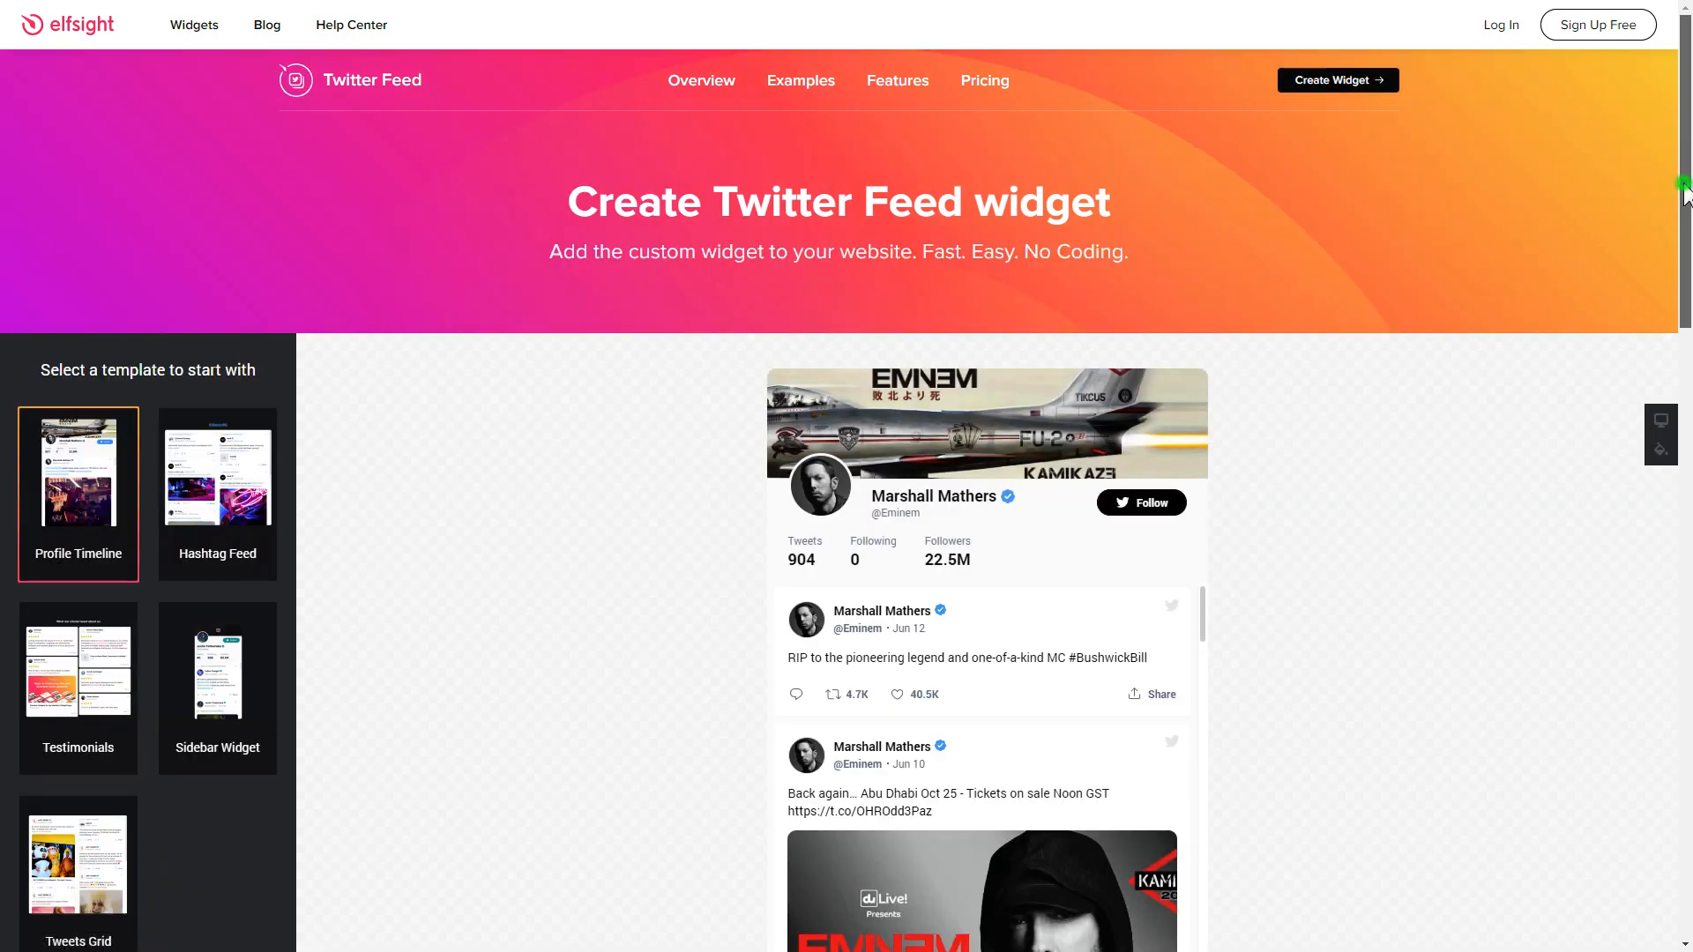
Preview the Hashtag Feed and Testimonials templates, then return to Profile Timeline.
scroll(down, 3)
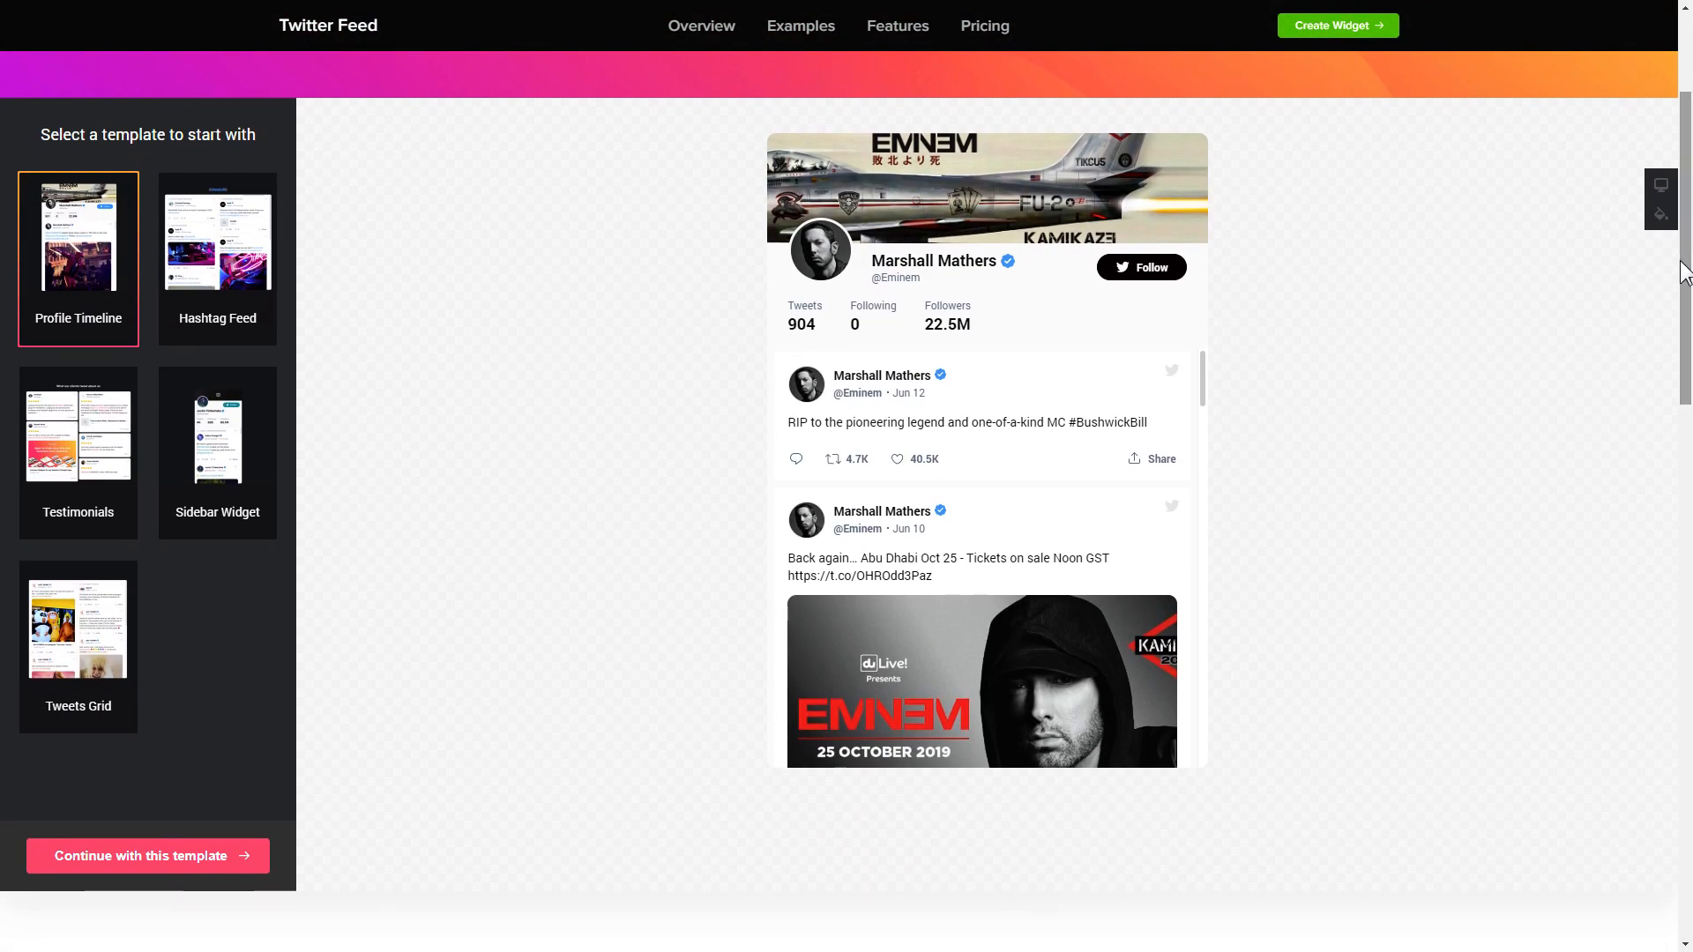
click(215, 238)
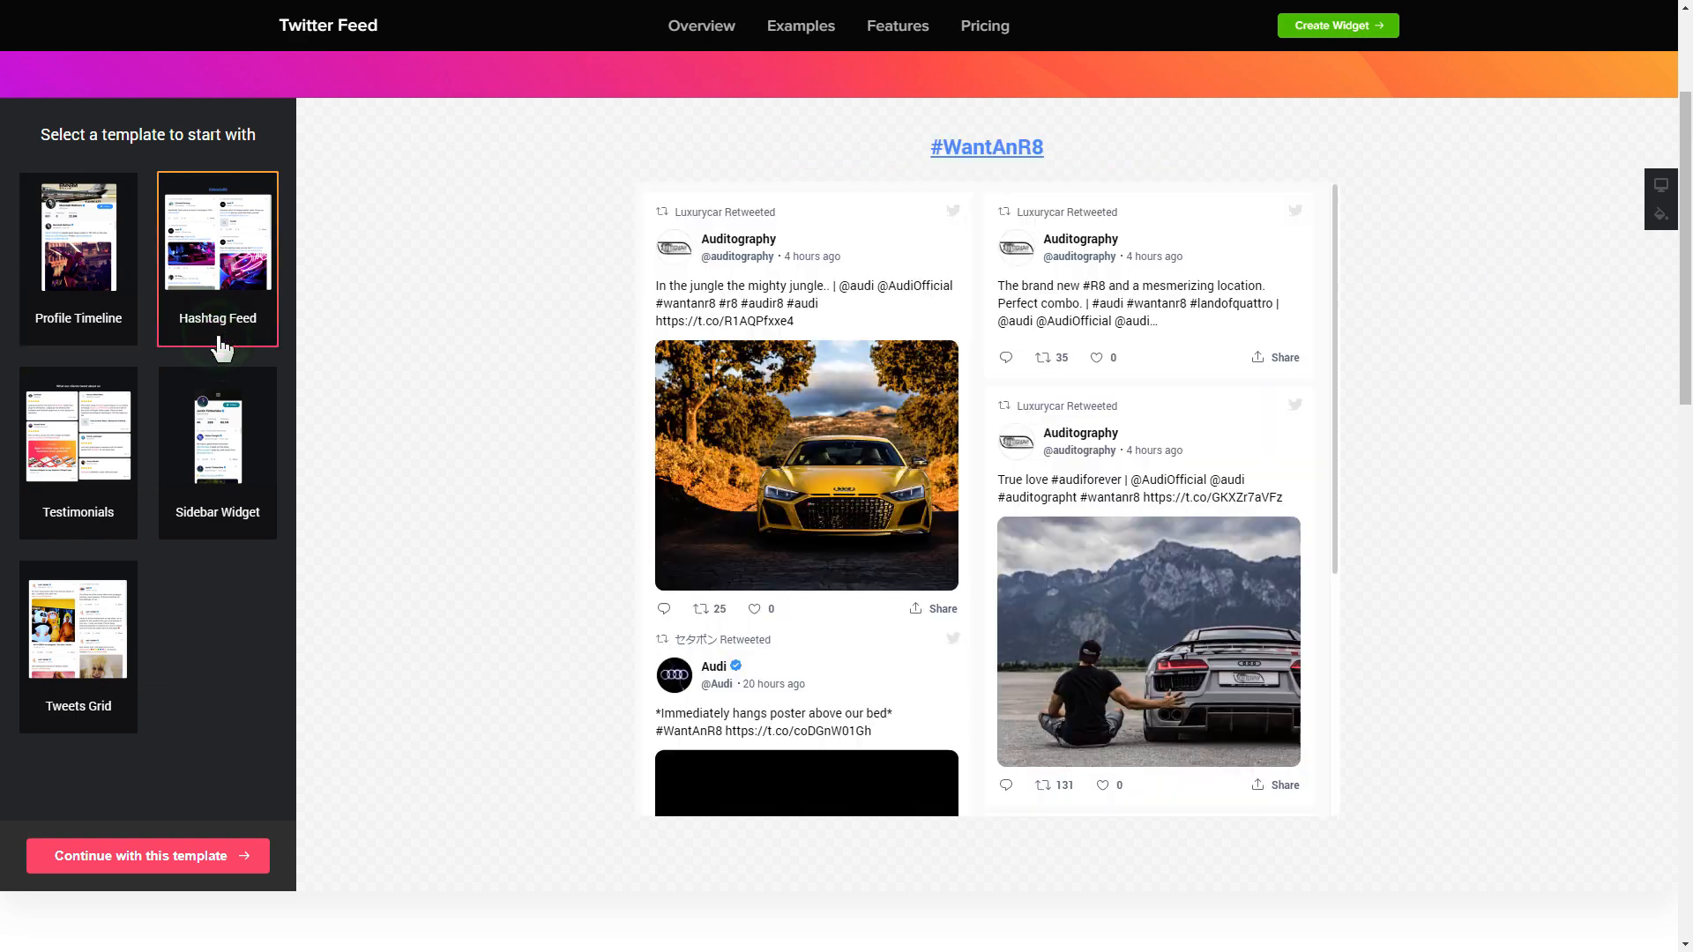
click(77, 451)
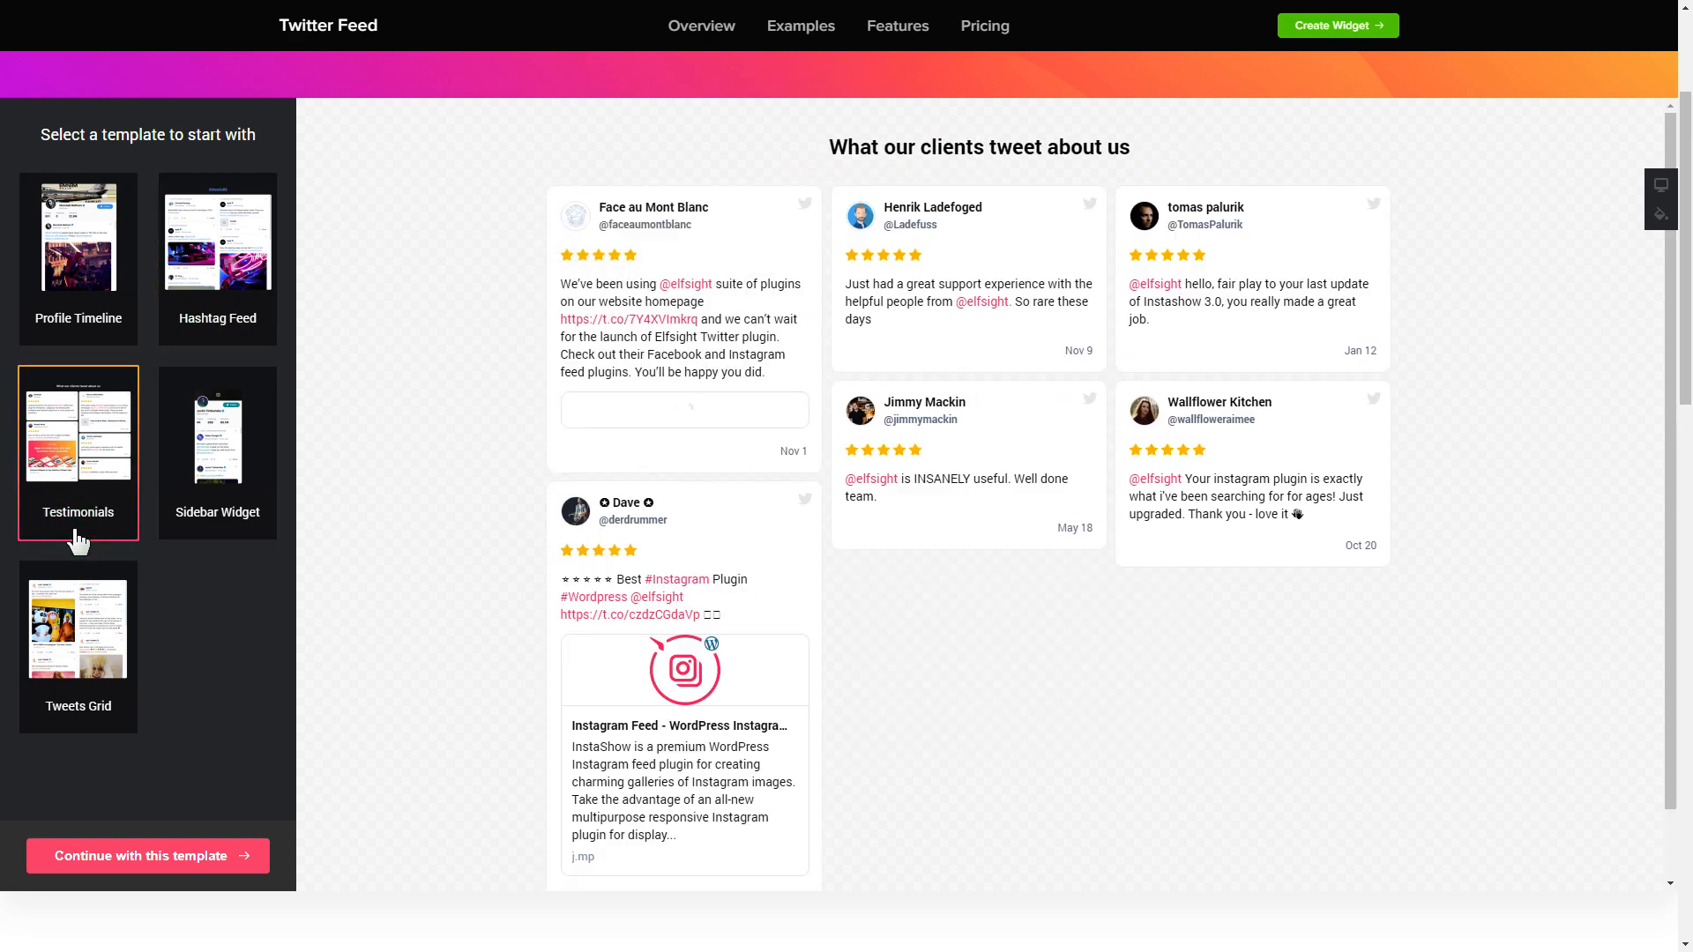
click(78, 235)
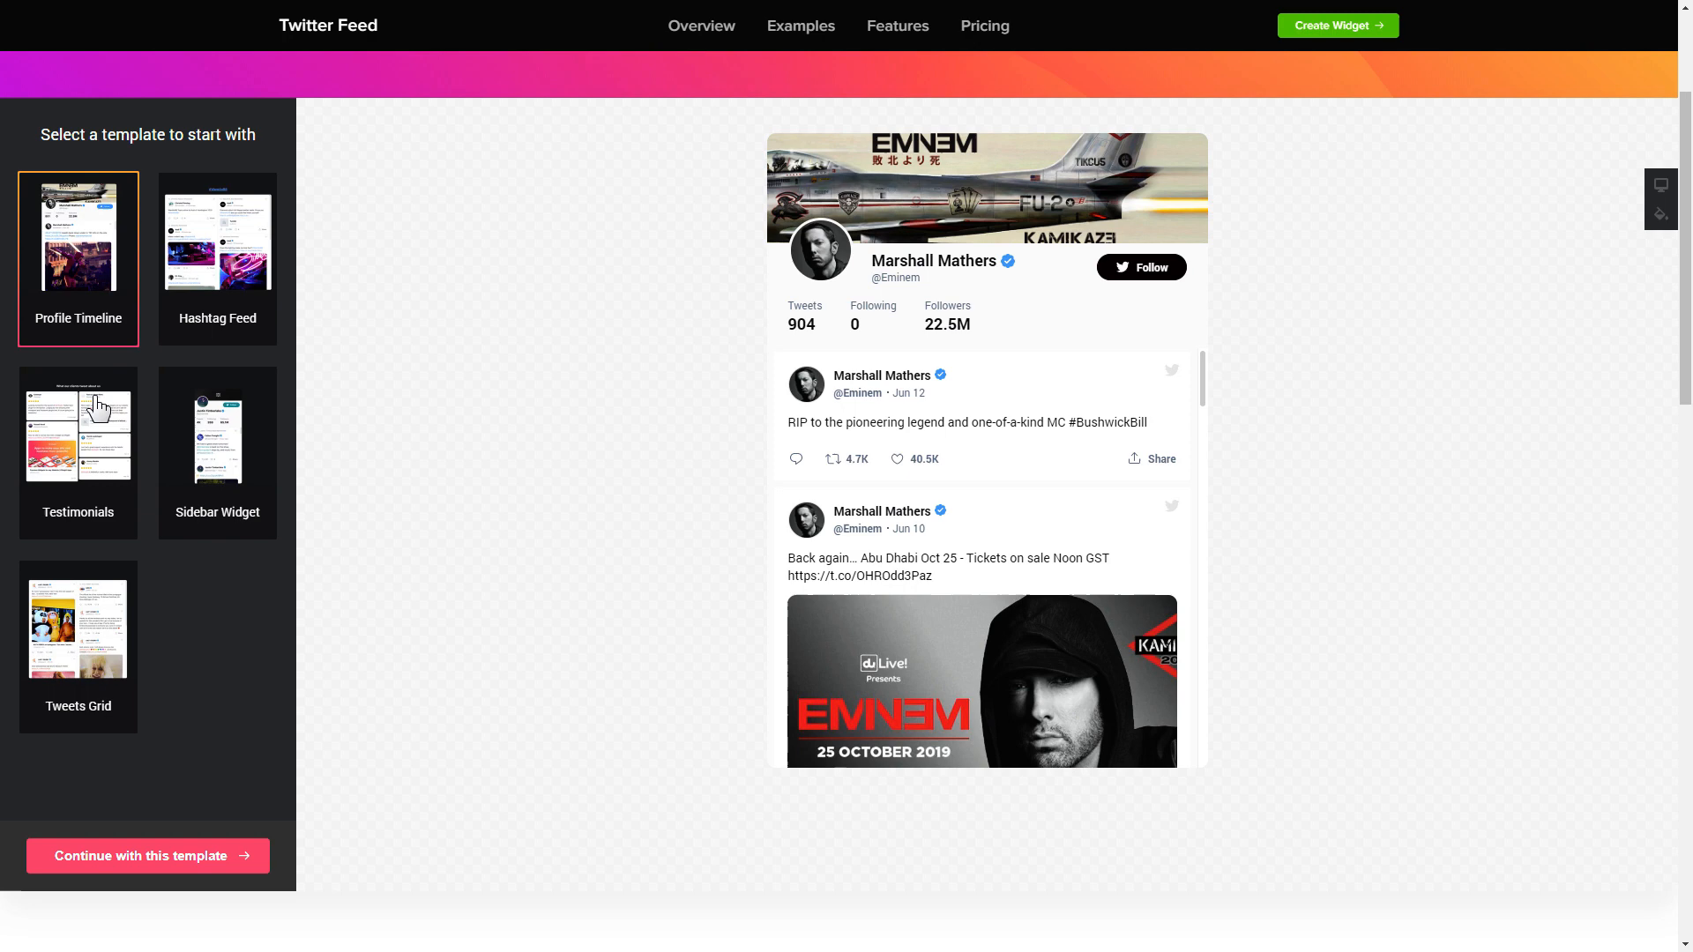
Continue with Profile Timeline and authorize Elfsight Twitter Feed on the Twitter account.
click(147, 855)
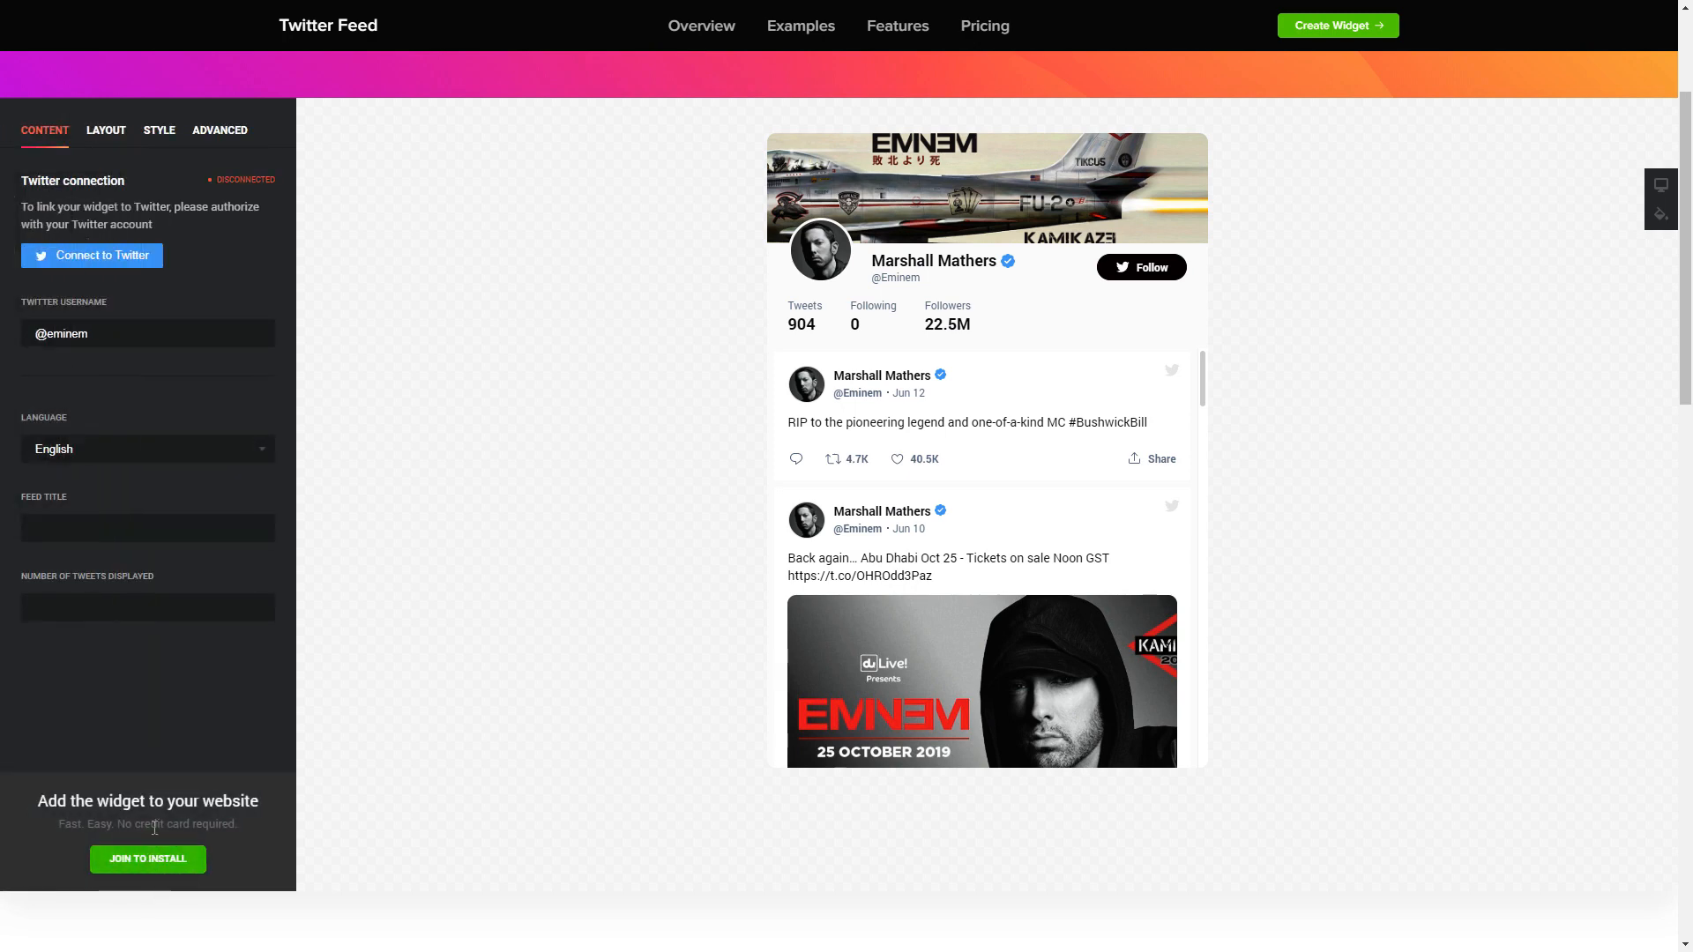
click(90, 255)
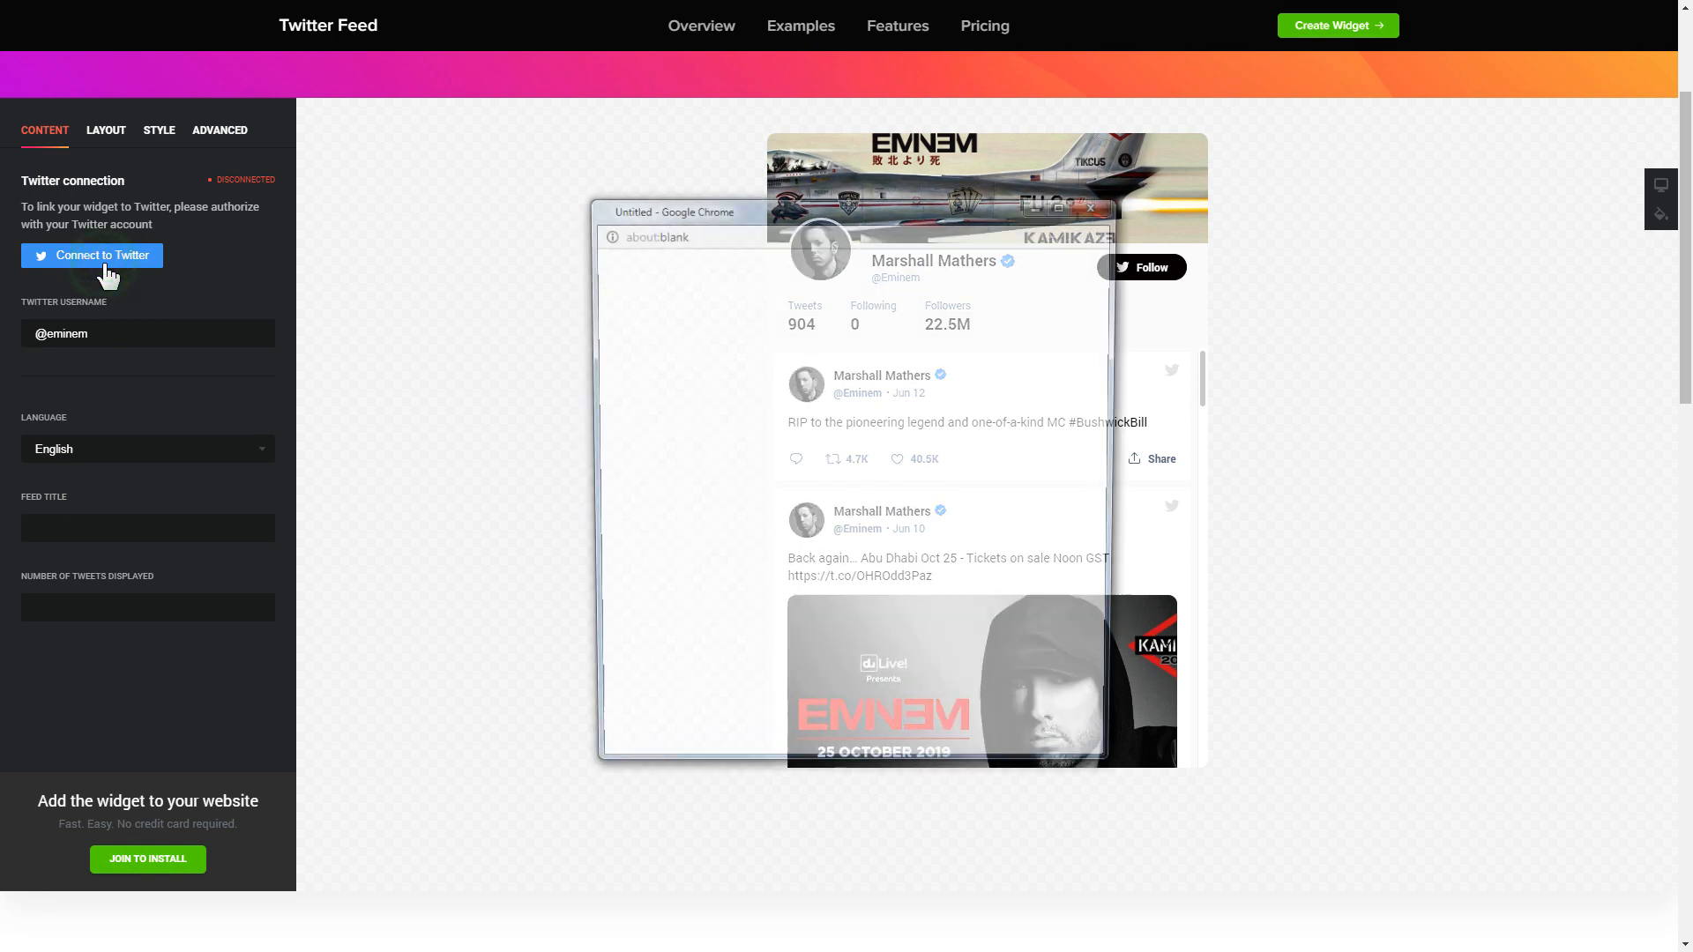
click(101, 256)
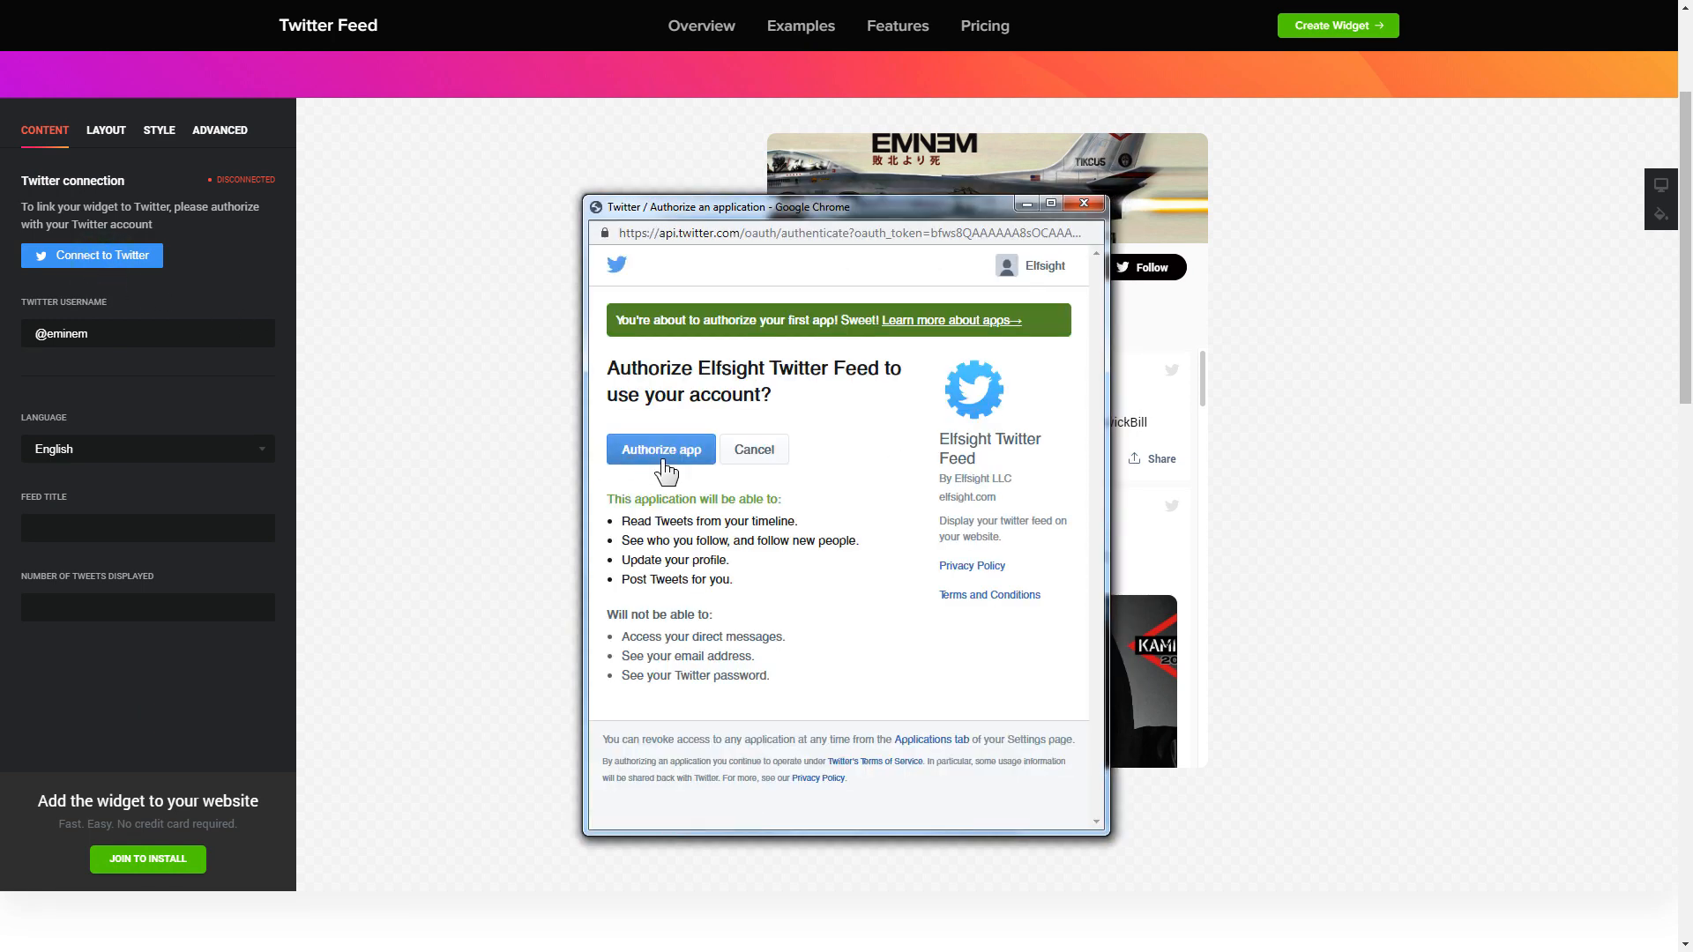
click(660, 449)
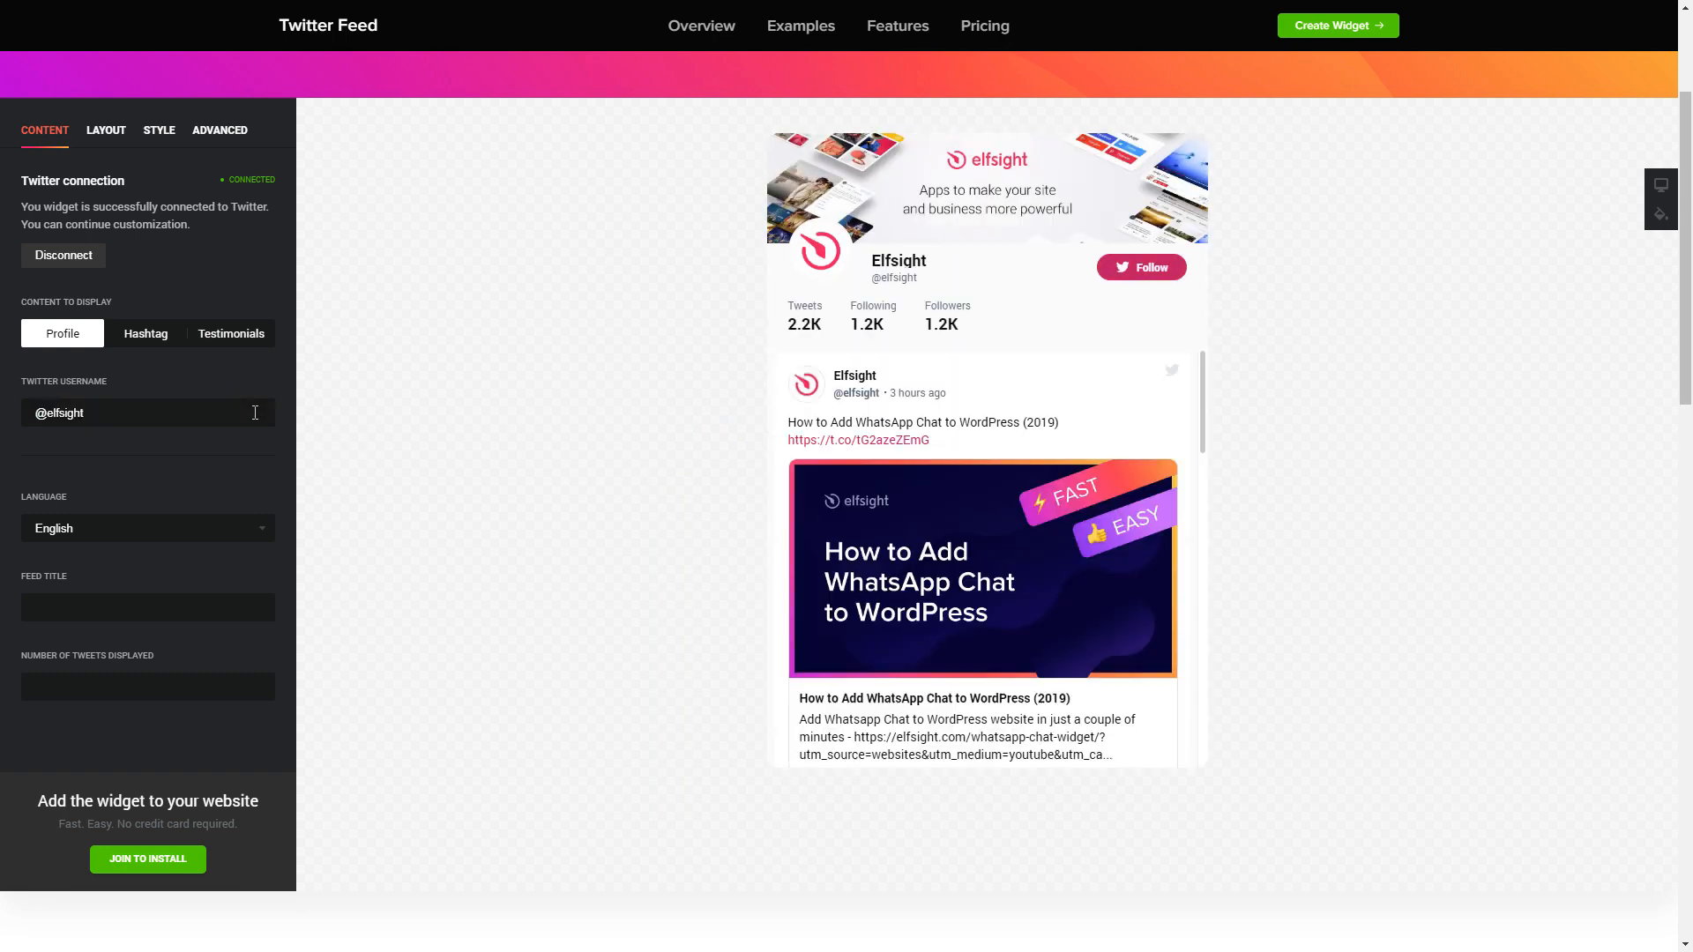
Try the Hashtag and Testimonials sources, then switch the feed back to Profile.
click(145, 333)
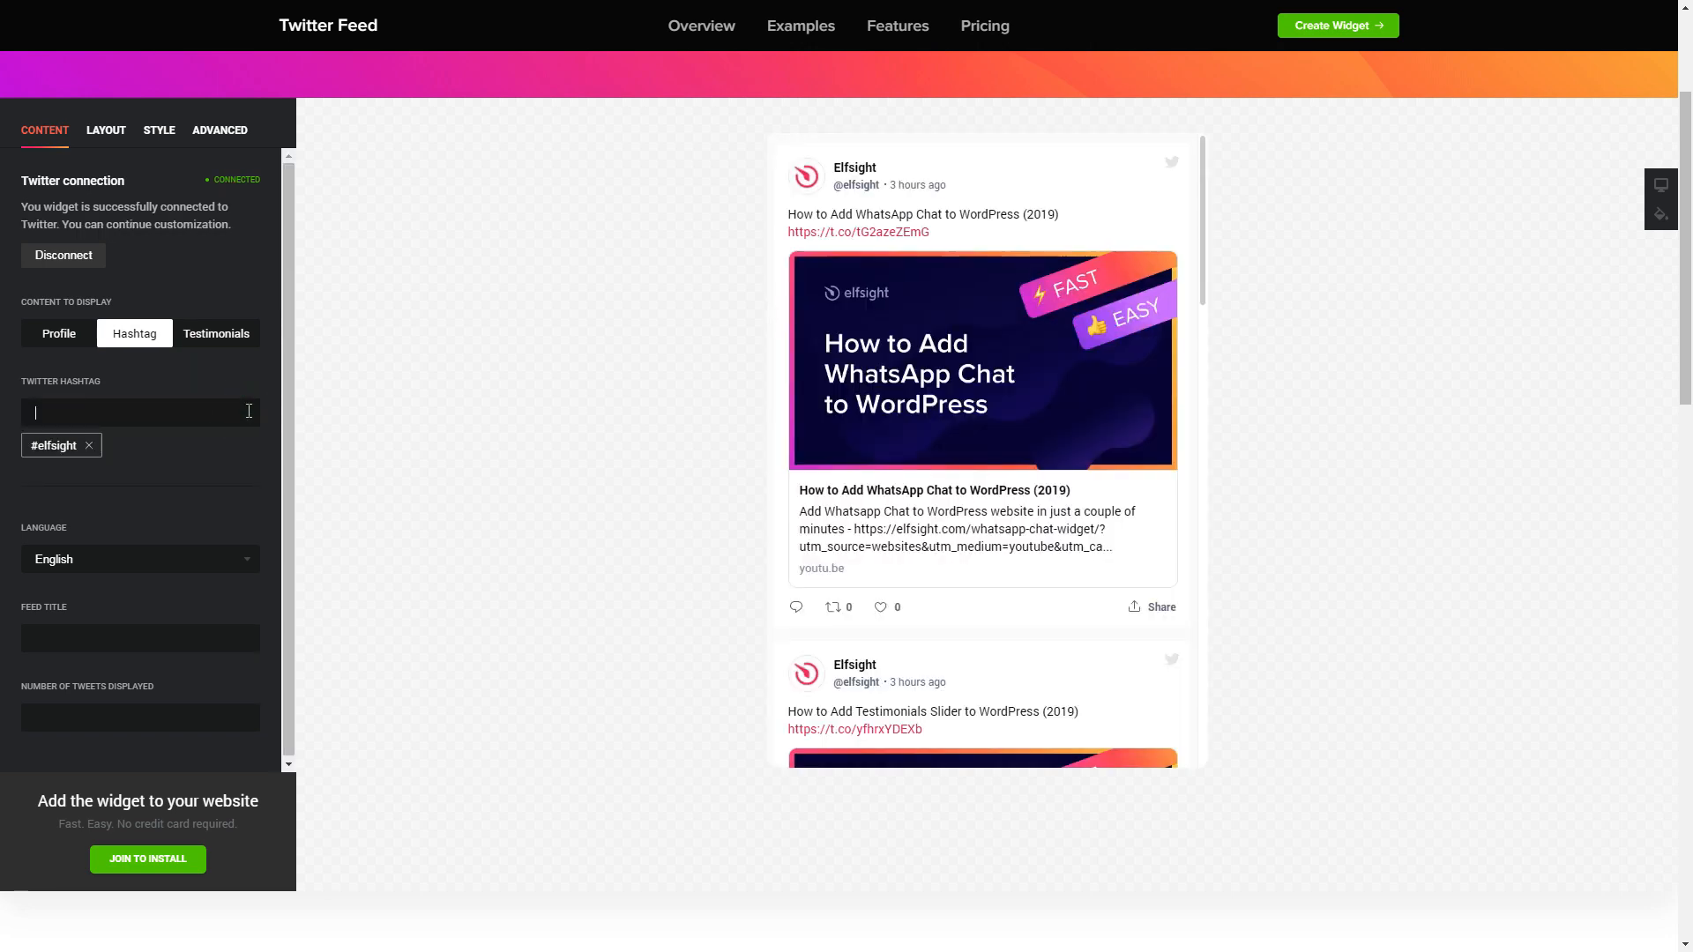
click(215, 333)
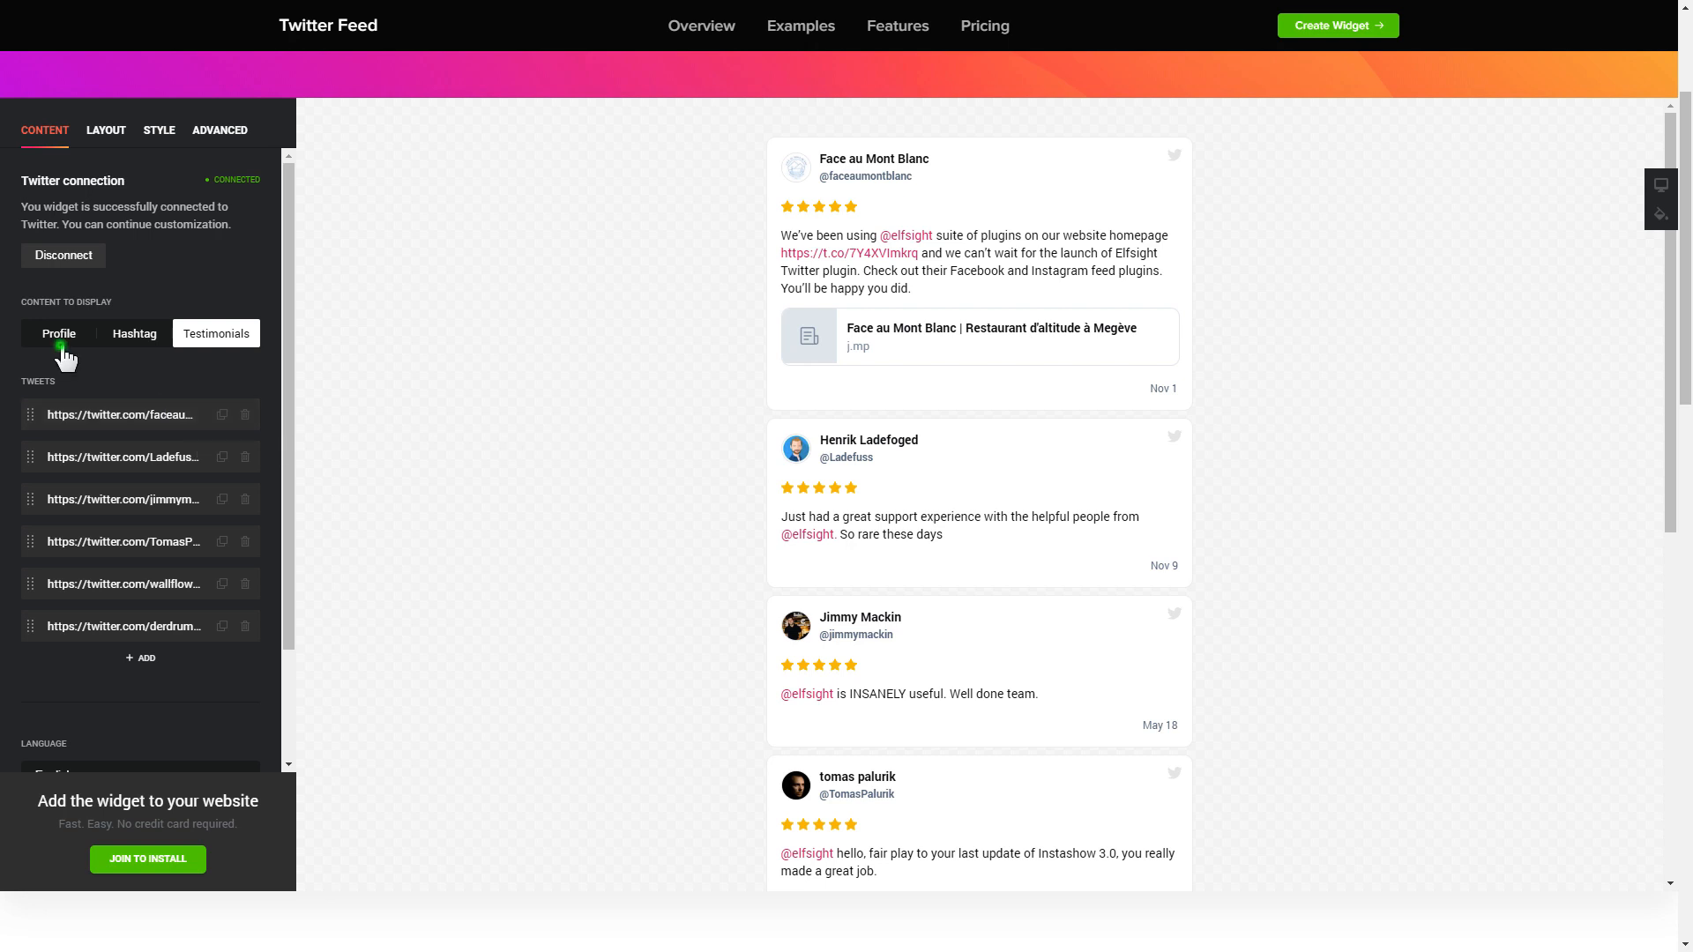
click(62, 333)
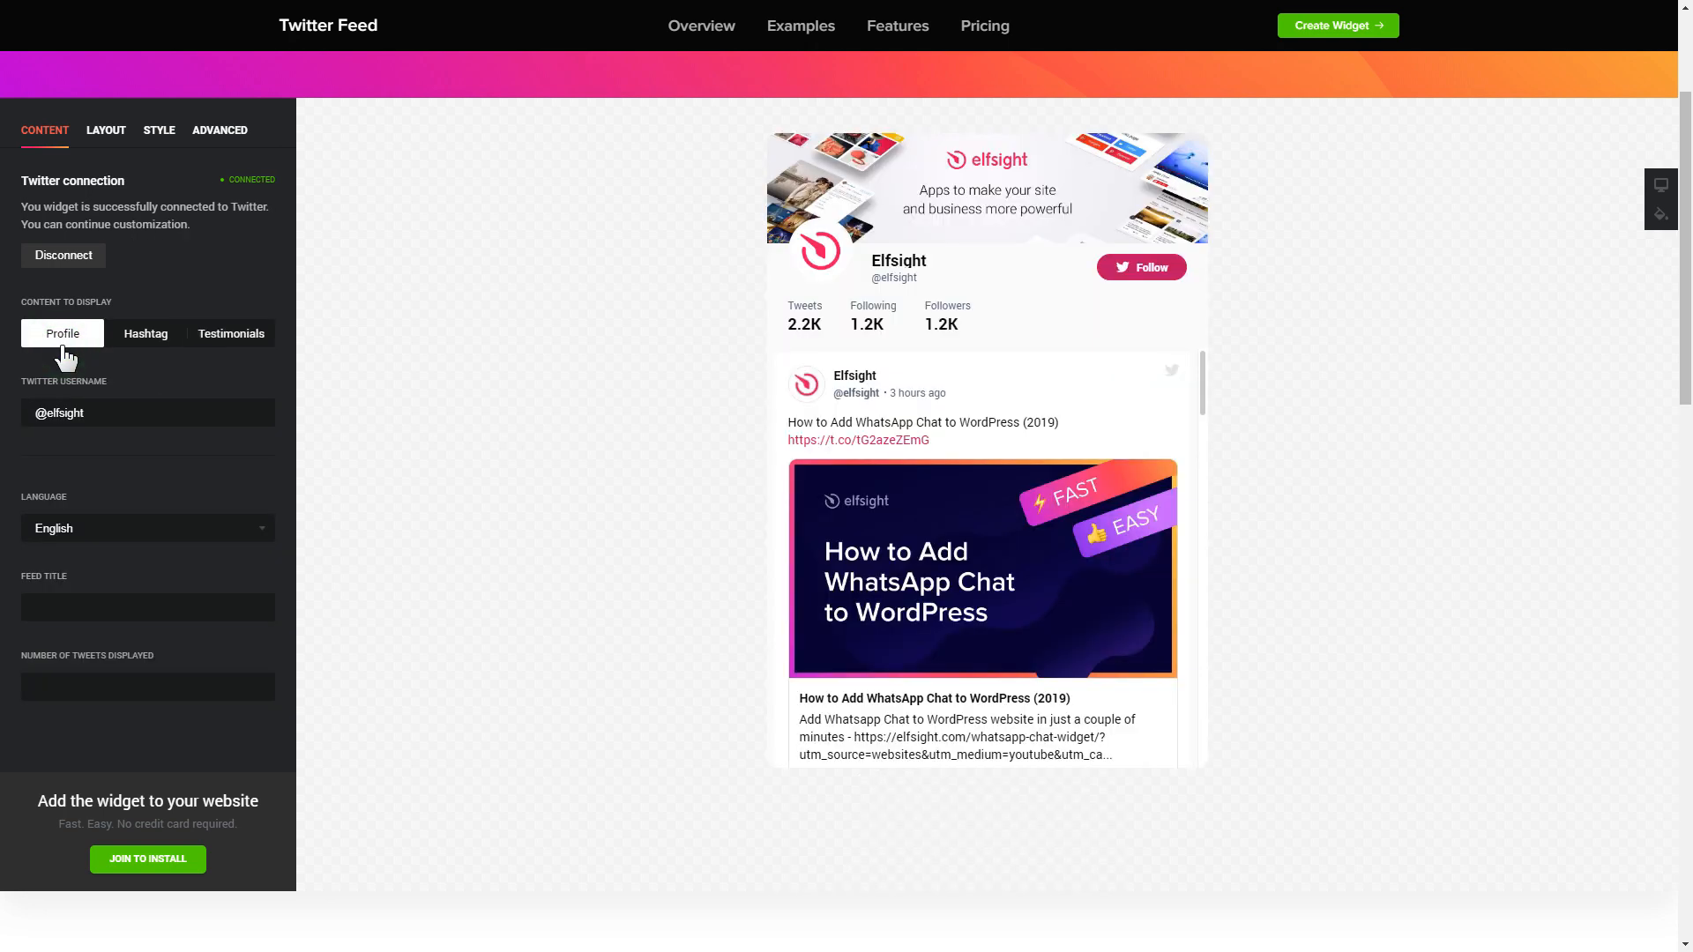
mouse_move(111, 146)
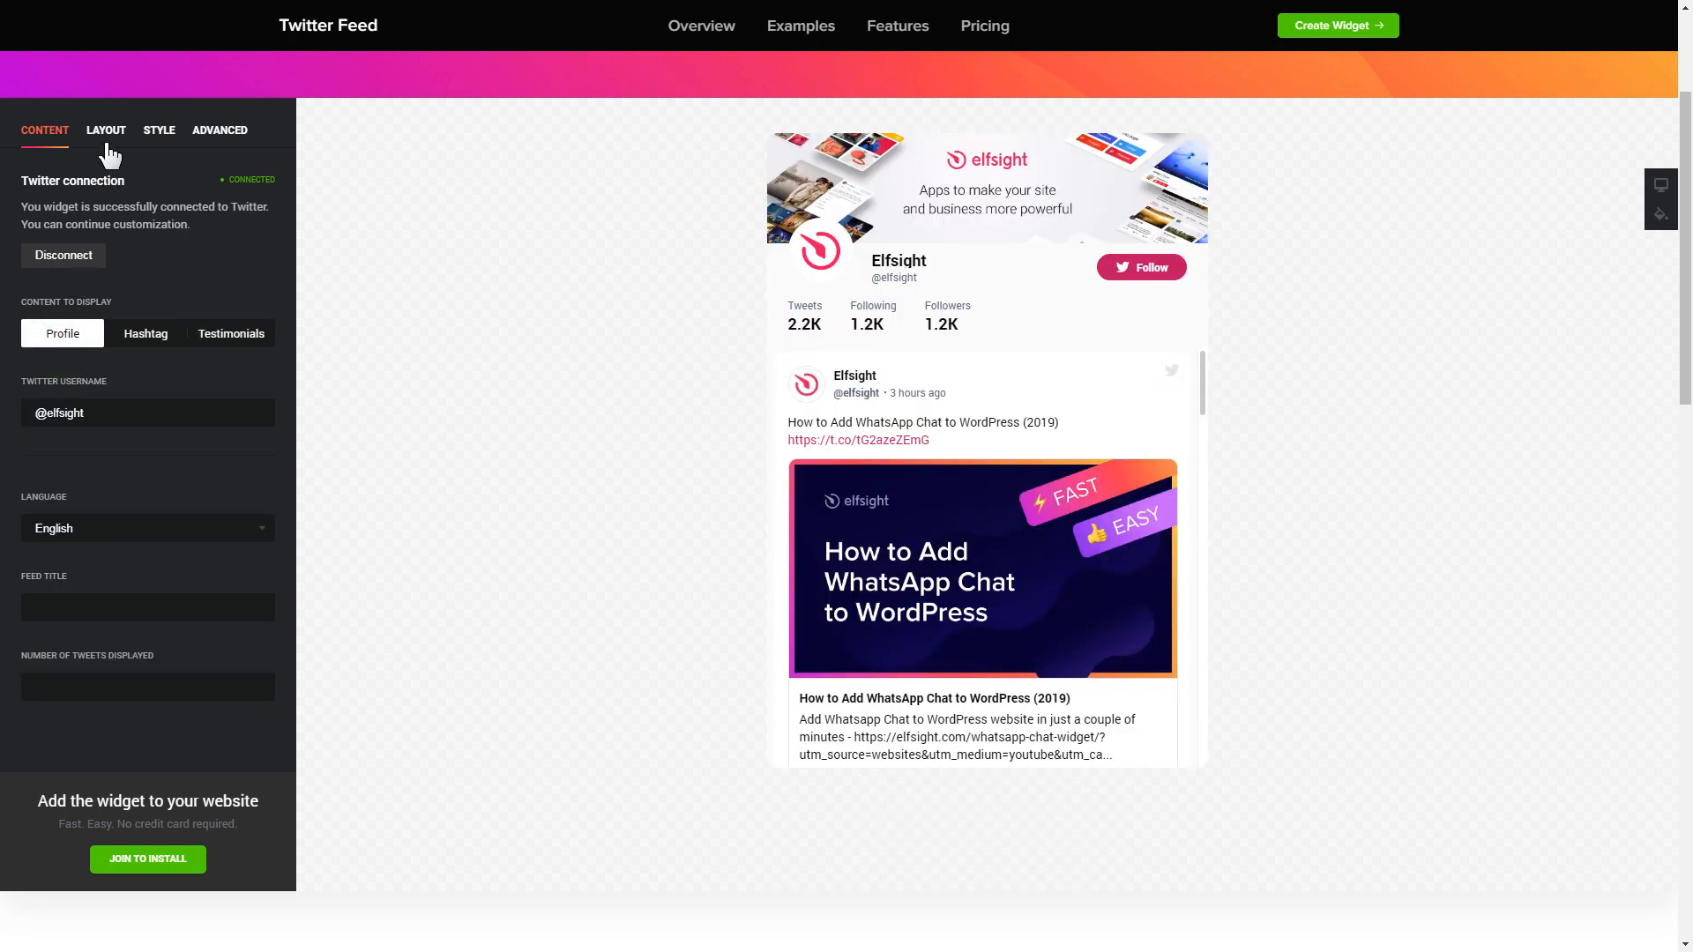
click(158, 129)
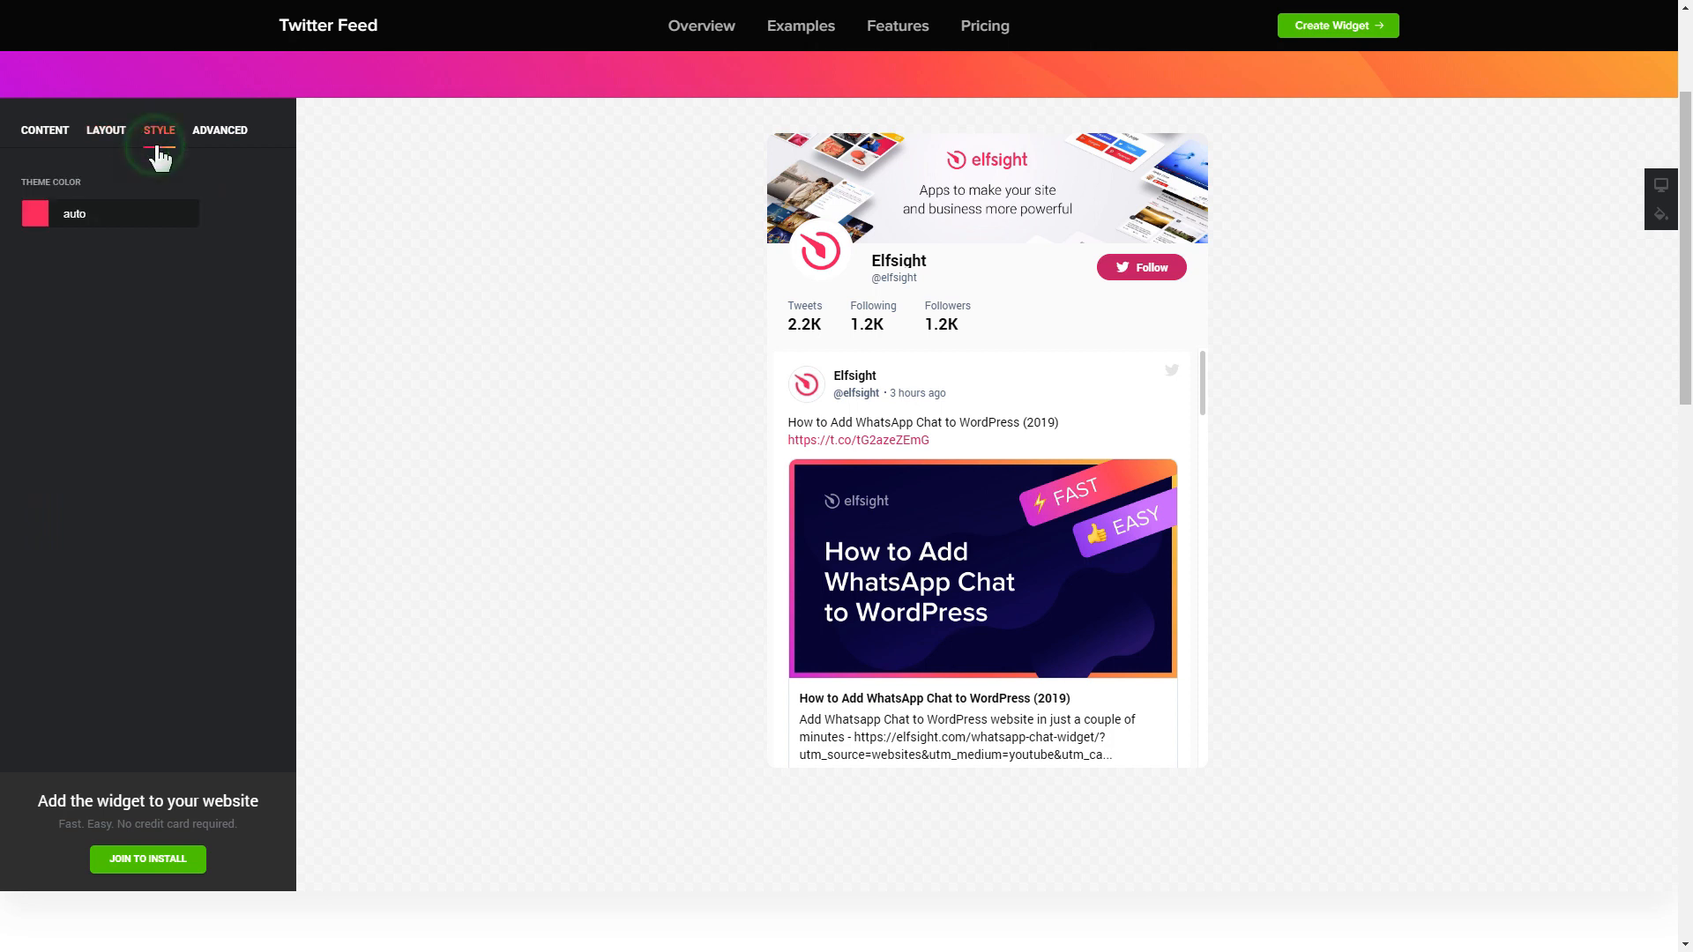
click(219, 129)
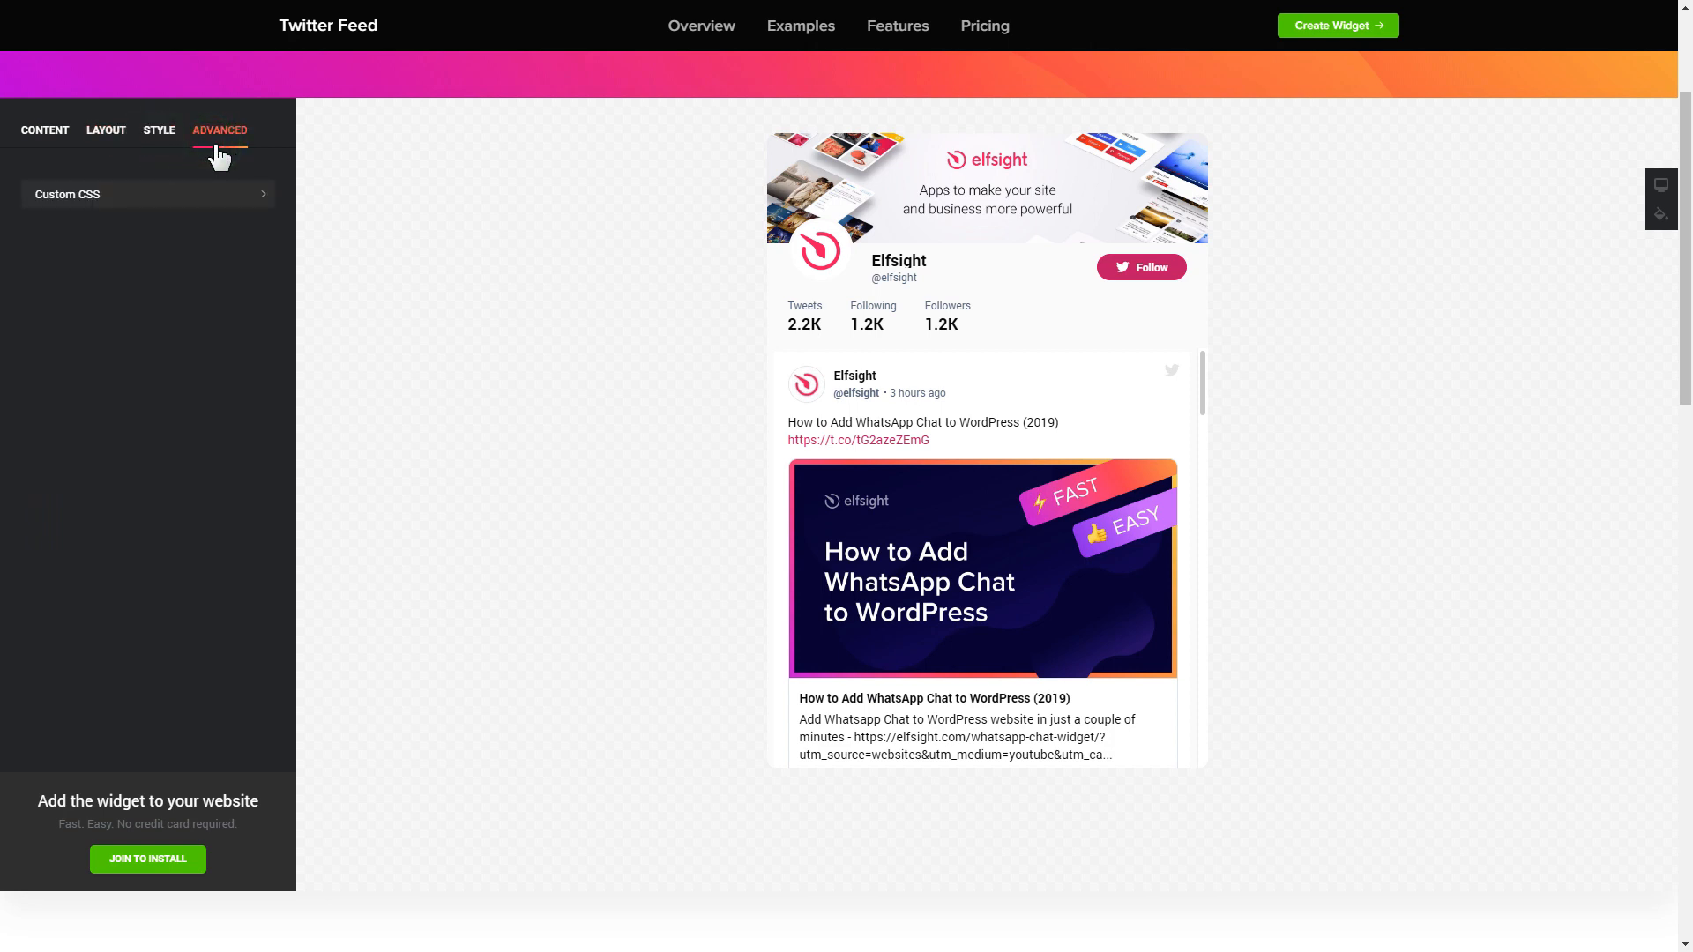
click(44, 130)
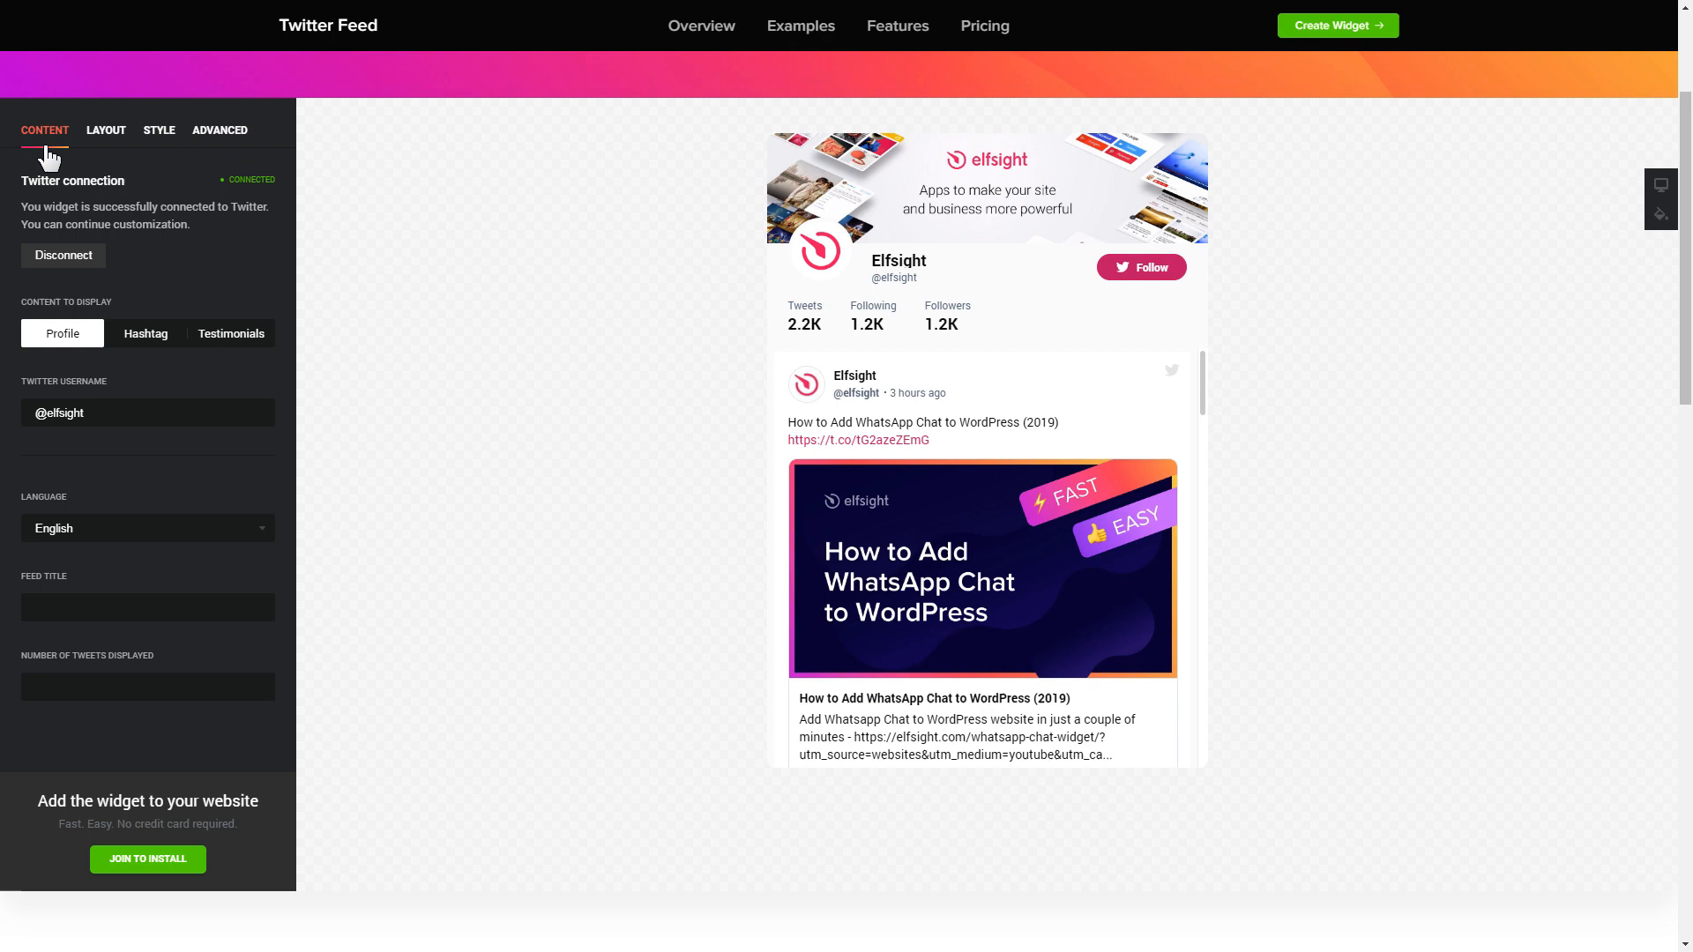
click(149, 859)
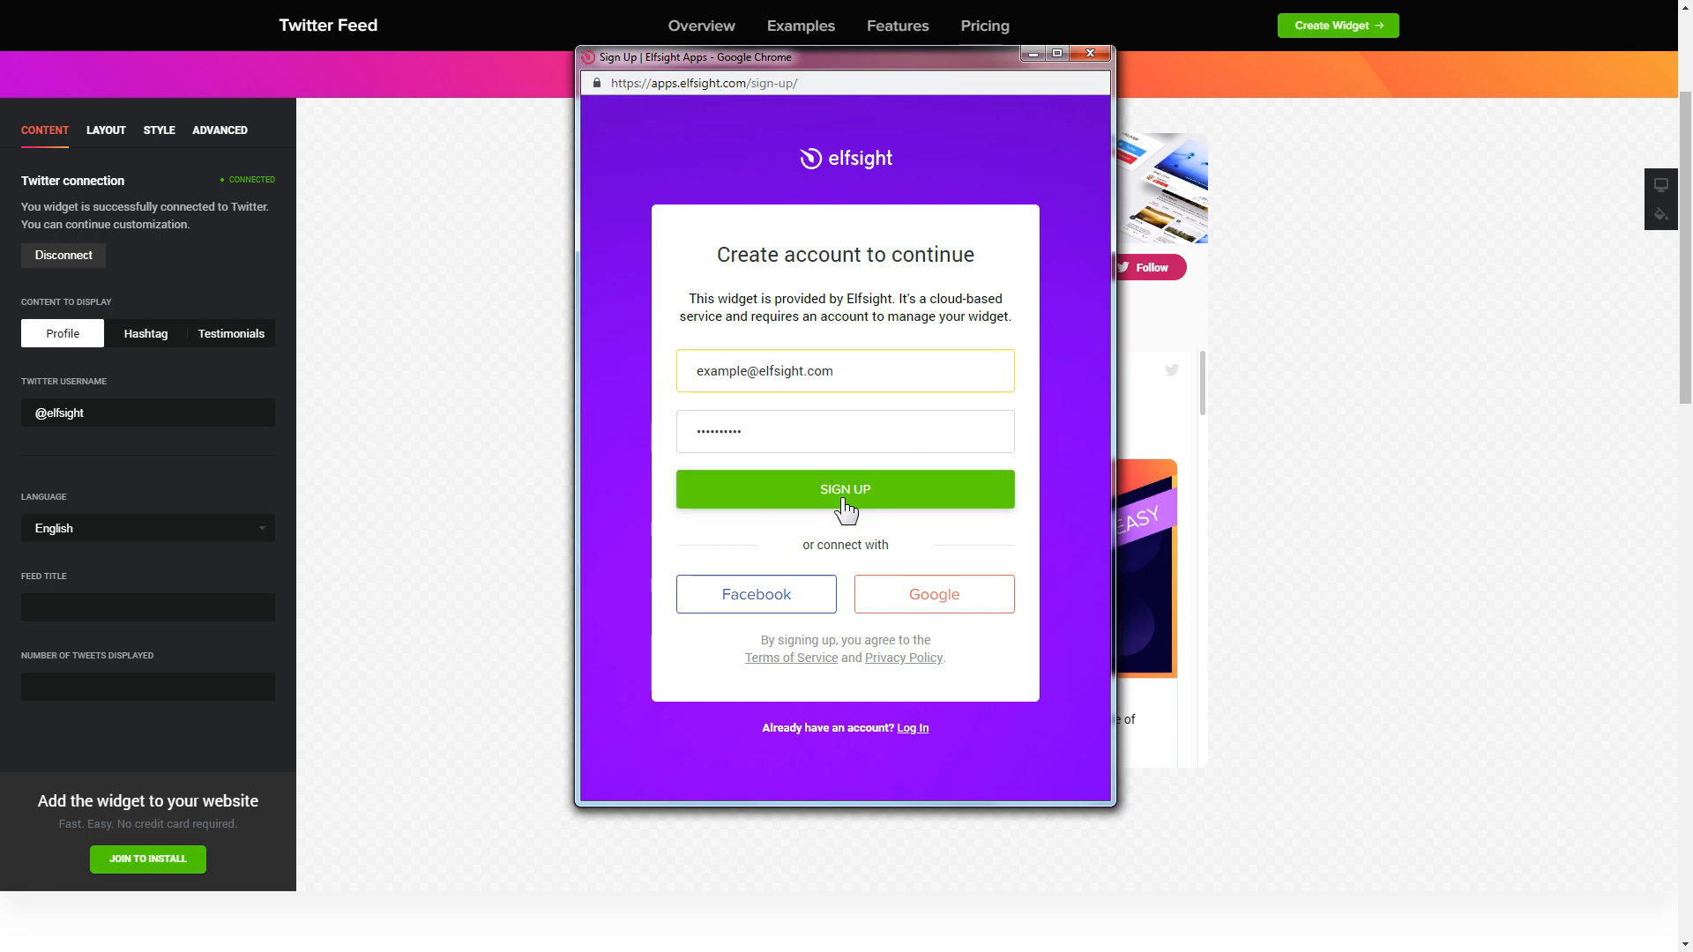
Sign up for the Elfsight account and save the untitled Twitter feed widget.
click(844, 489)
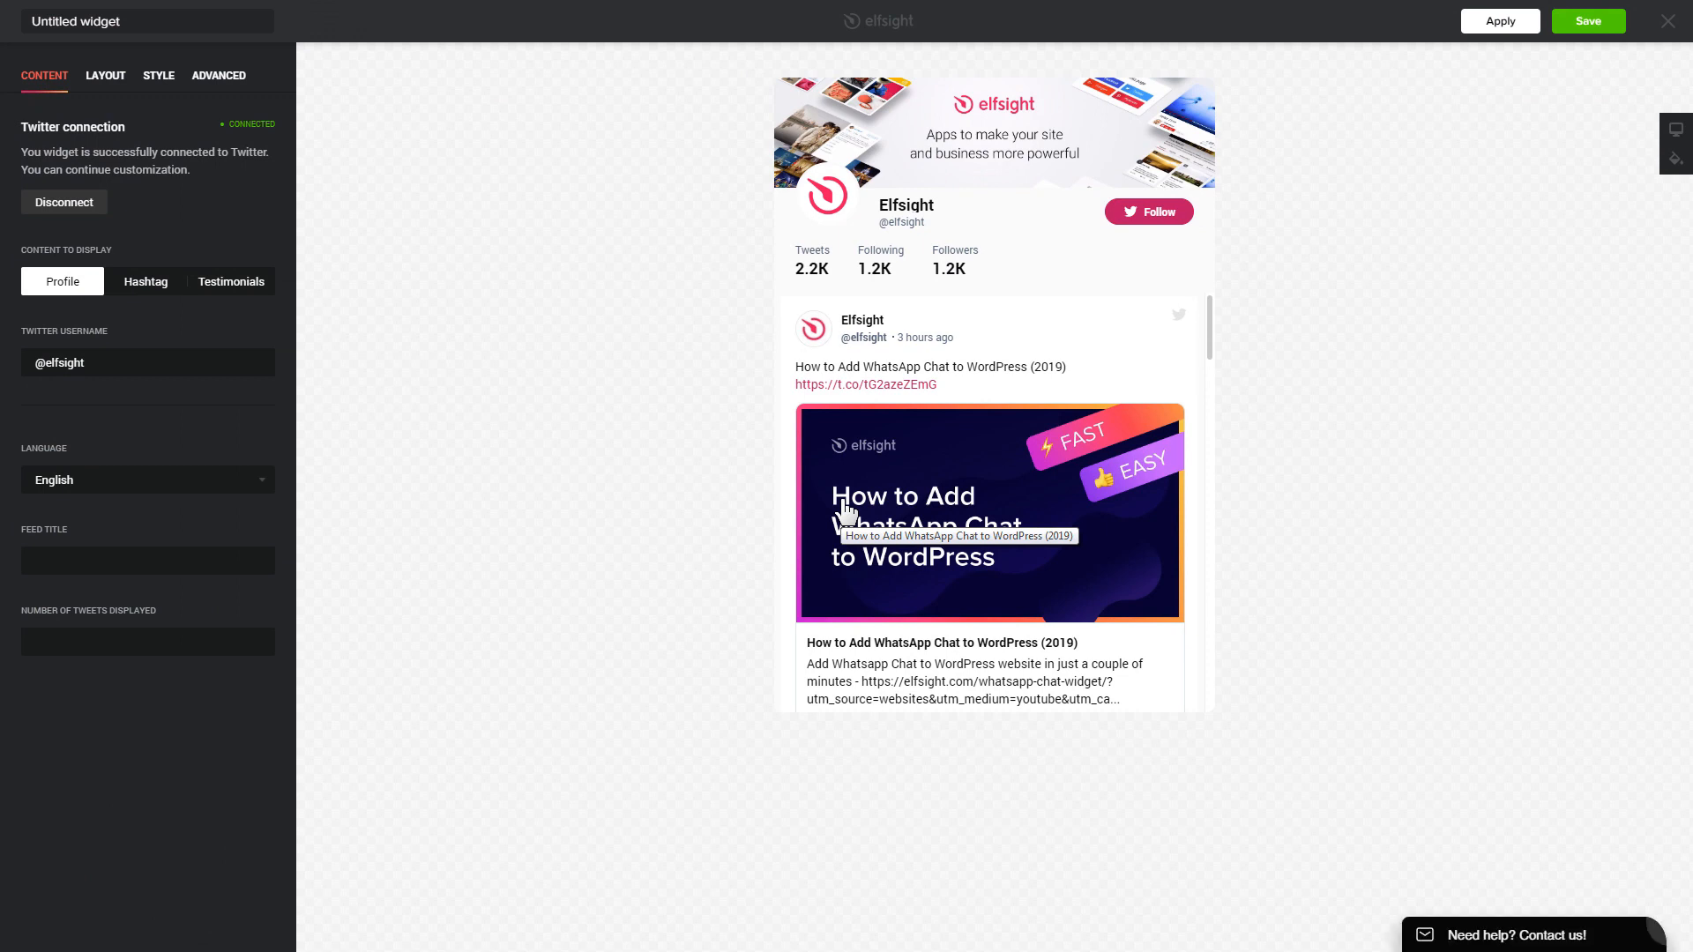
click(1587, 21)
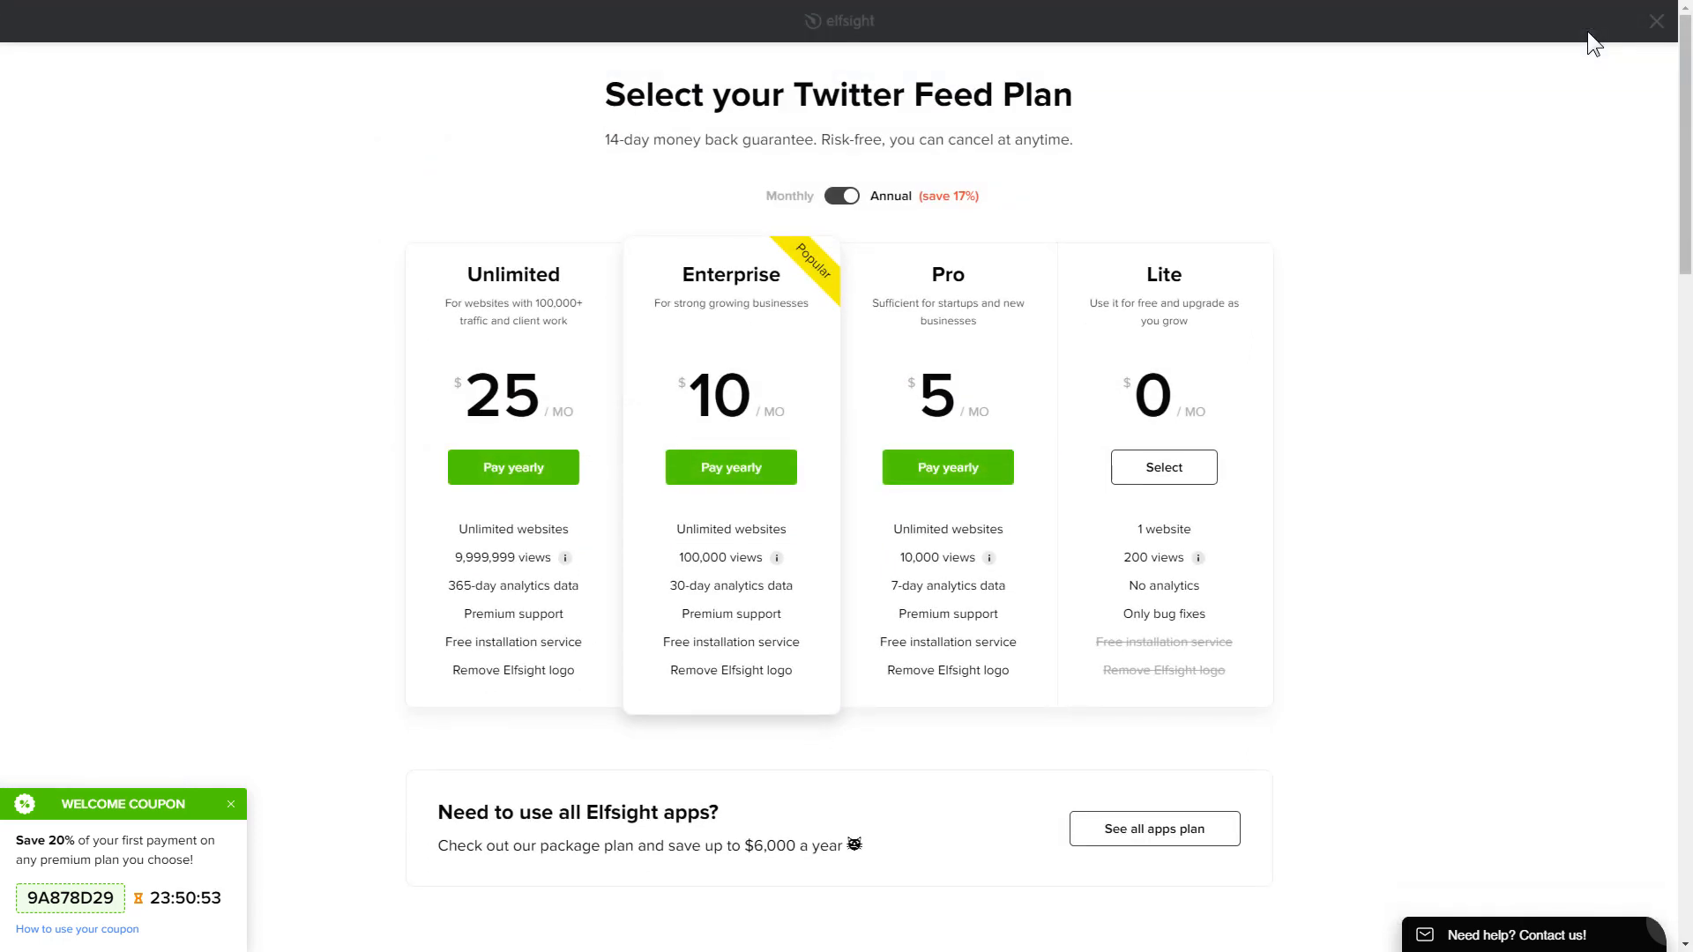
mouse_move(1199, 356)
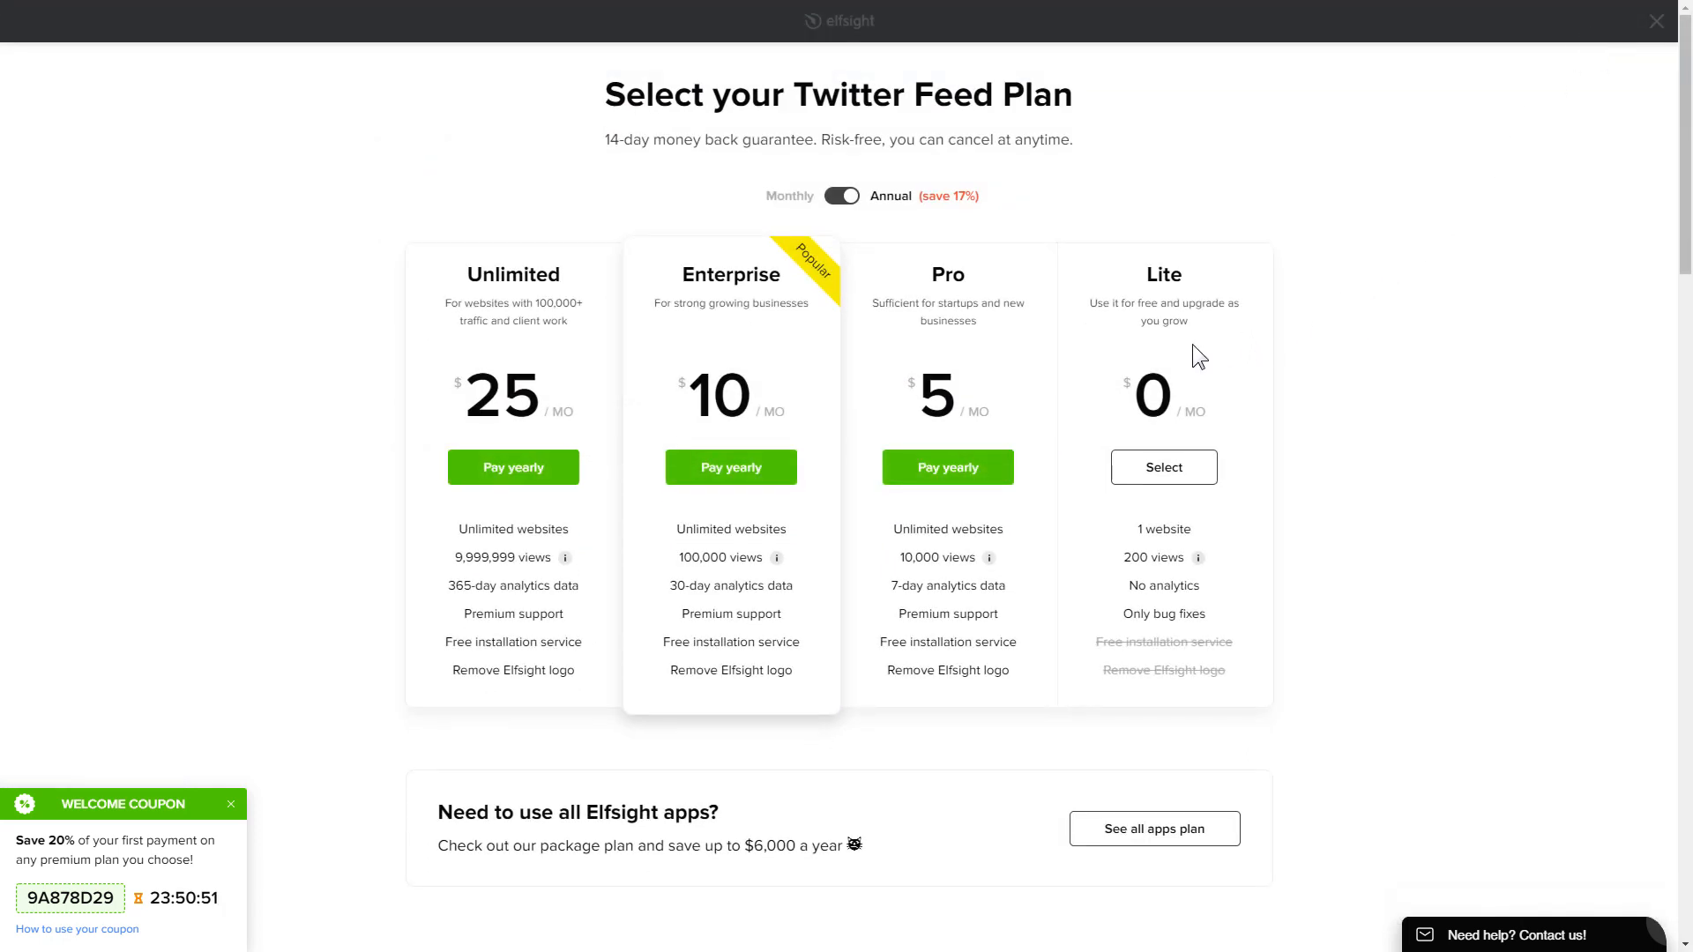
mouse_move(363, 449)
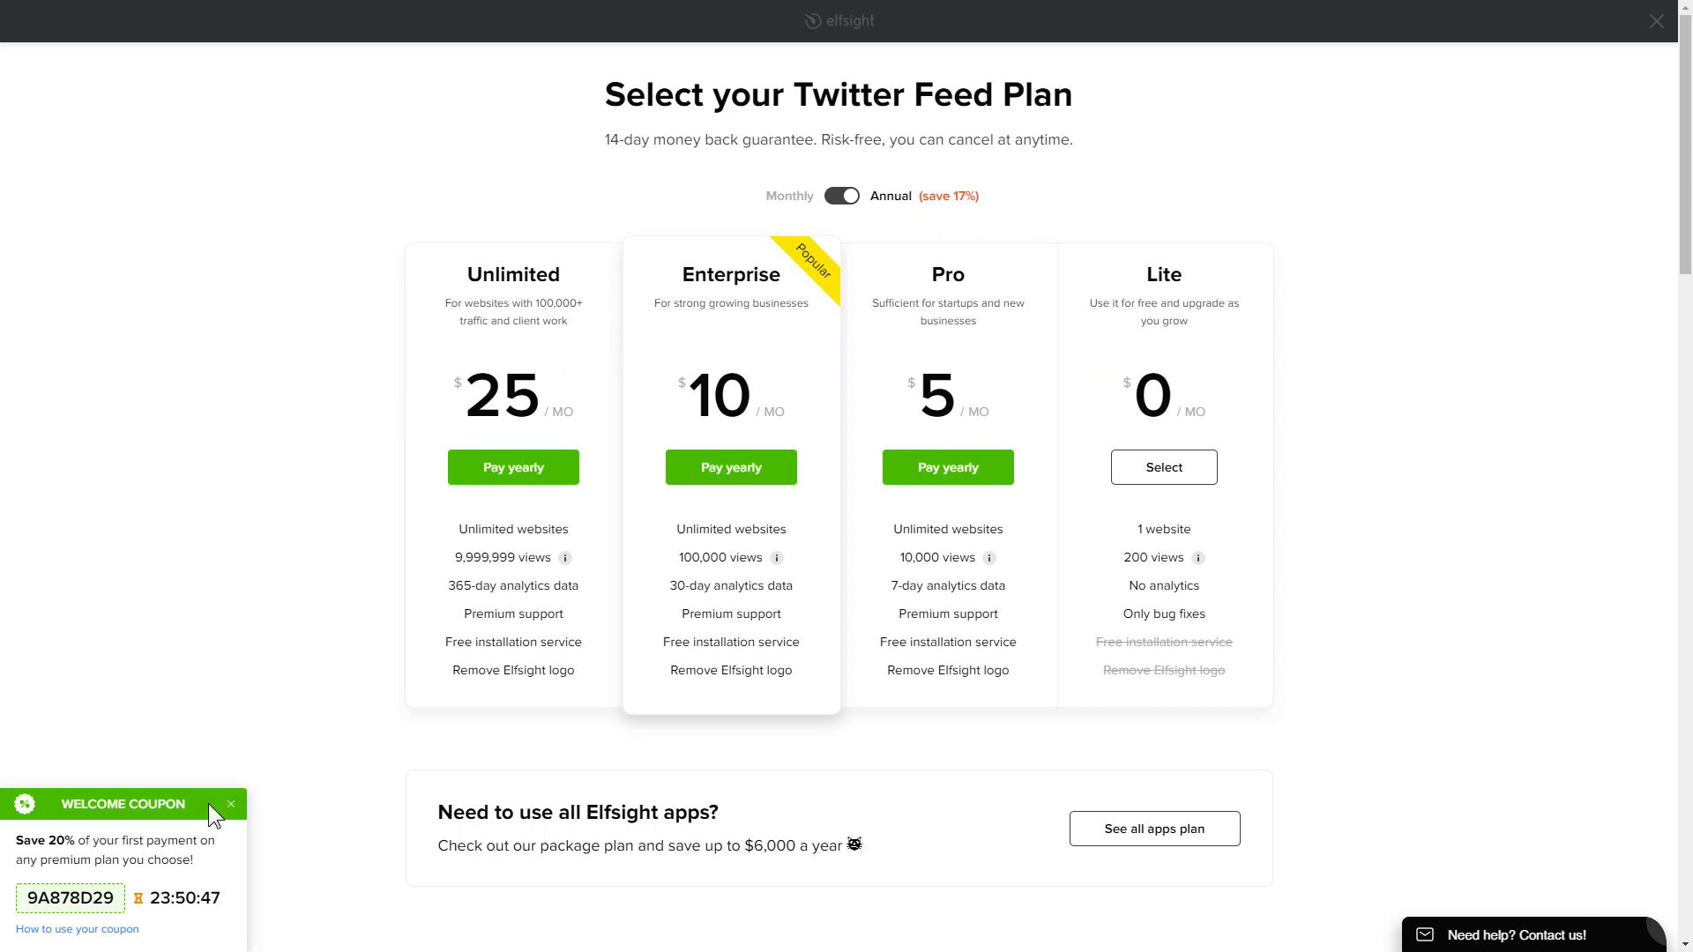
mouse_move(434, 748)
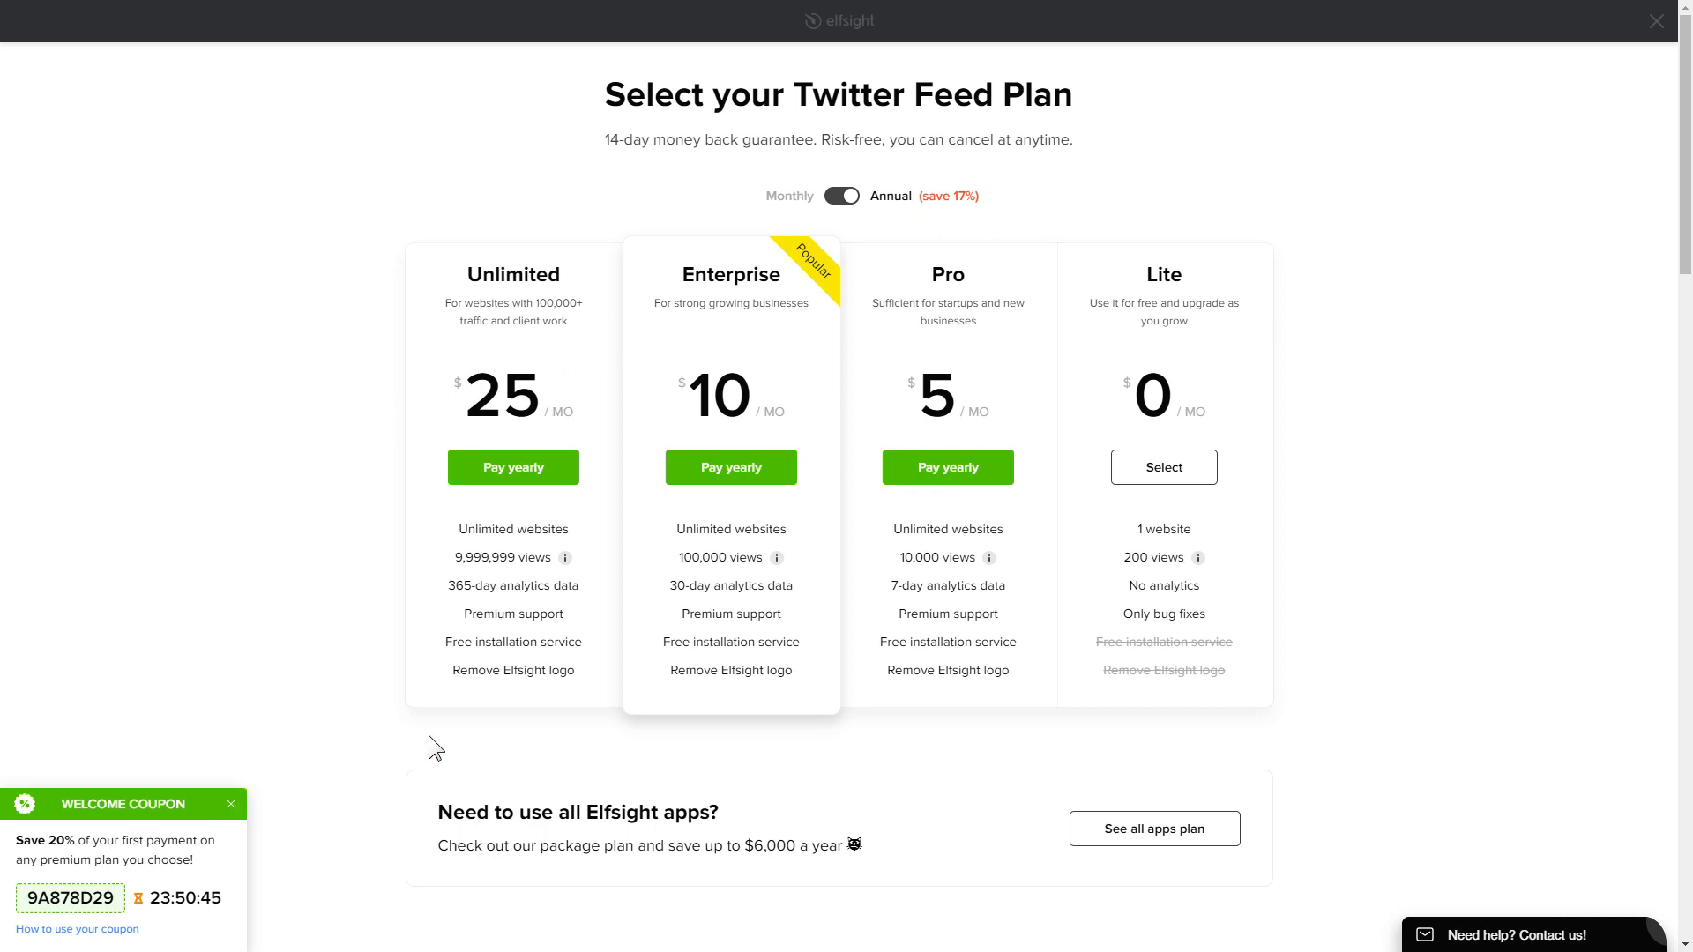
Select the free Lite plan, add the widget to a website and copy its installation code.
click(1657, 19)
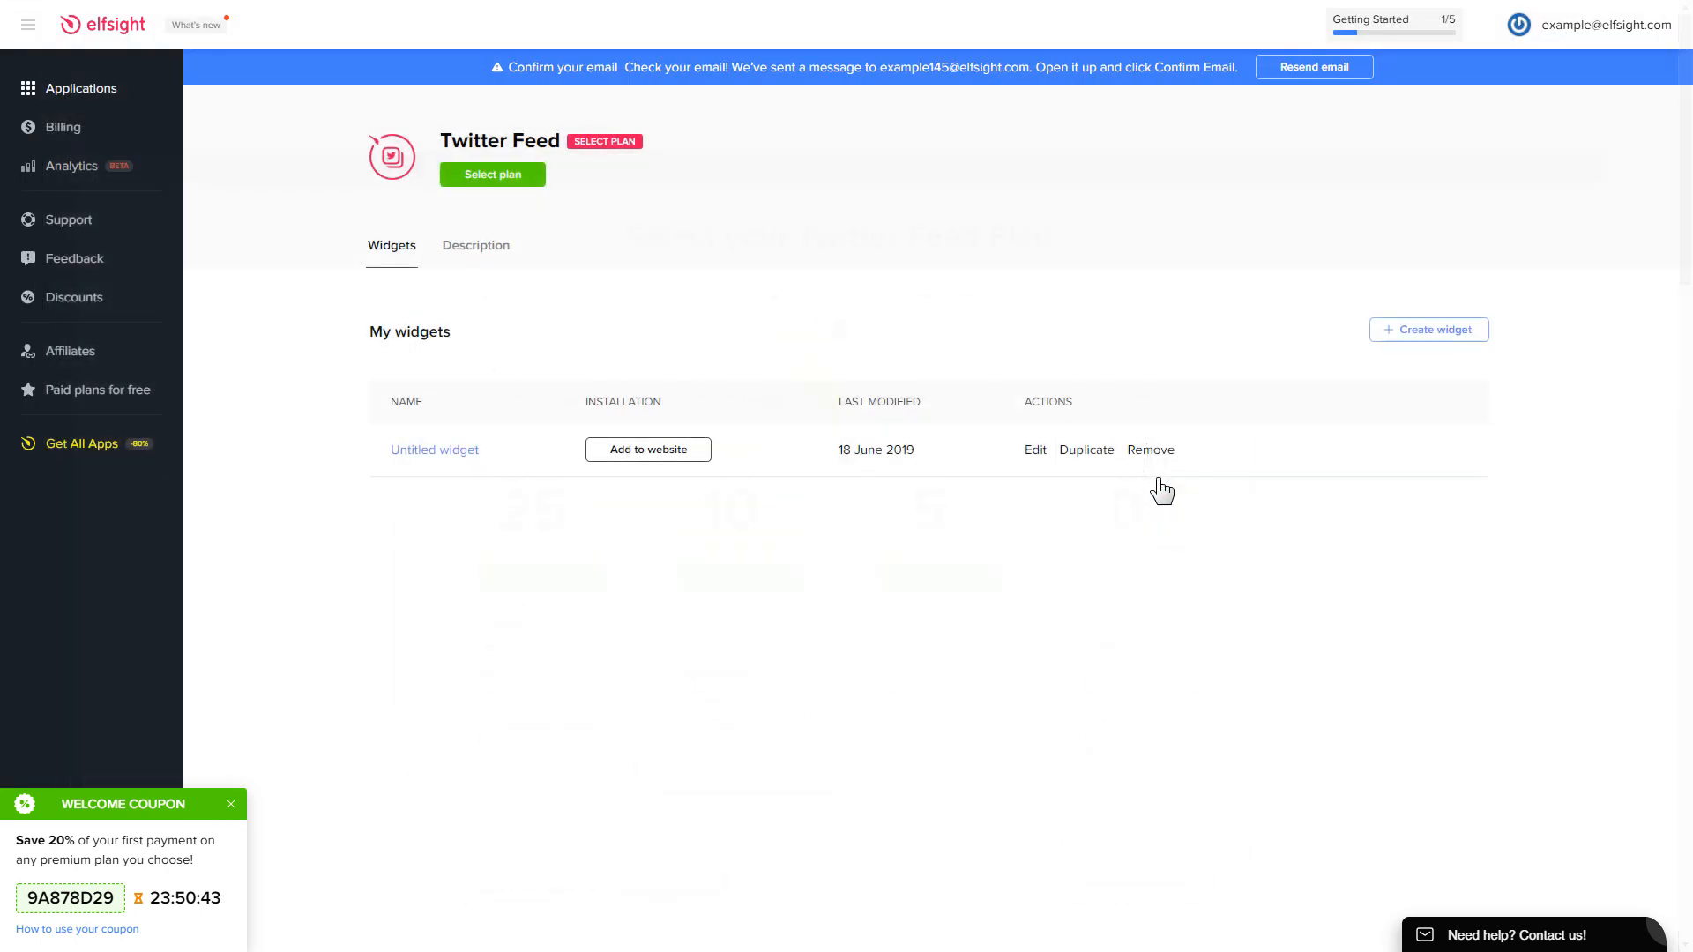
click(647, 450)
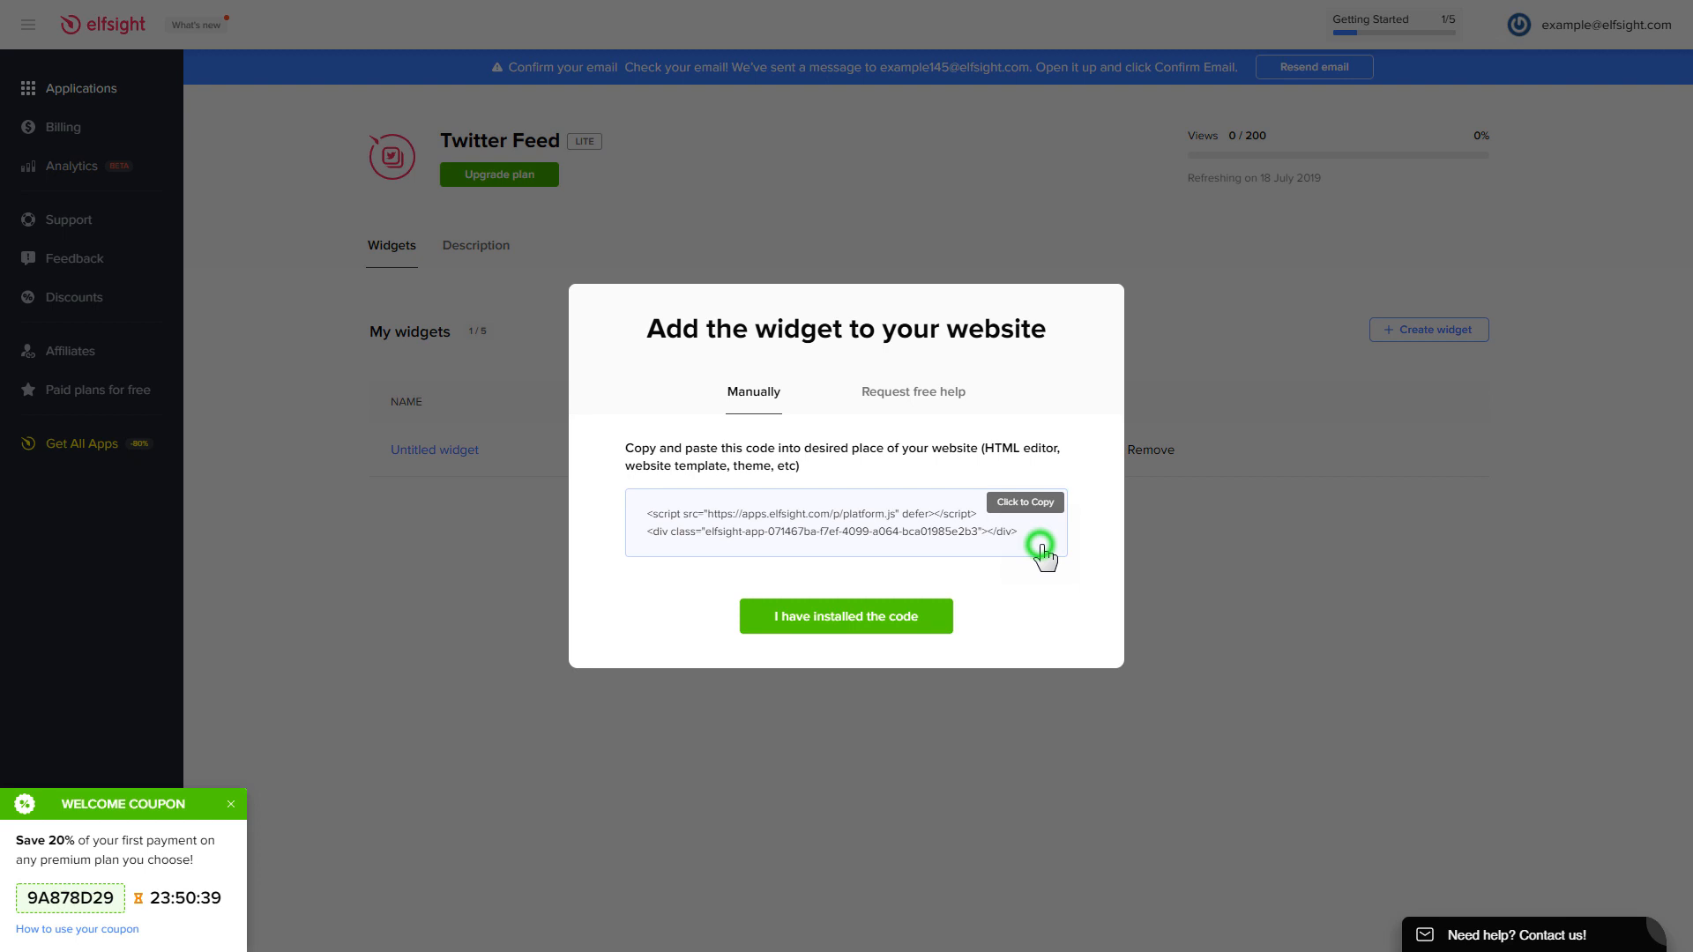
click(1023, 500)
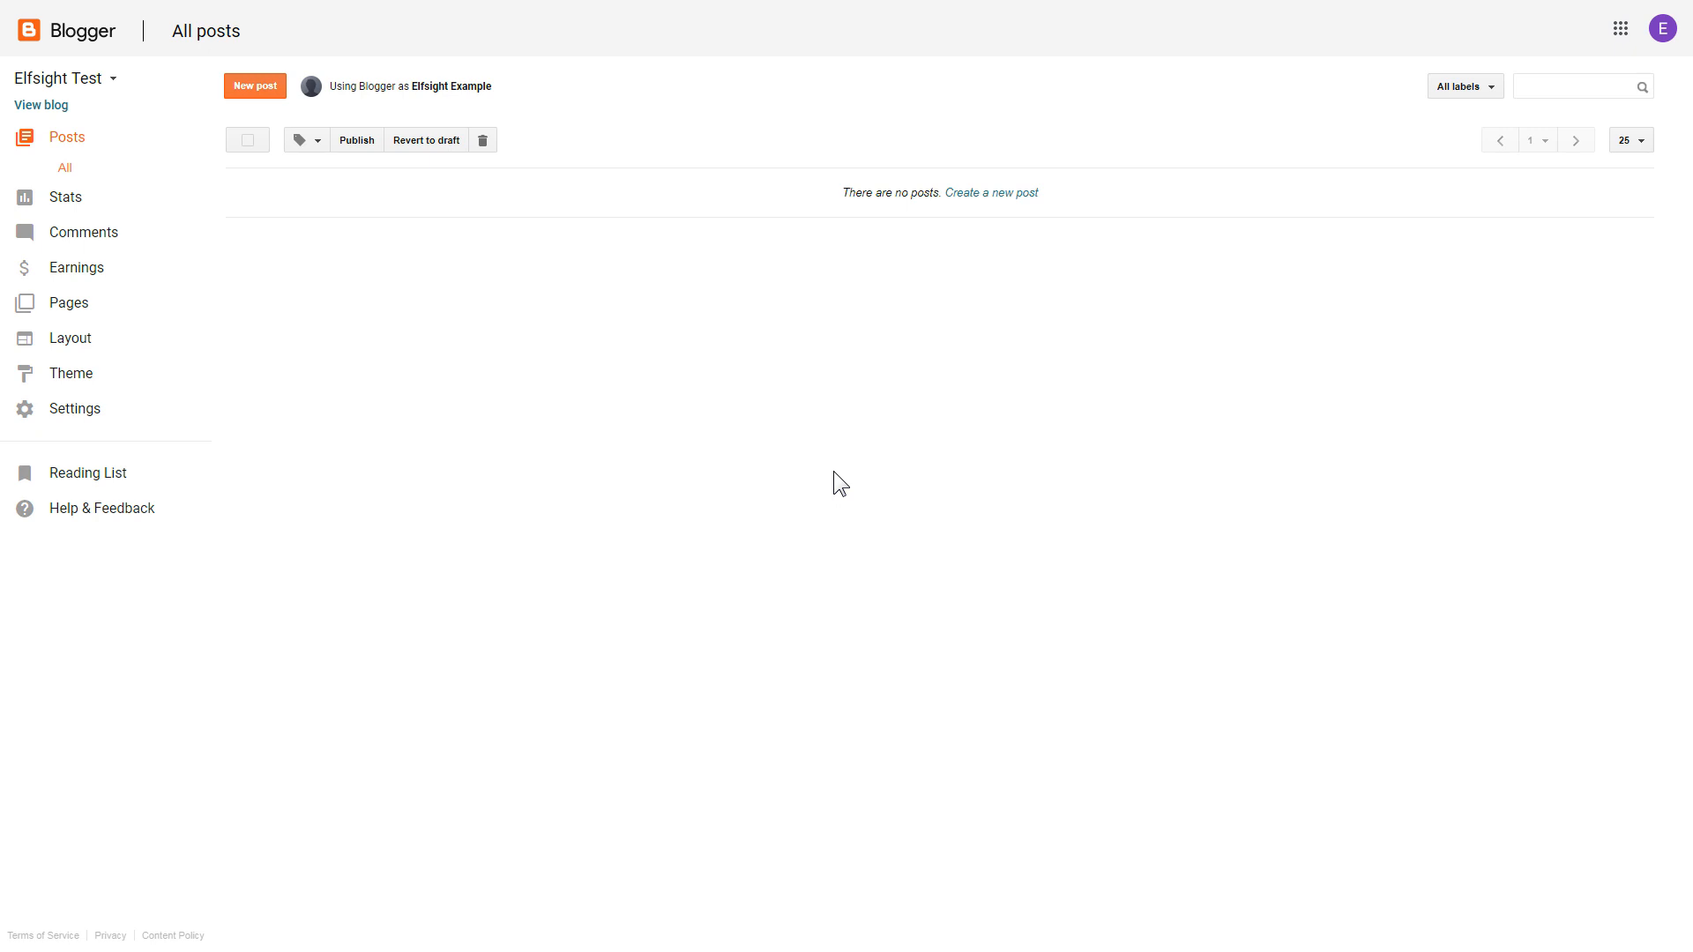
click(69, 301)
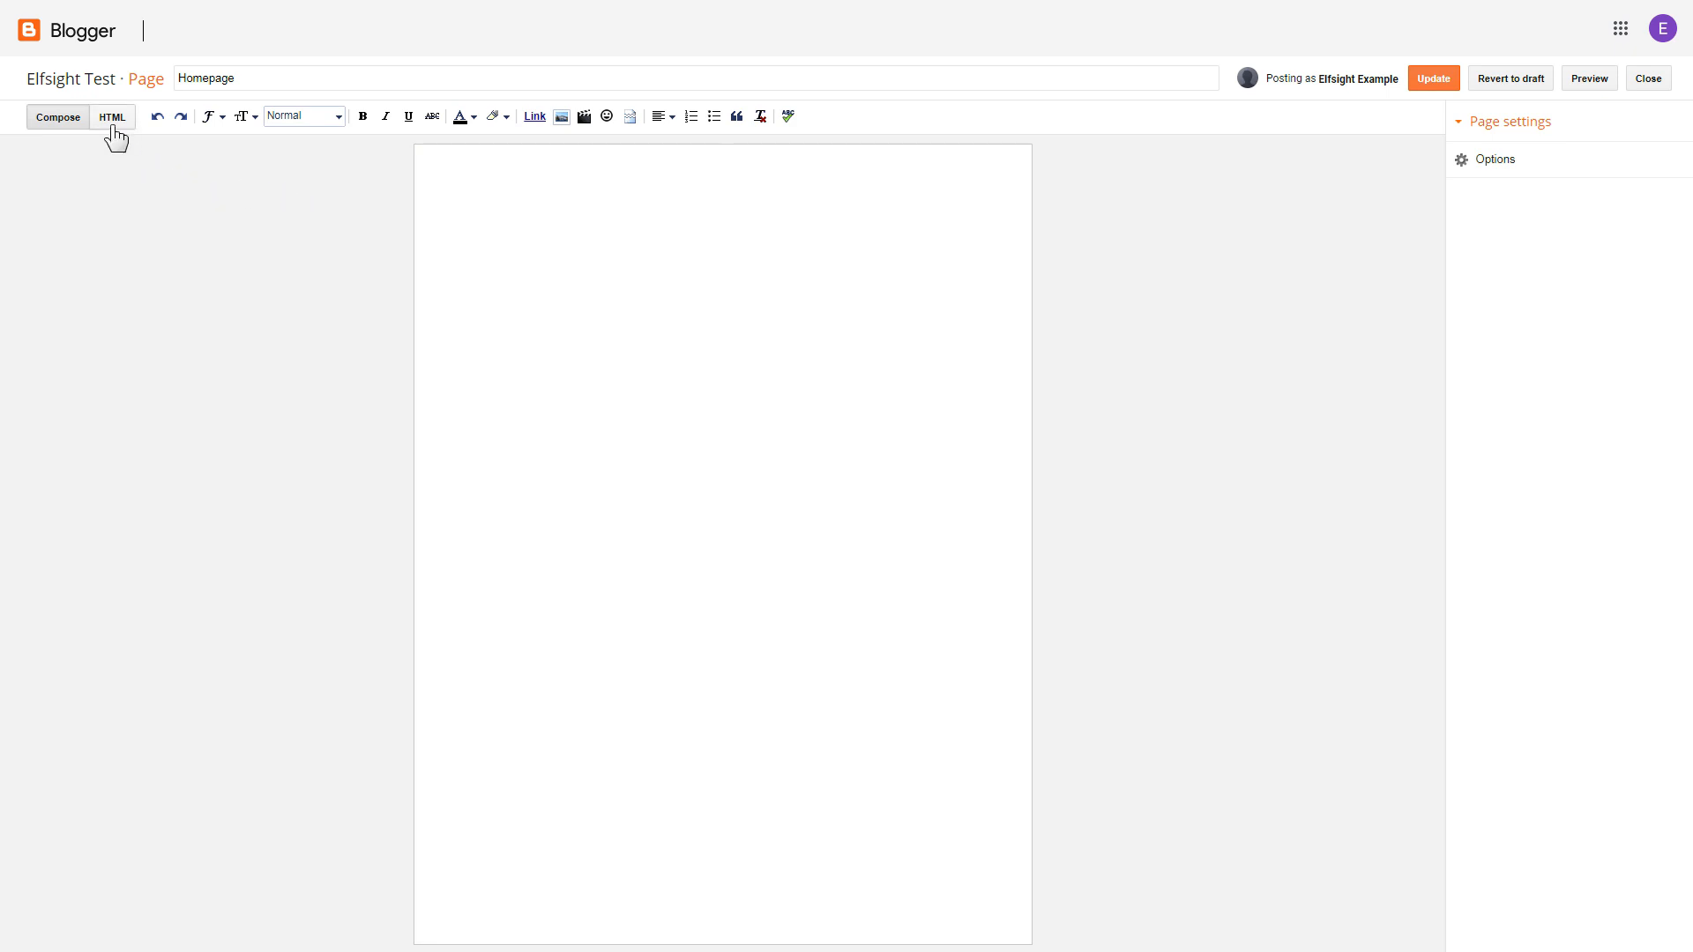
click(111, 116)
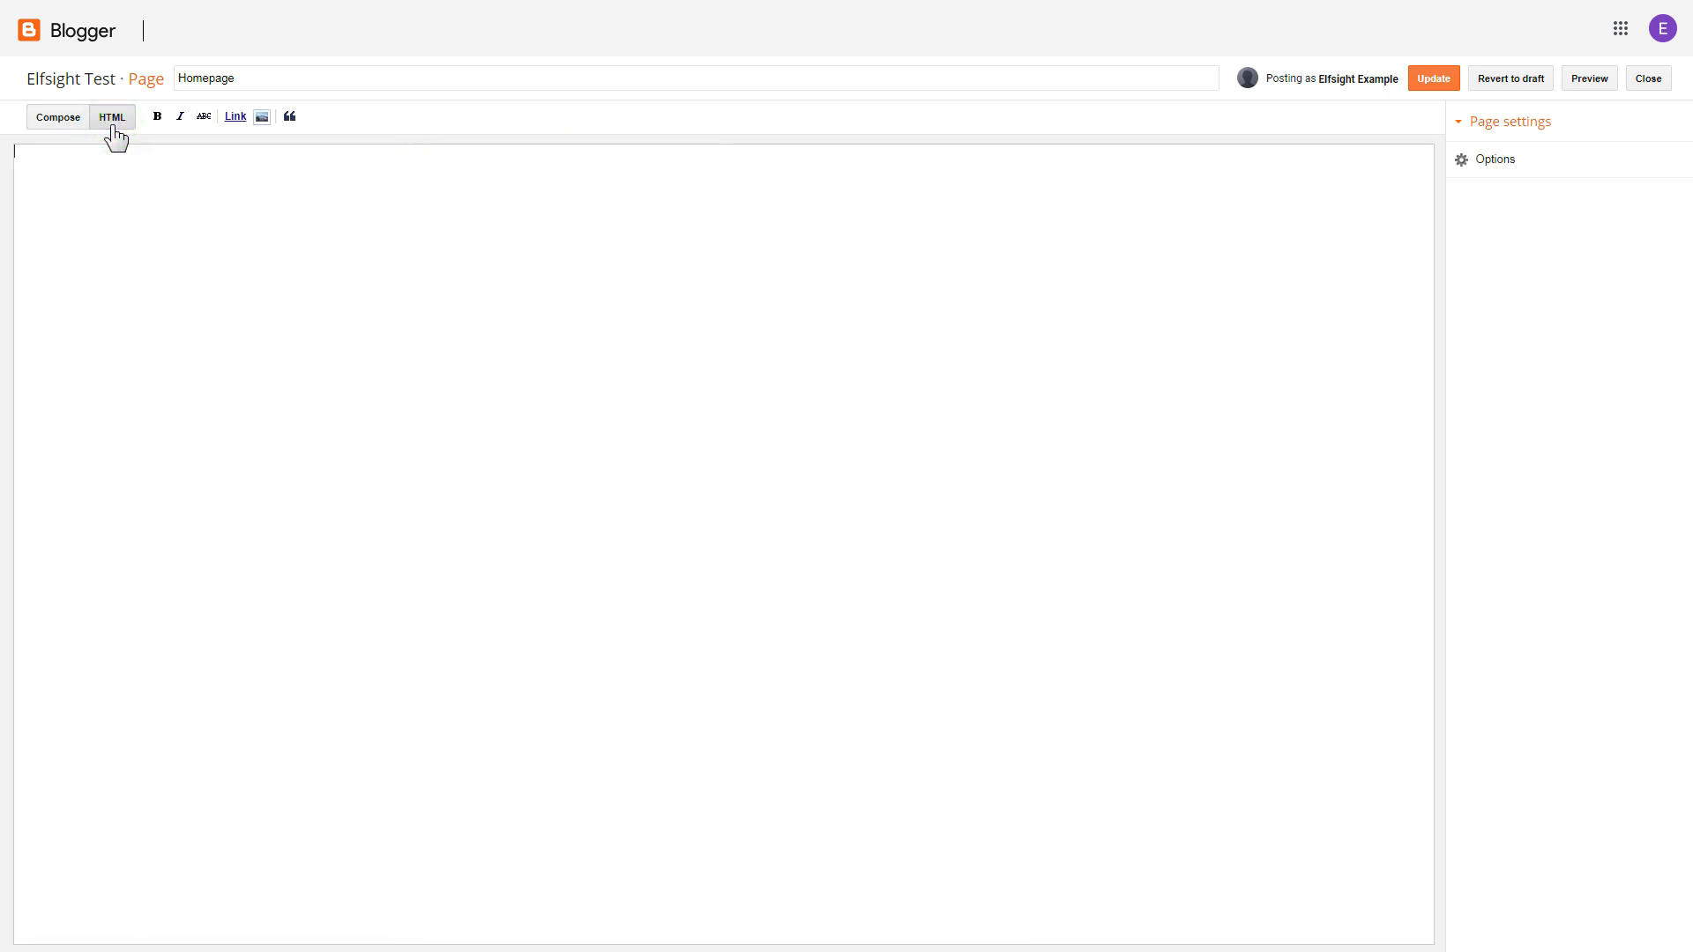
right_click(305, 254)
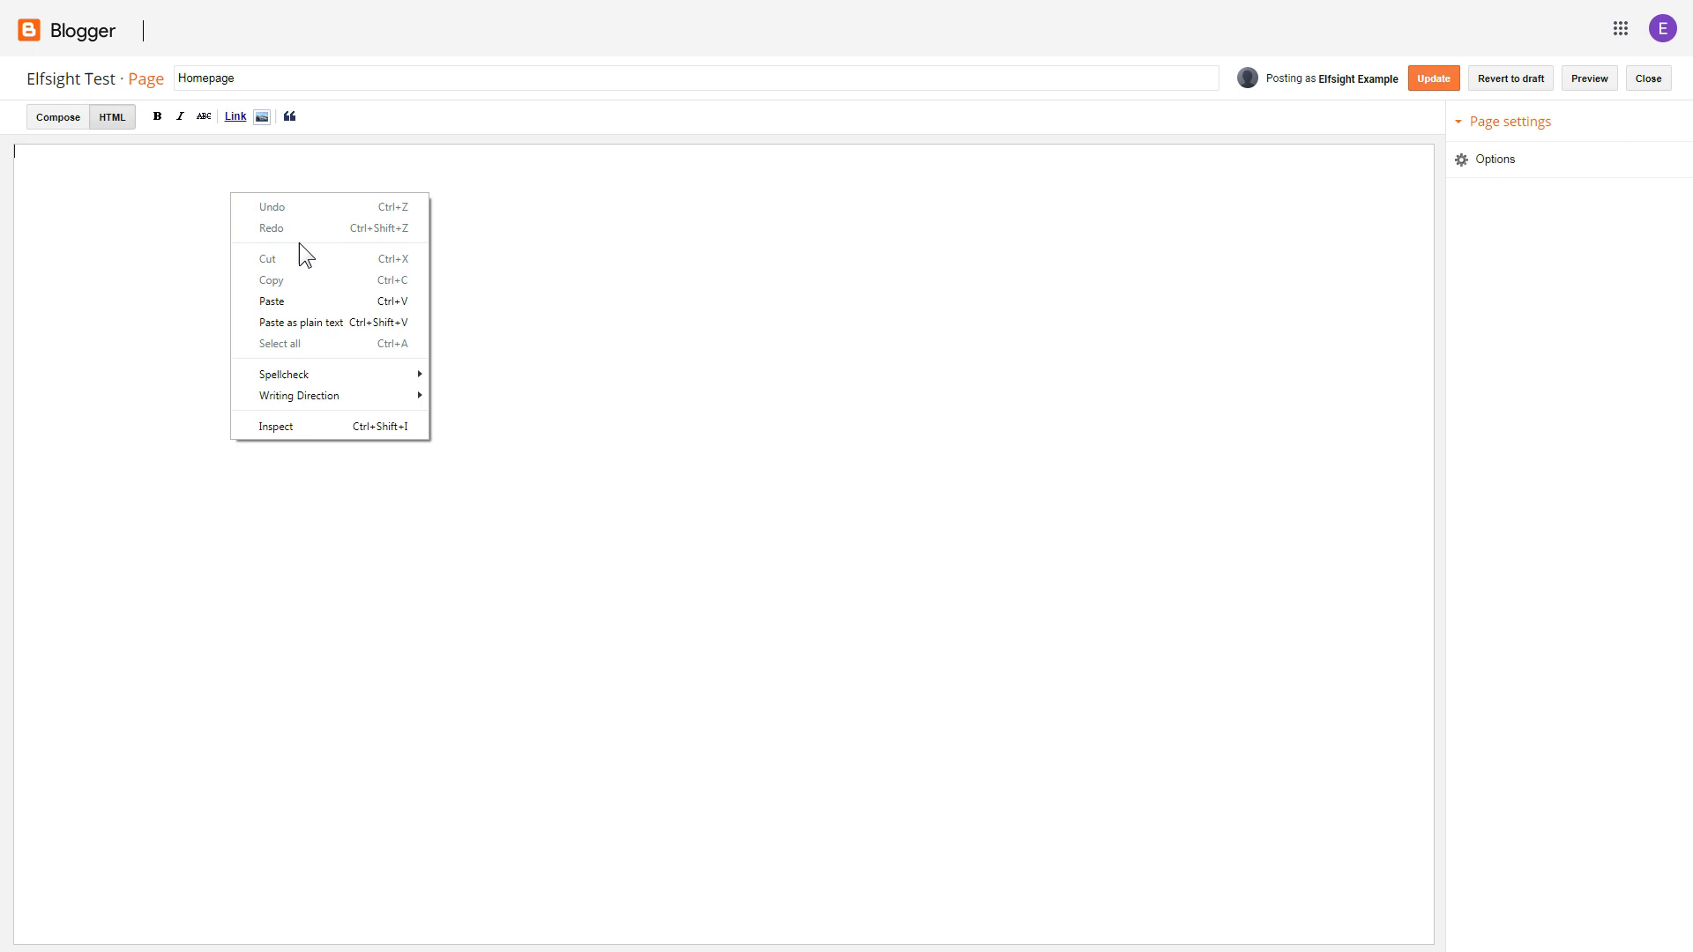
click(272, 301)
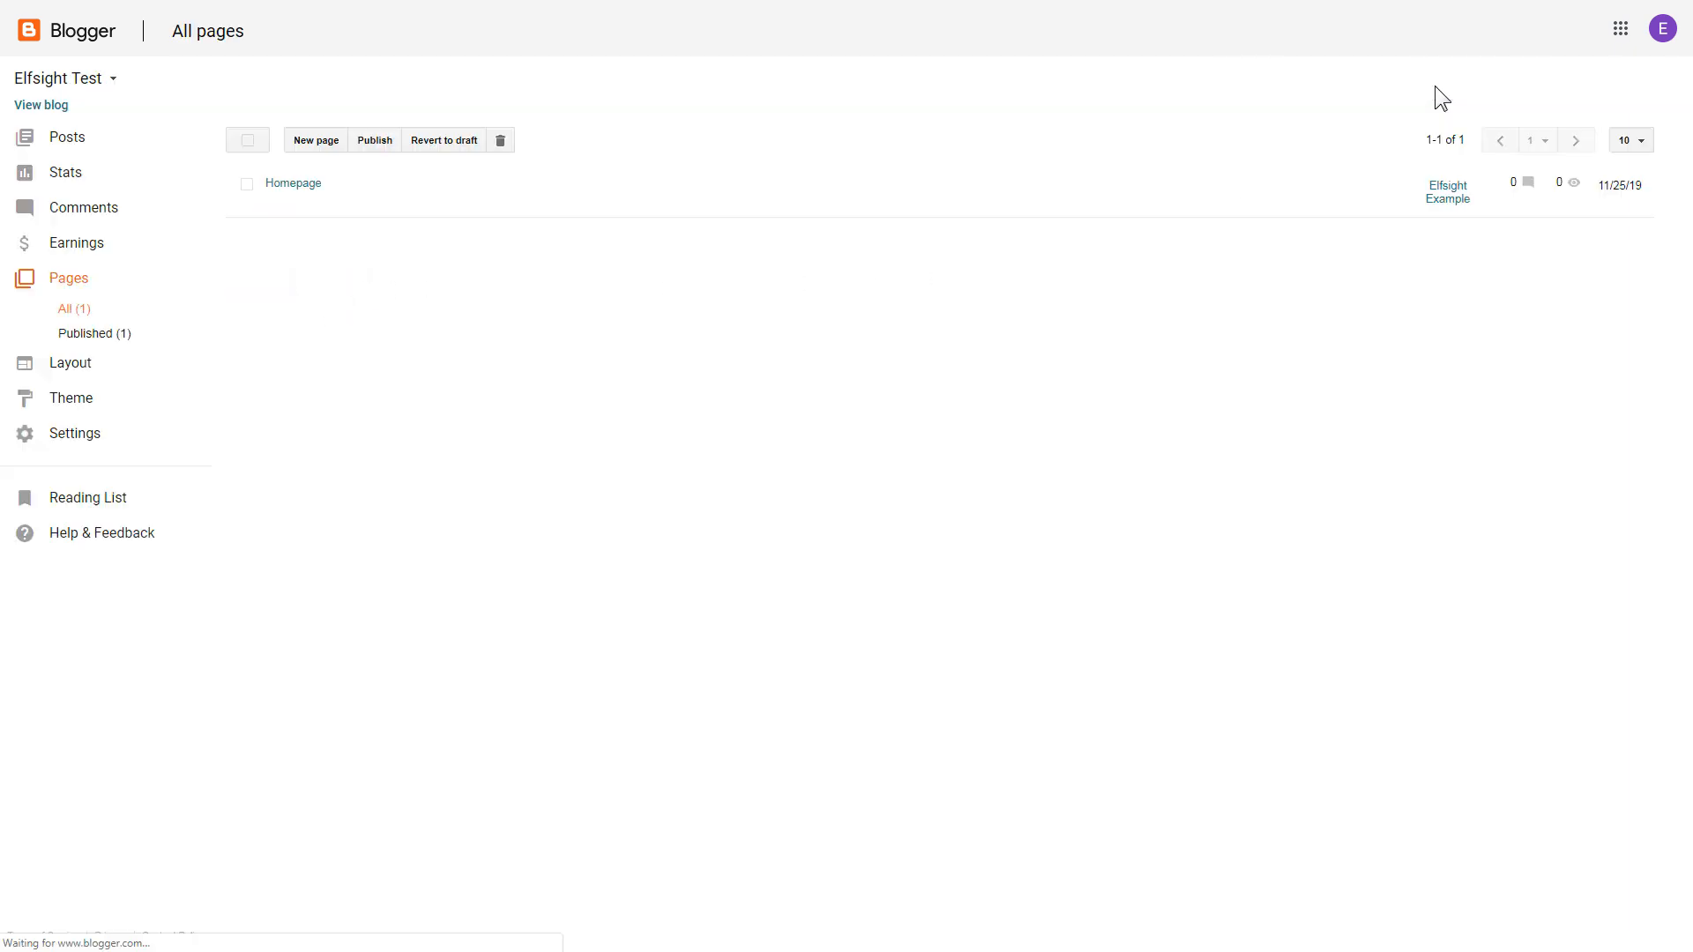
click(65, 137)
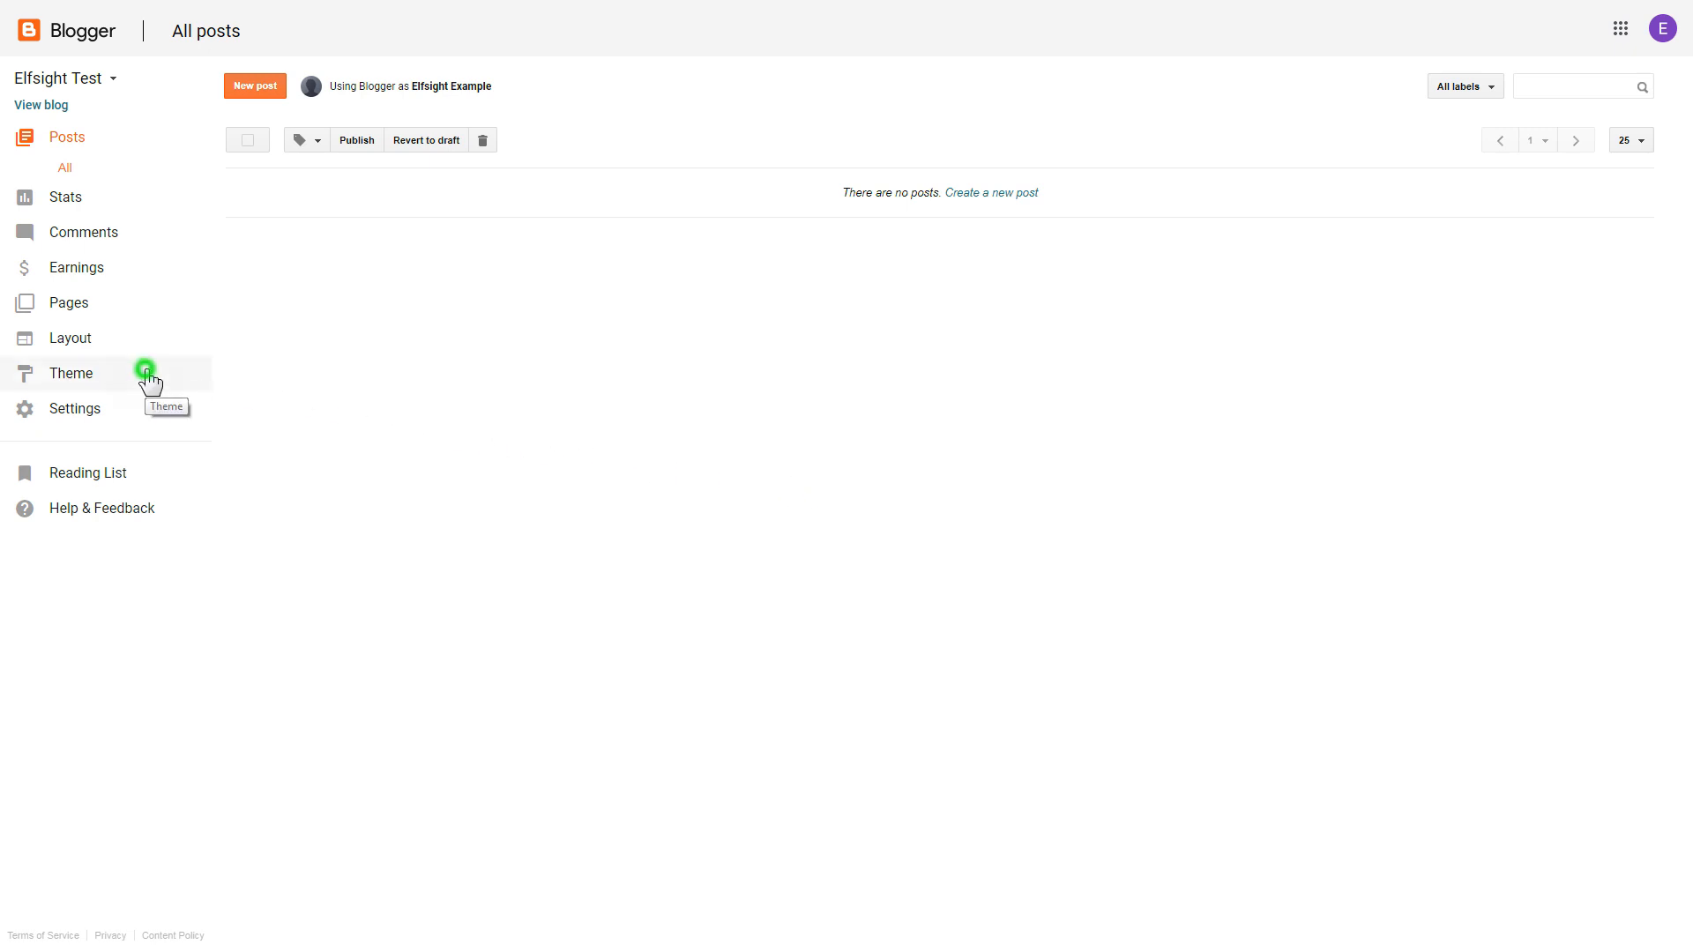
From Blogger's Theme page, choose Edit HTML in the theme's more-options menu.
click(71, 372)
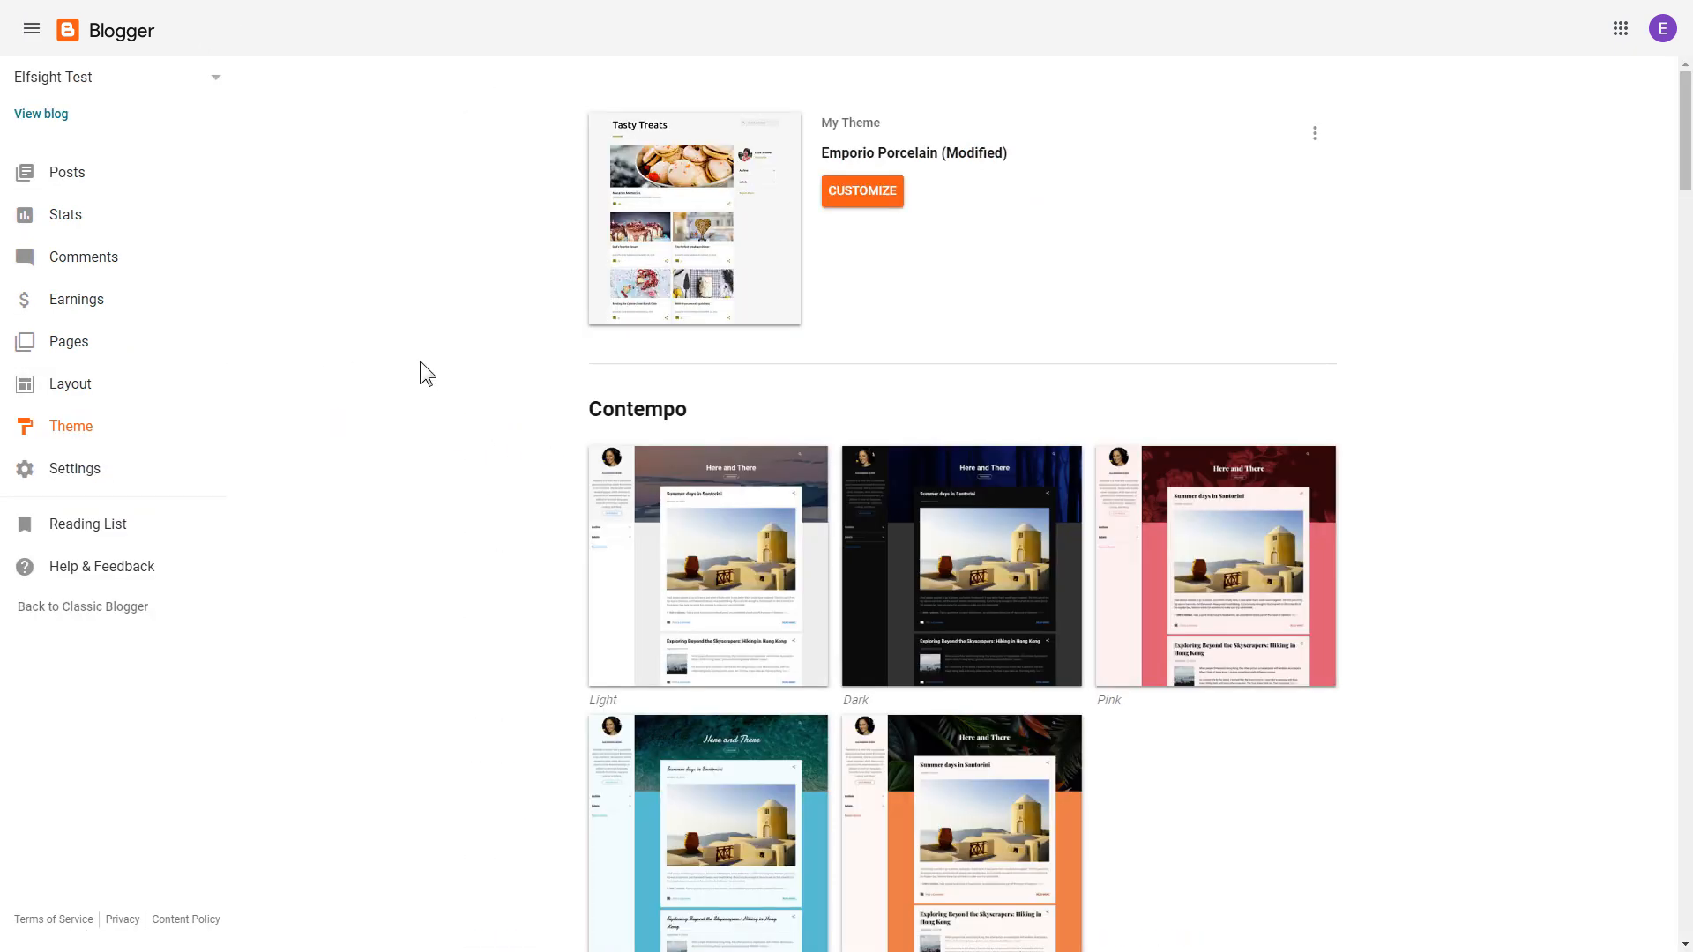
click(1314, 133)
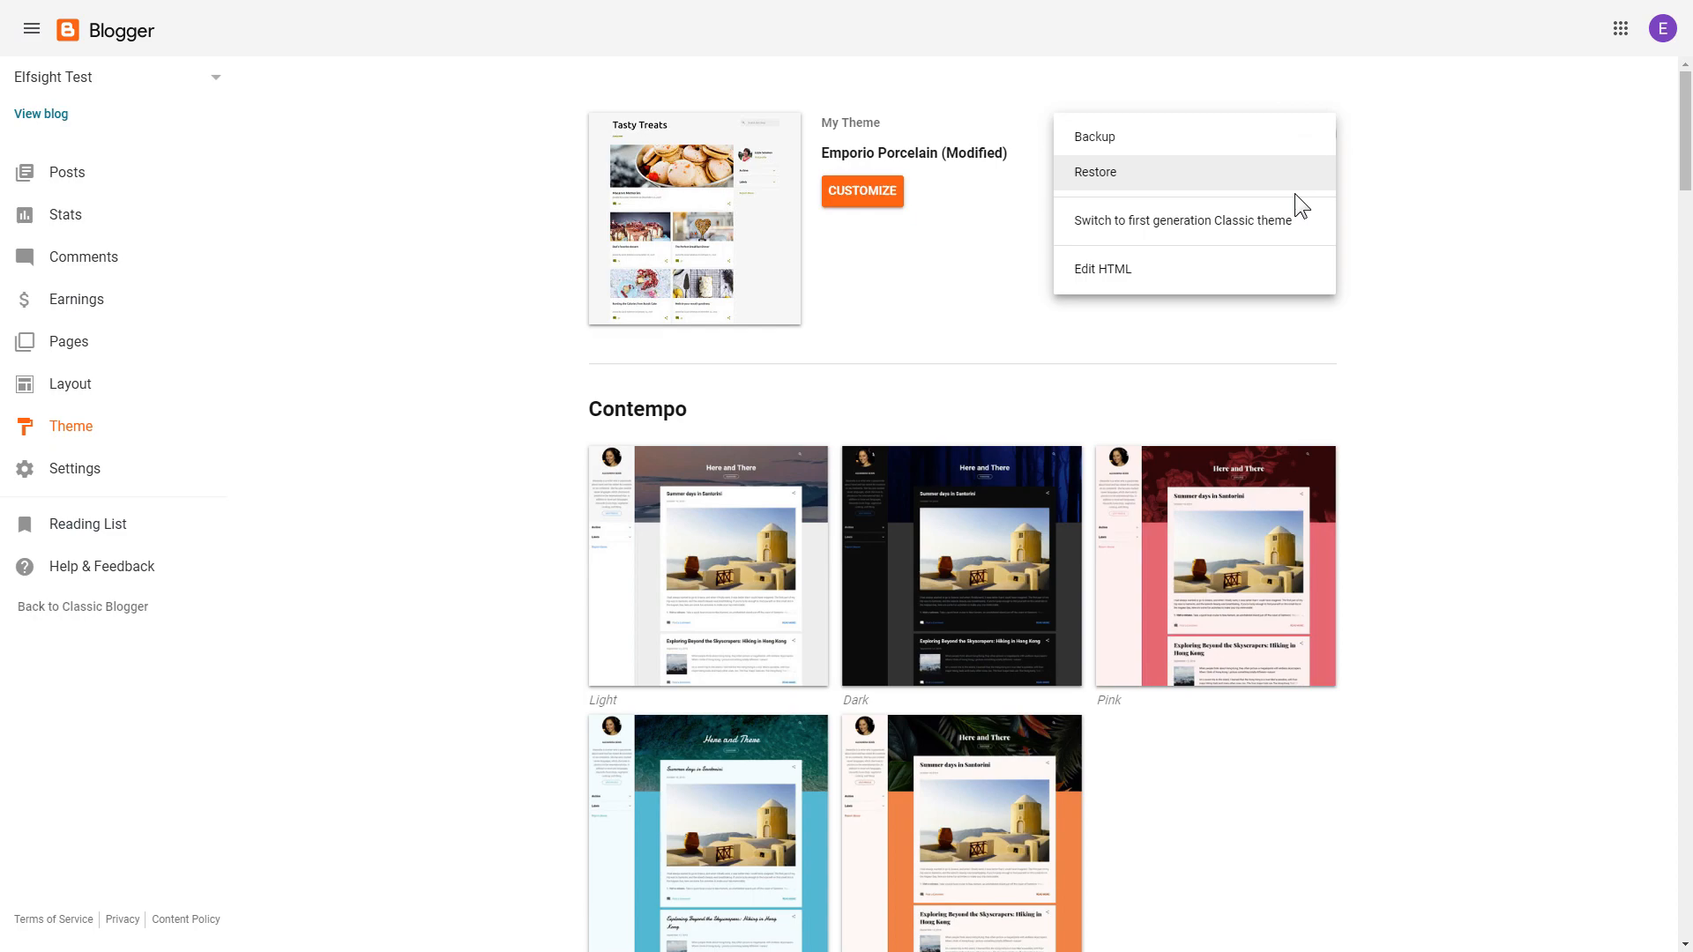
click(1100, 268)
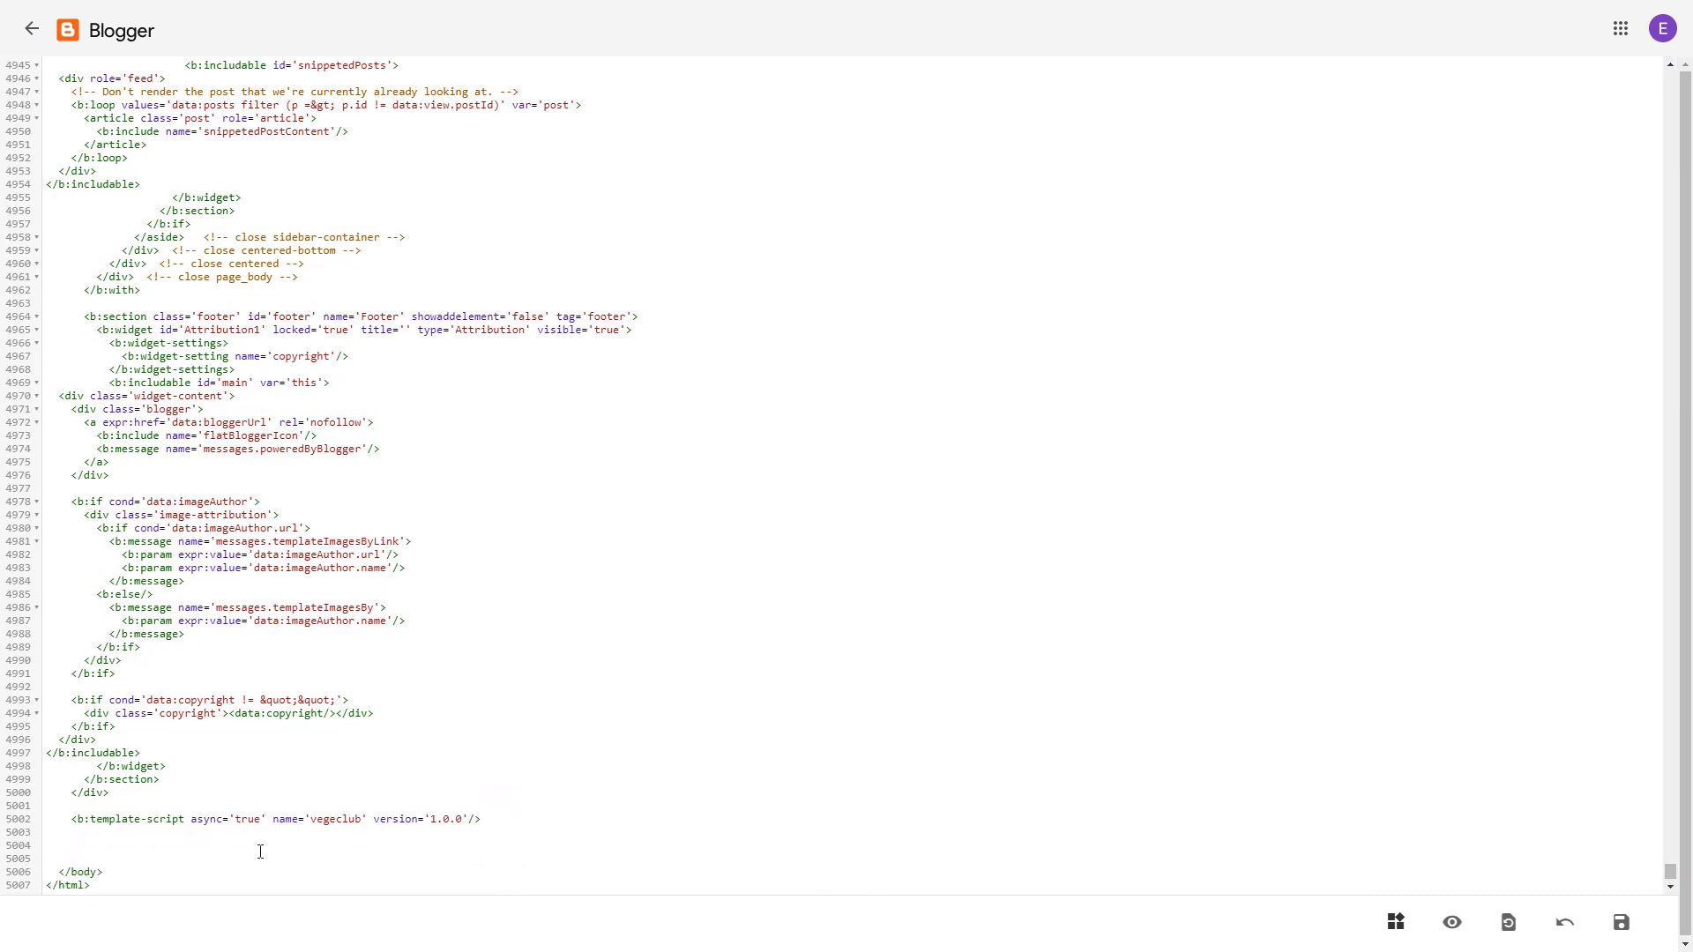
Paste the Elfsight platform.js script above </body>, wrap it in <b:if cond='data:view.isHomepage'>, and save the theme.
text(<script src="https://apps.elfsight.com/p/platform.js" defer></script>)
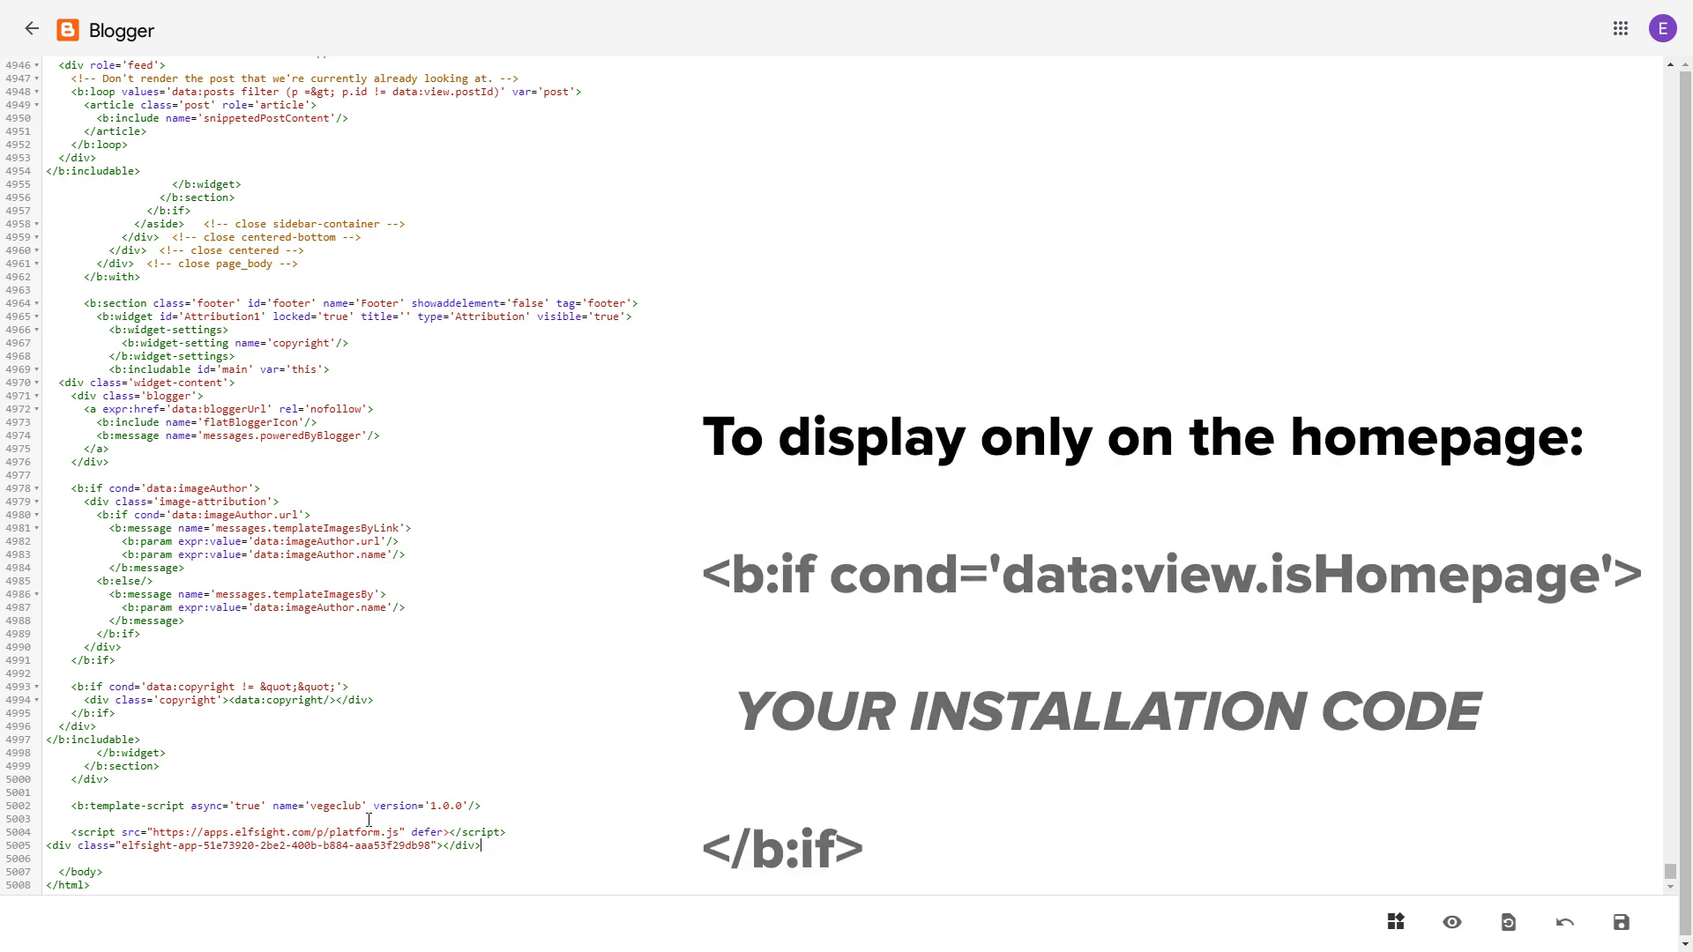
text(<b:if cond='data:view.isHomepage'>)
text(</b:if>)
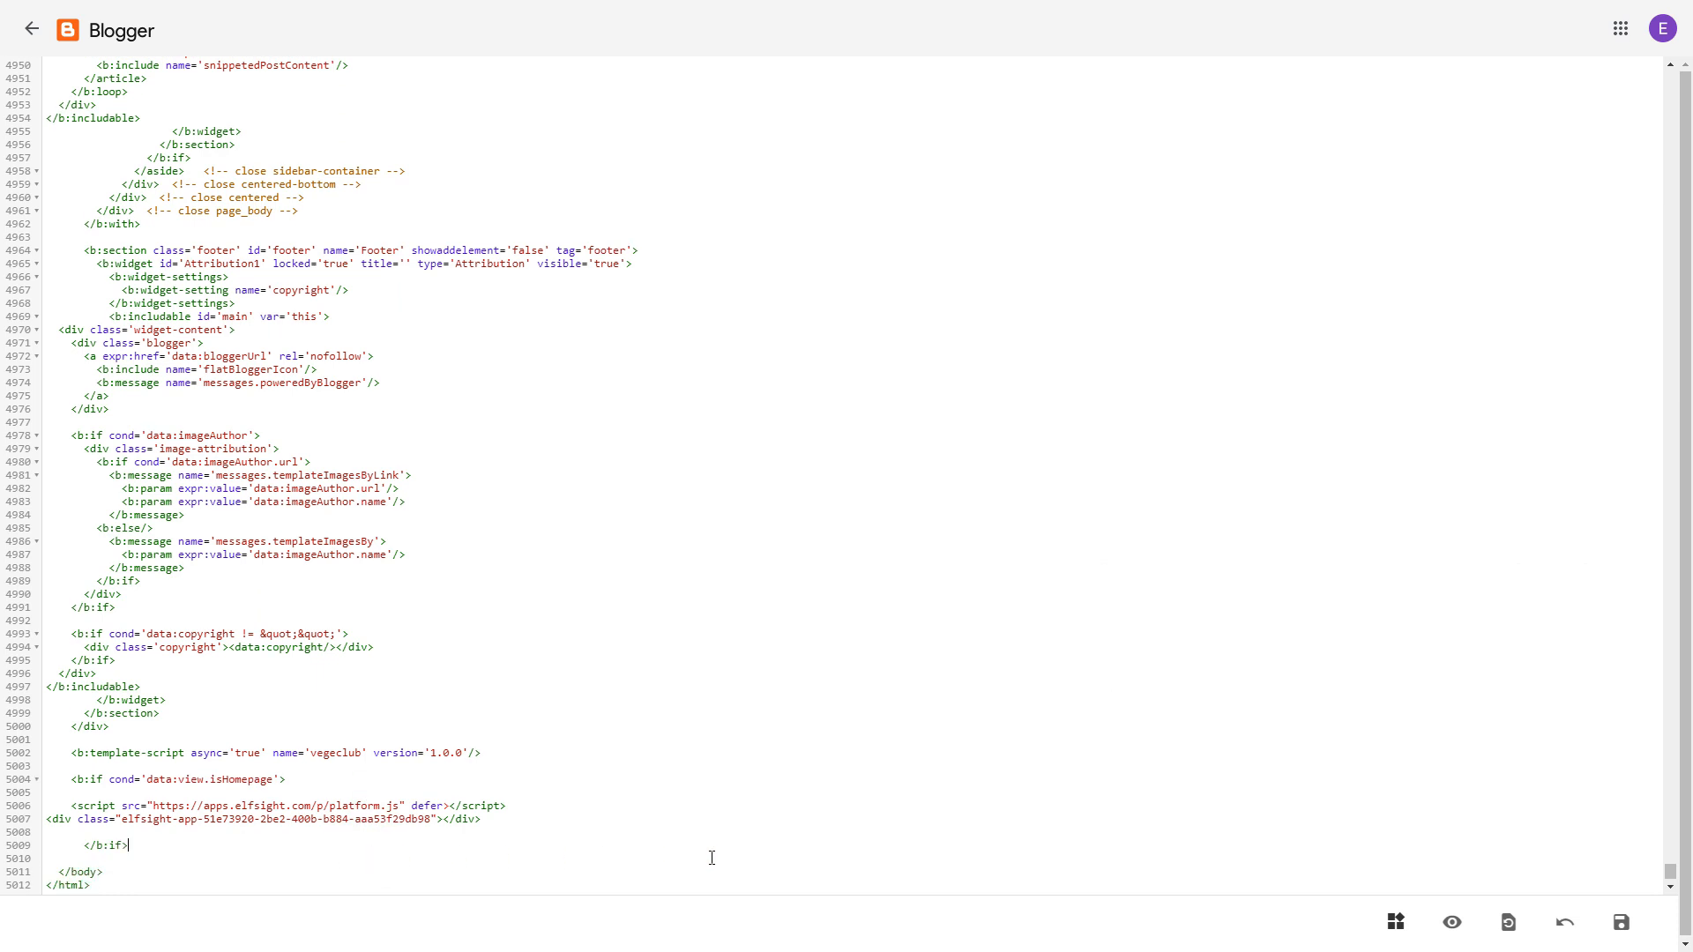
click(1619, 922)
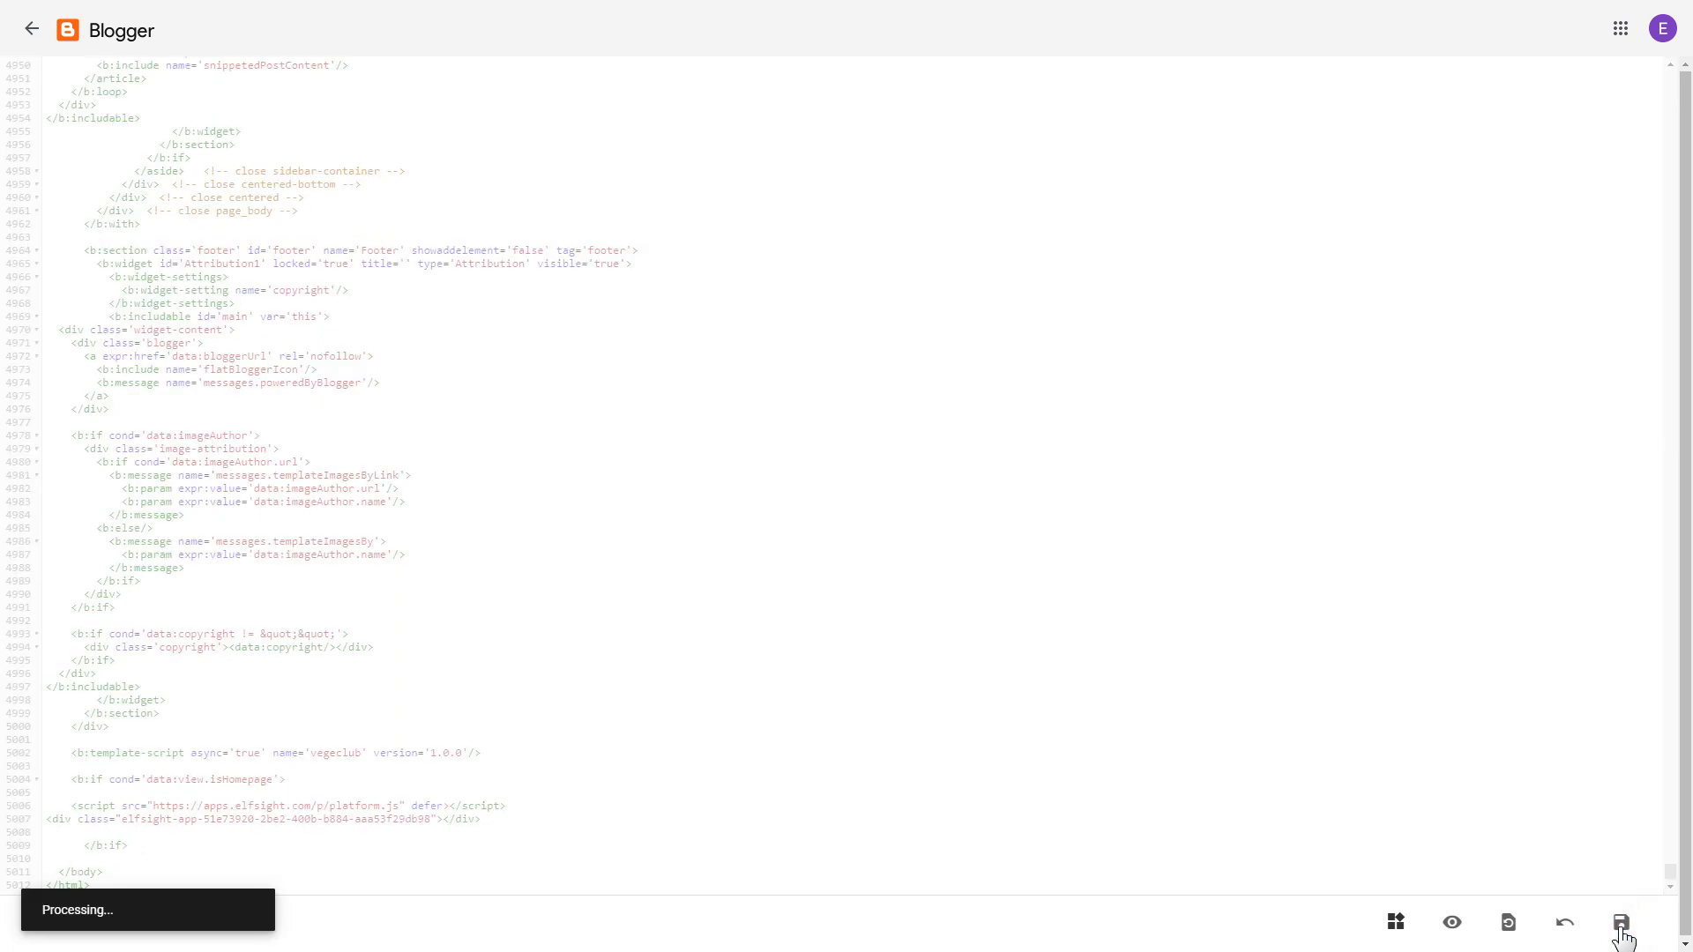
click(1619, 926)
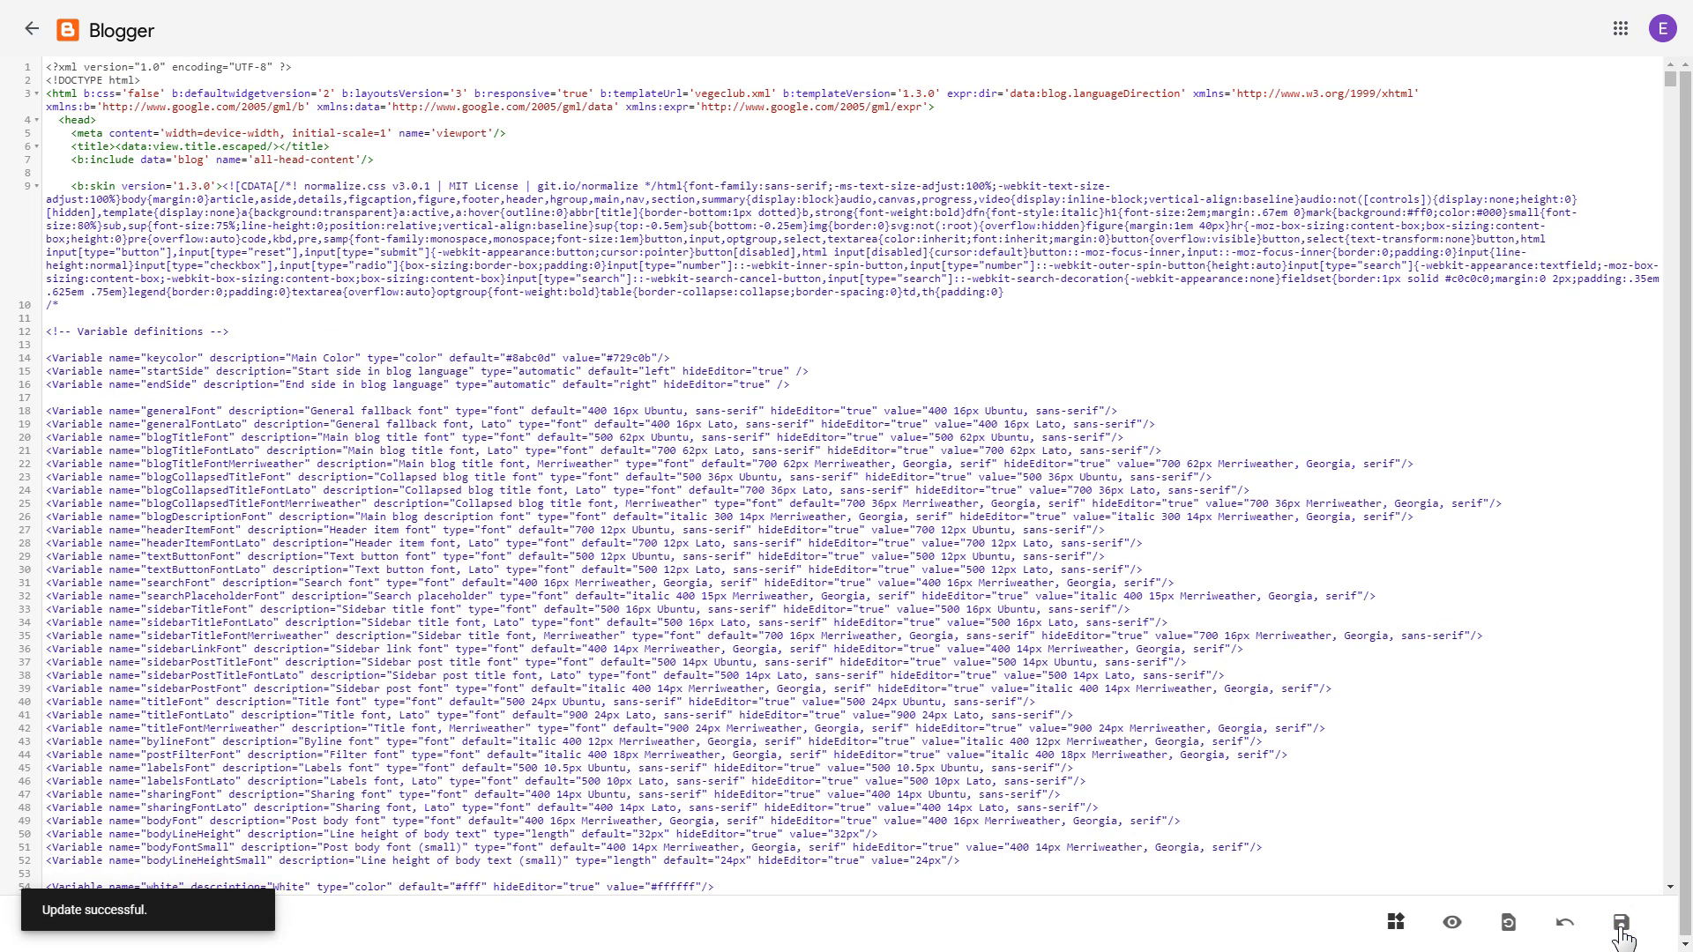
click(1451, 921)
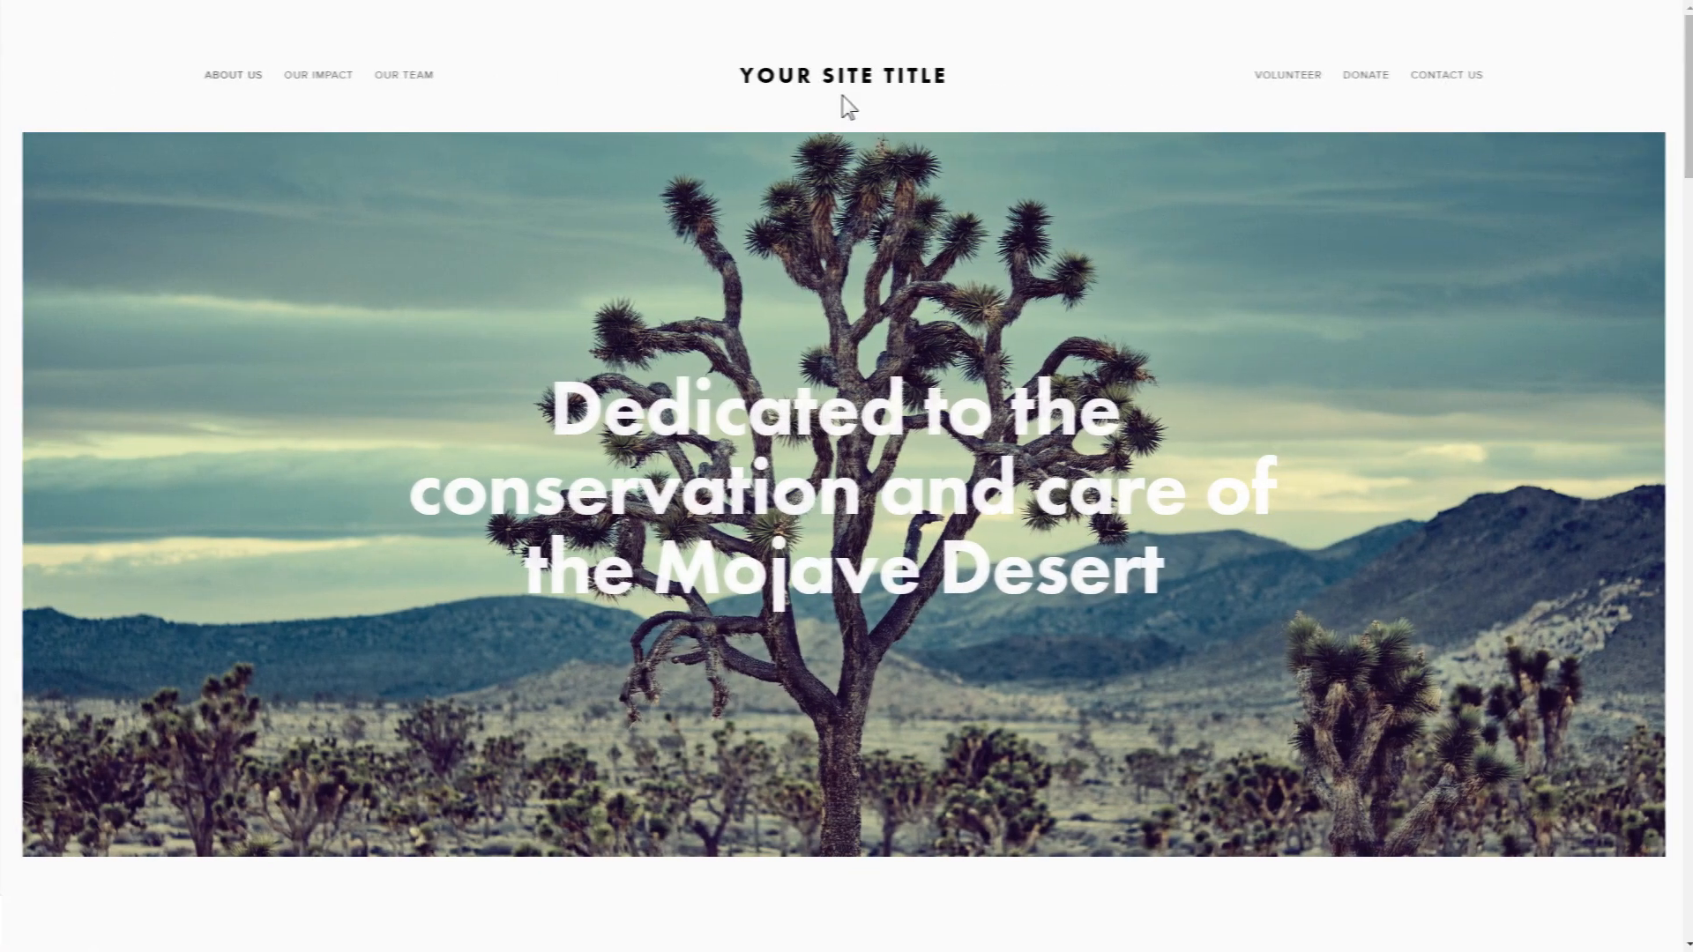
scroll(down, 3)
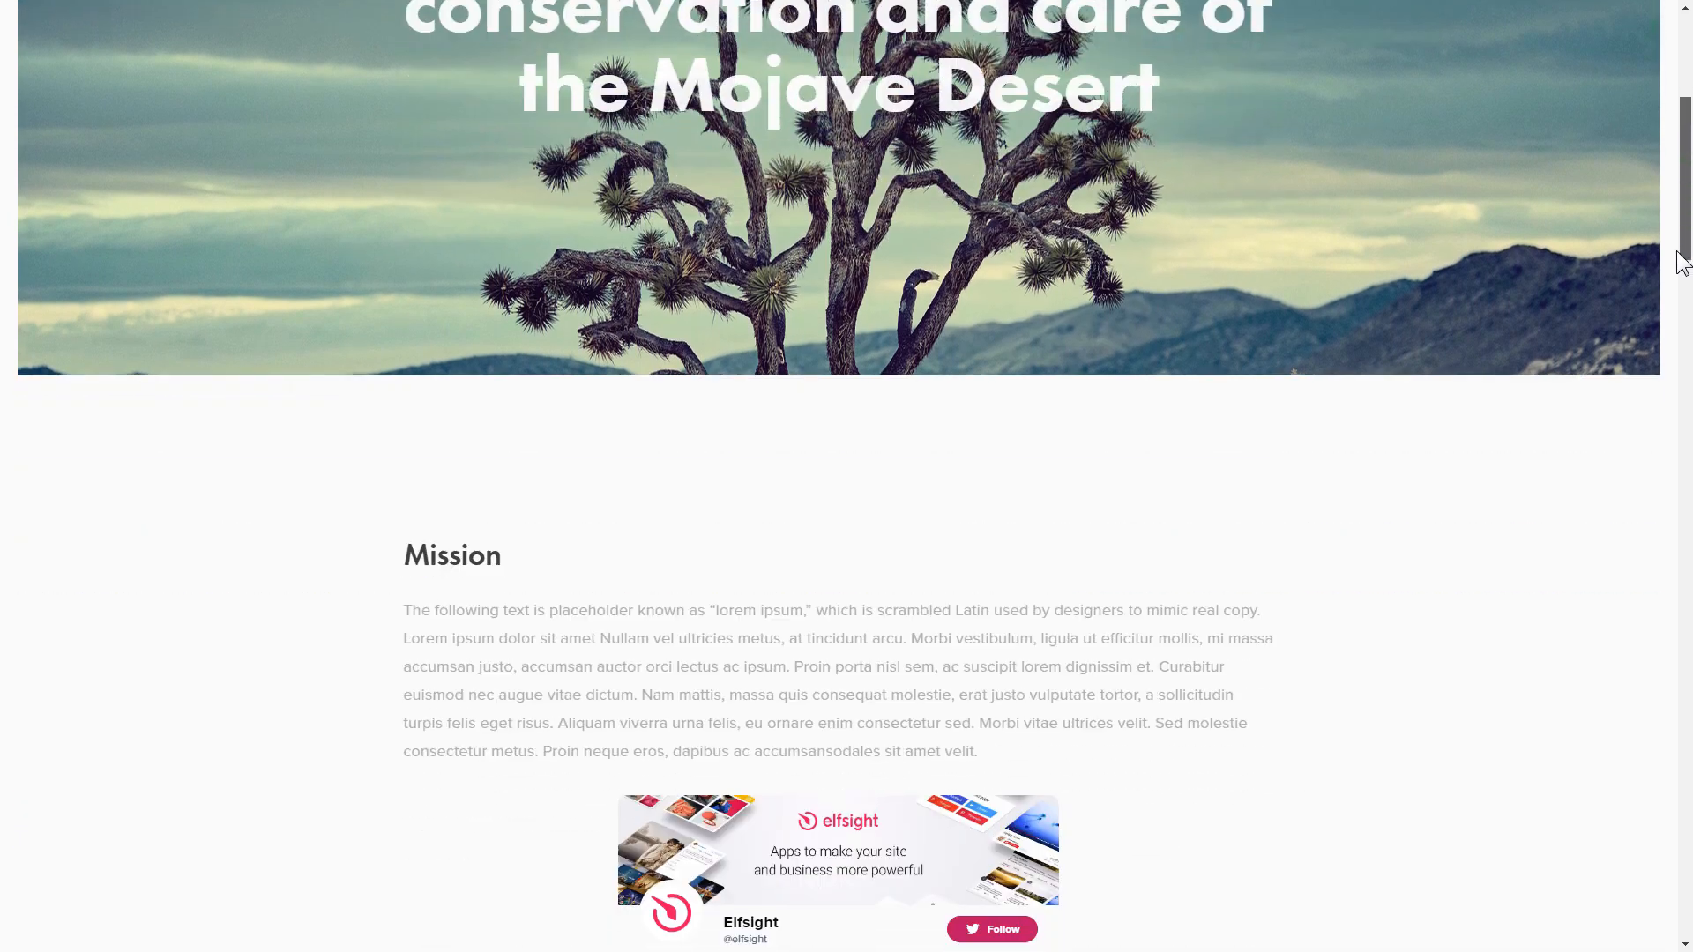
scroll(down, 3)
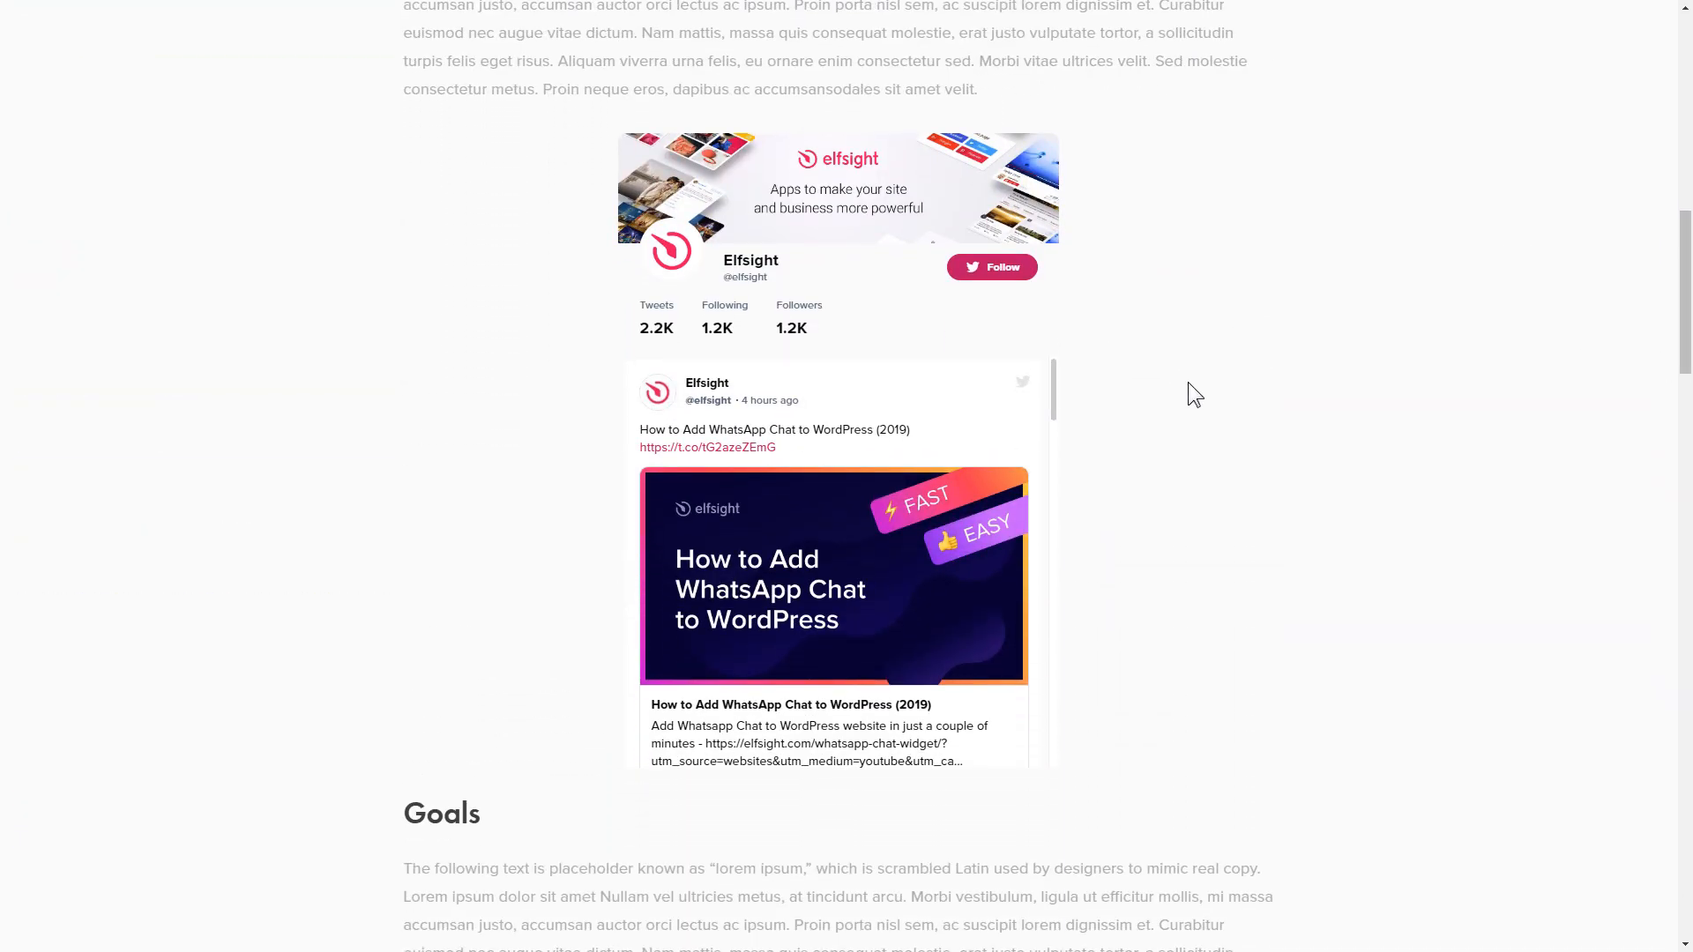
scroll(down, 3)
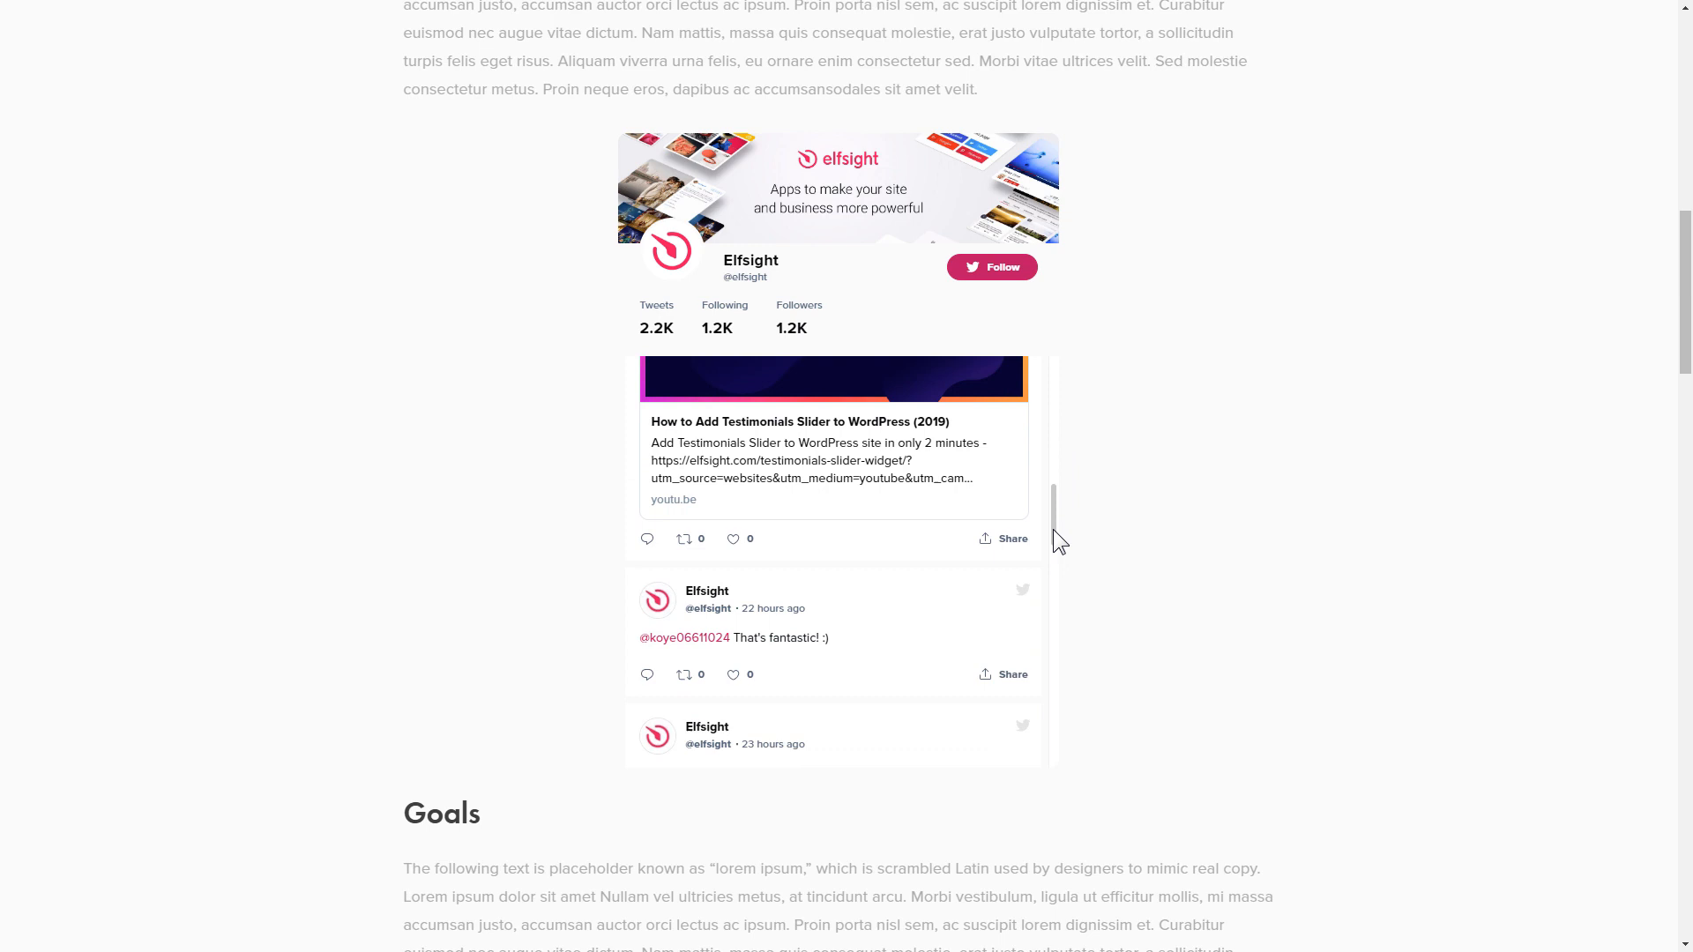
scroll(down, 3)
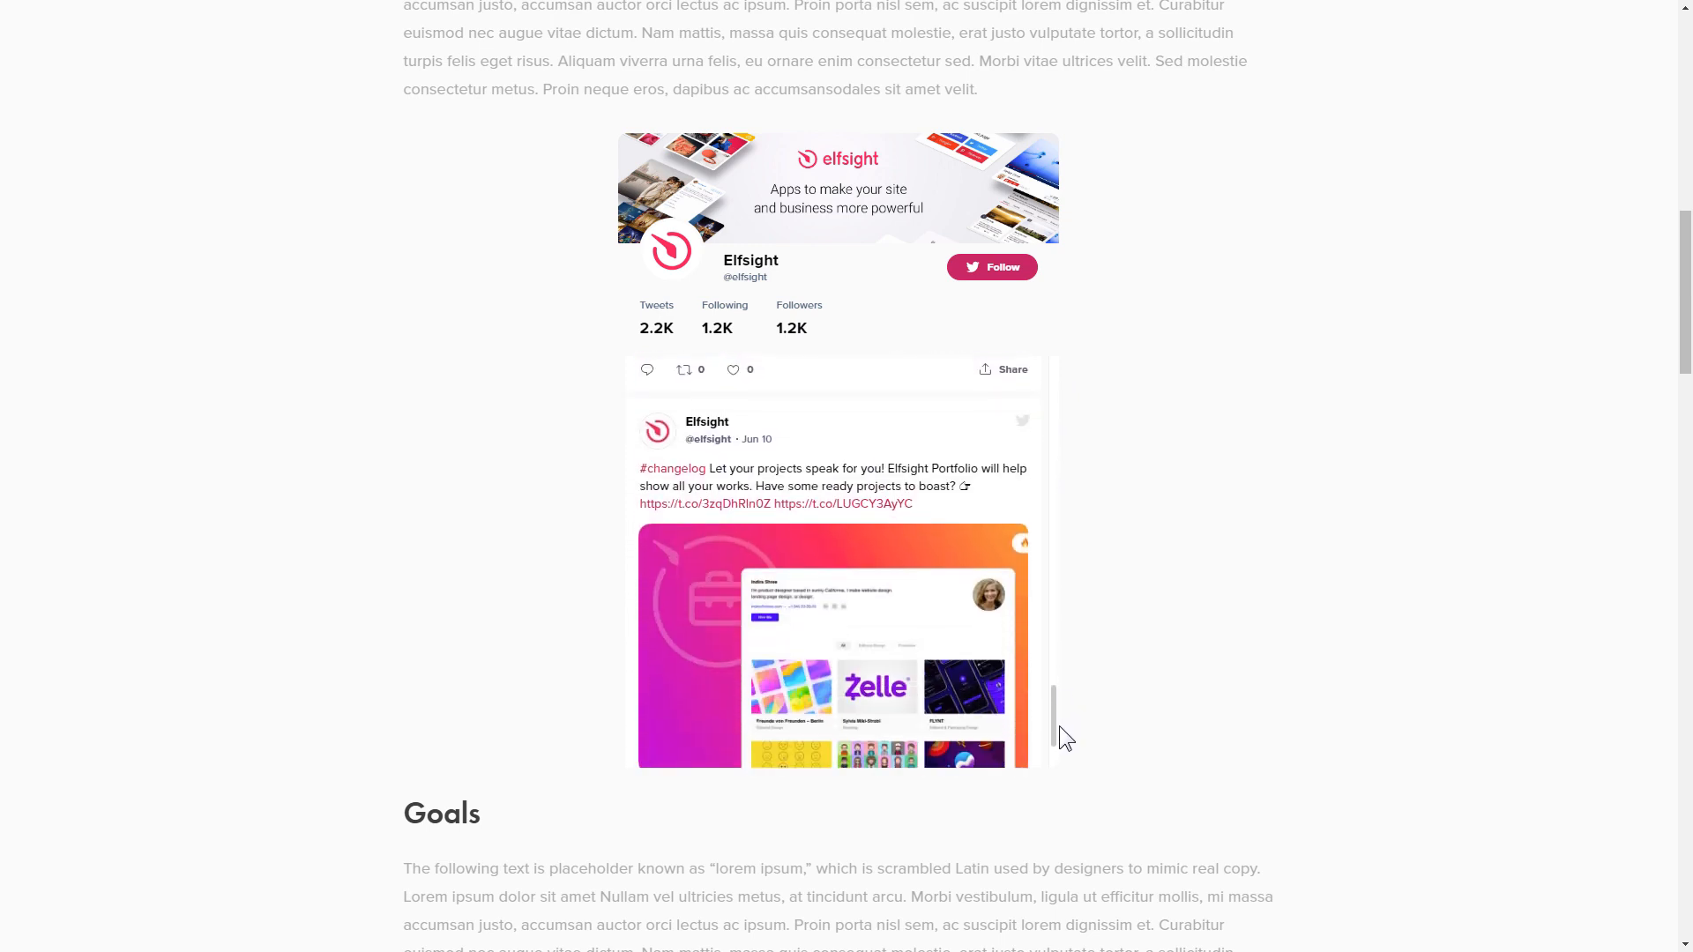